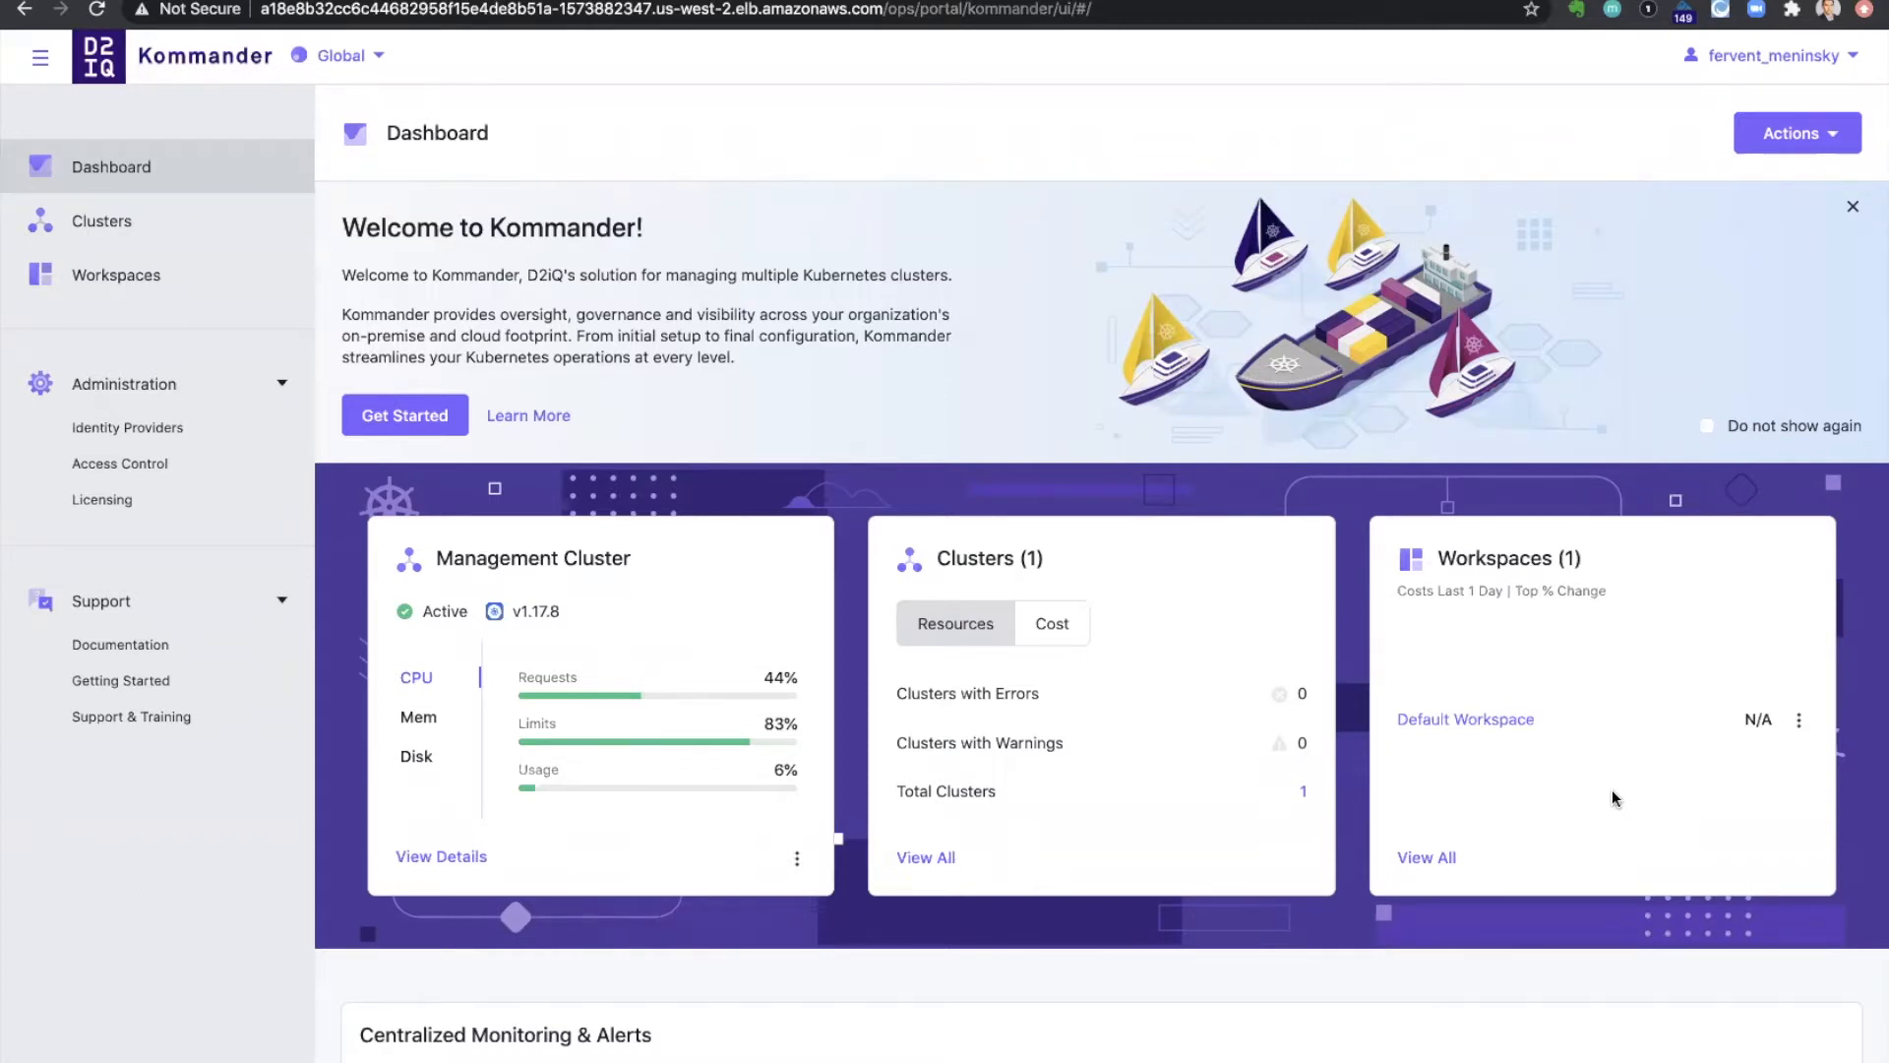
pyautogui.moveTo(1812, 238)
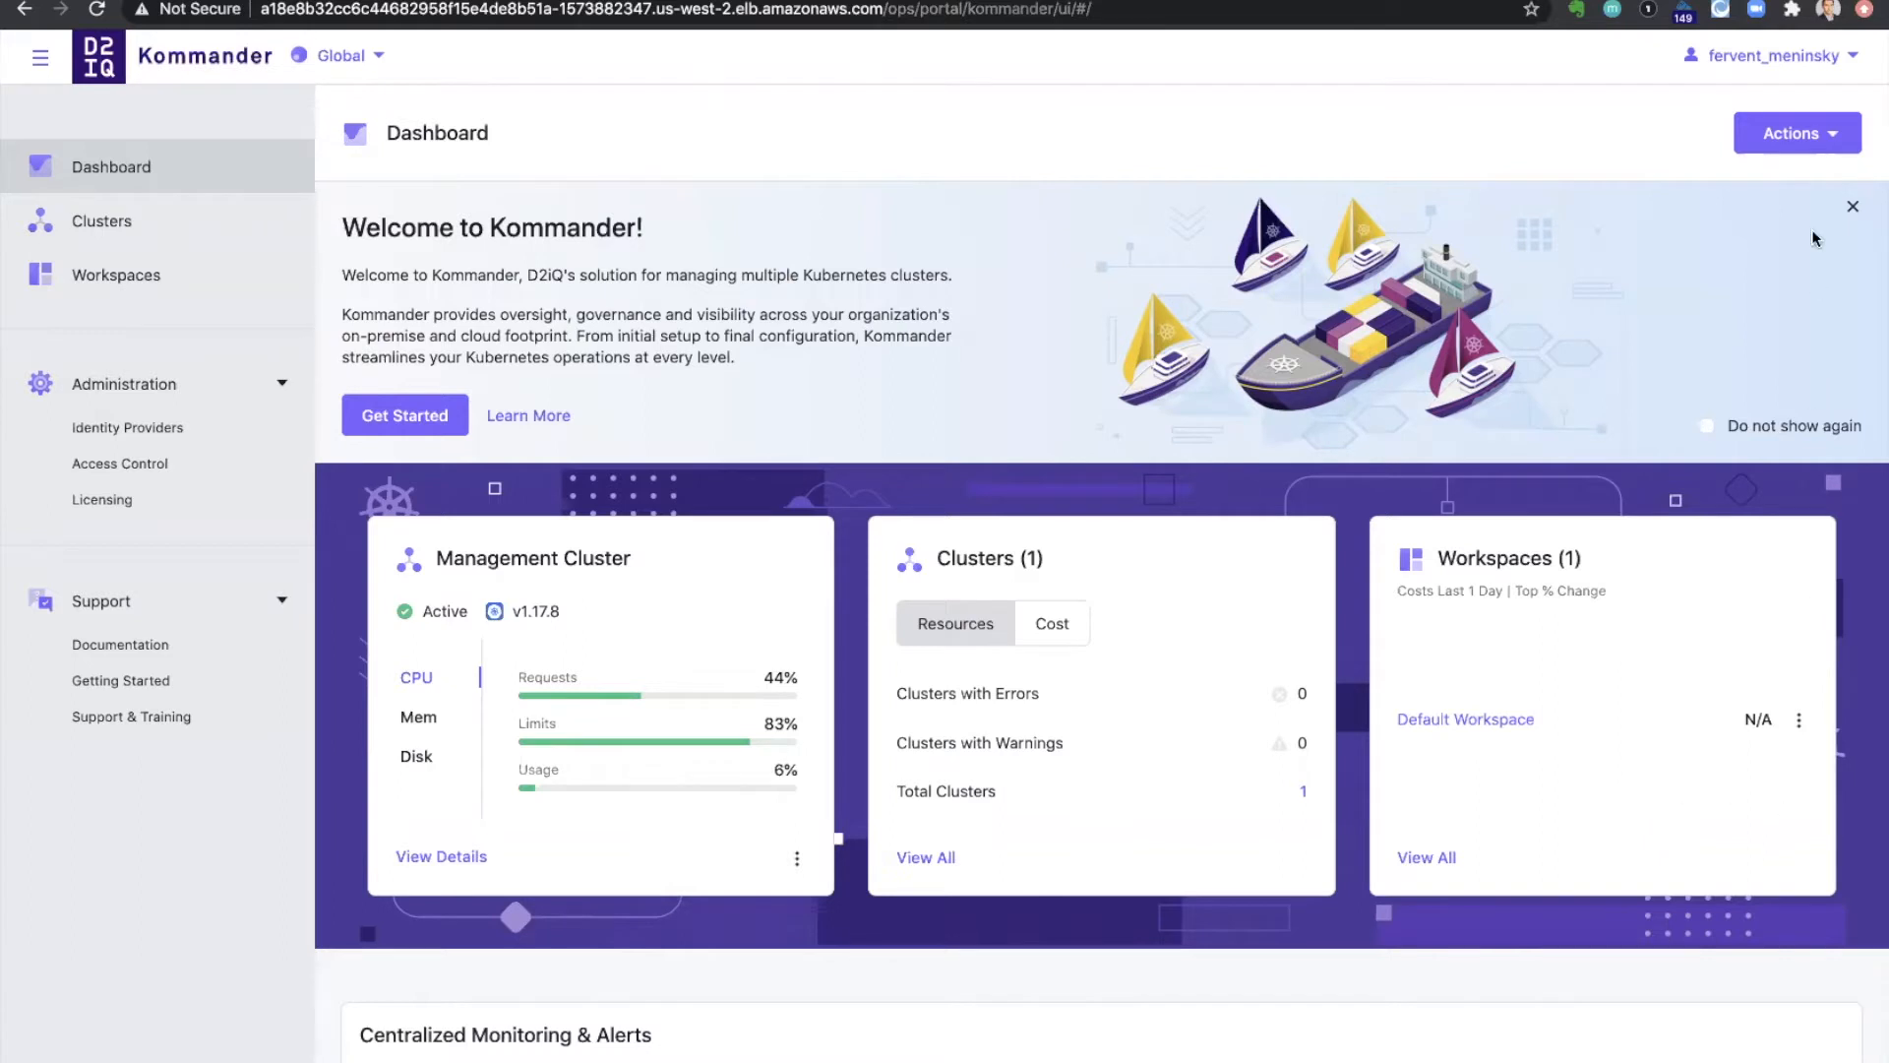
# Start a new workspace from Actions and enter the name dev-hybrid
pyautogui.click(1796, 132)
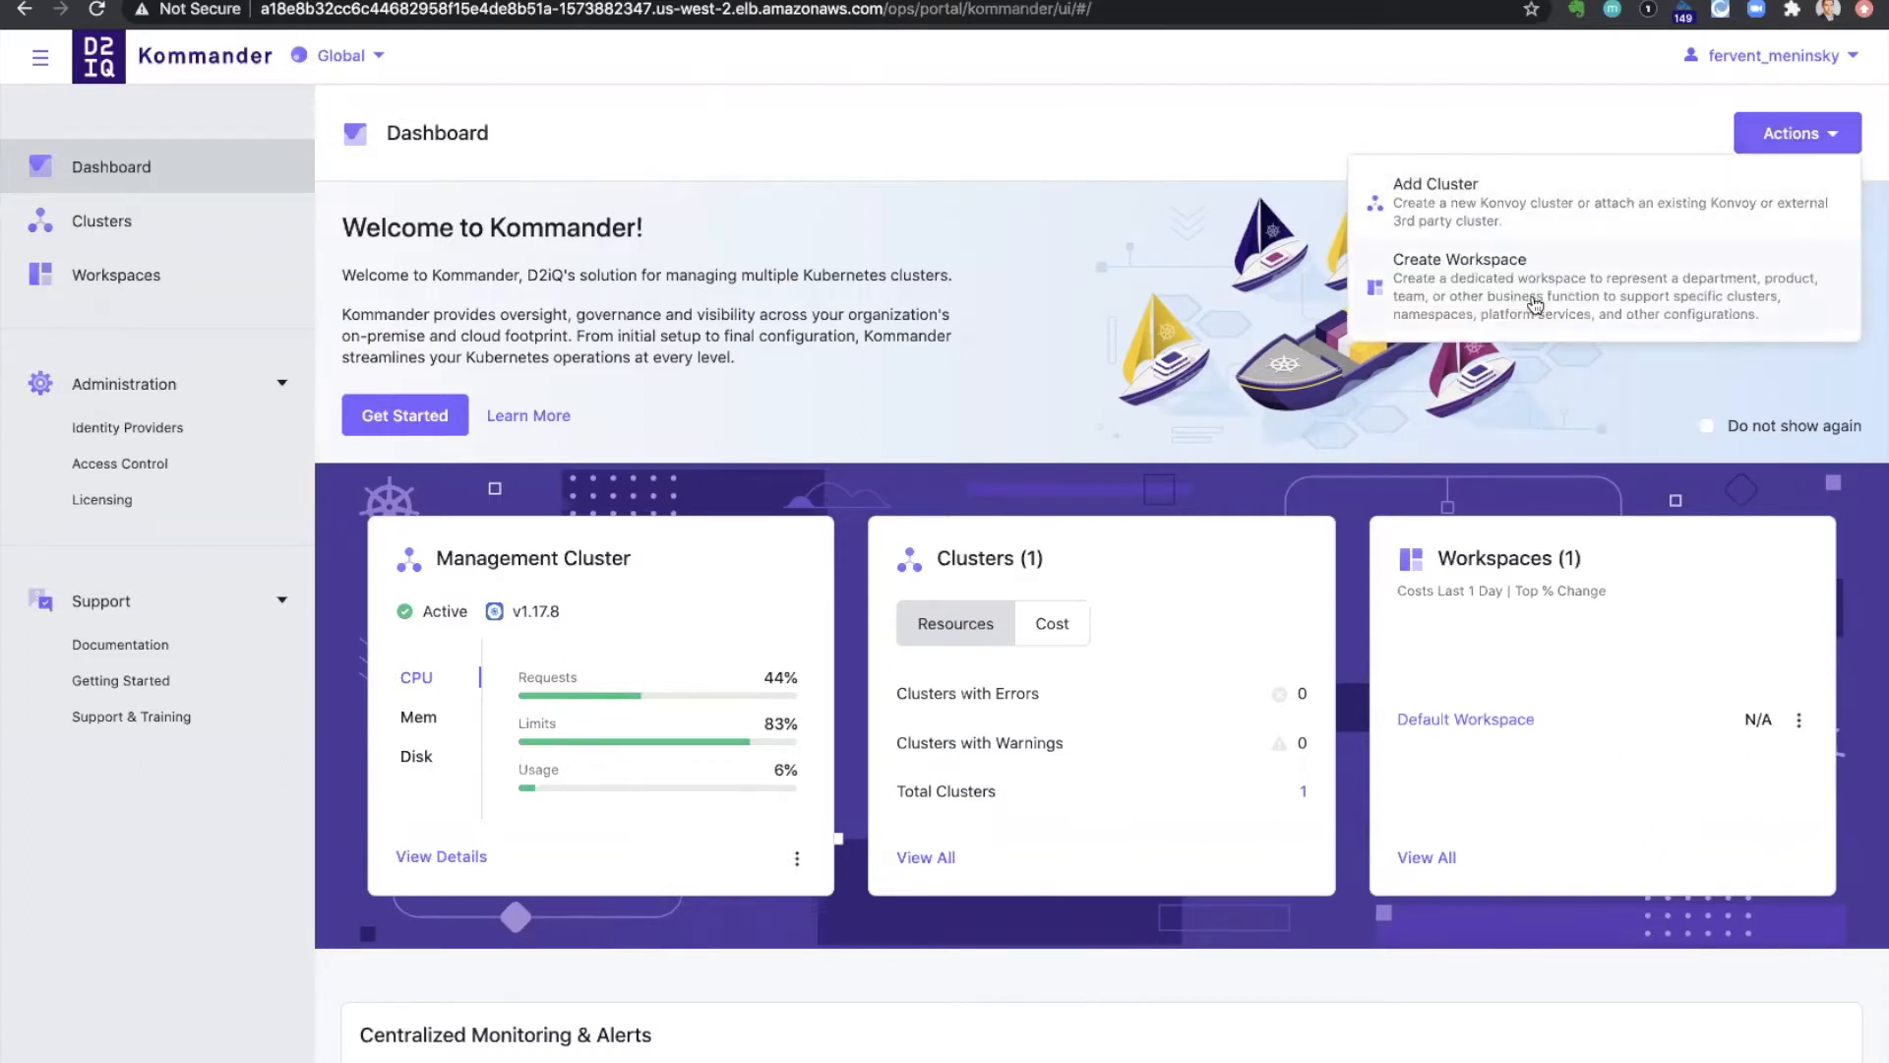
pyautogui.click(1458, 259)
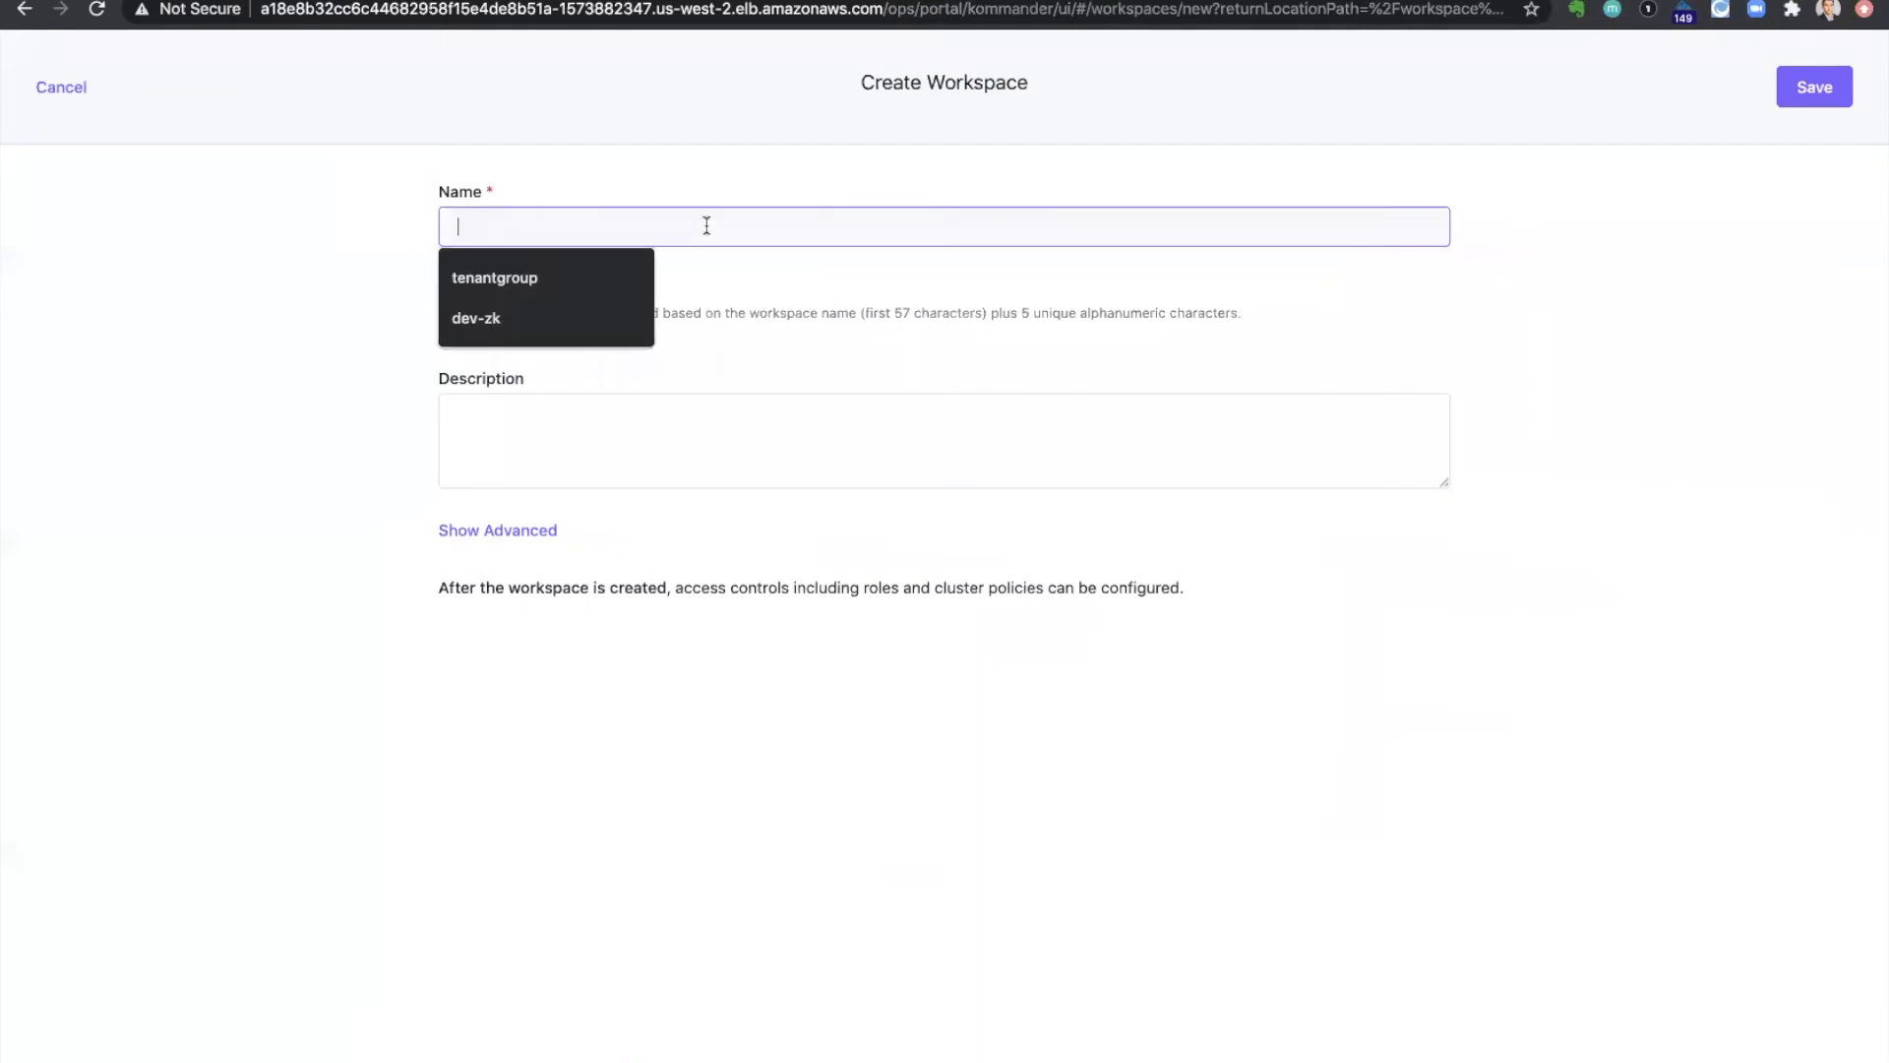
pyautogui.write('dev-hybrid')
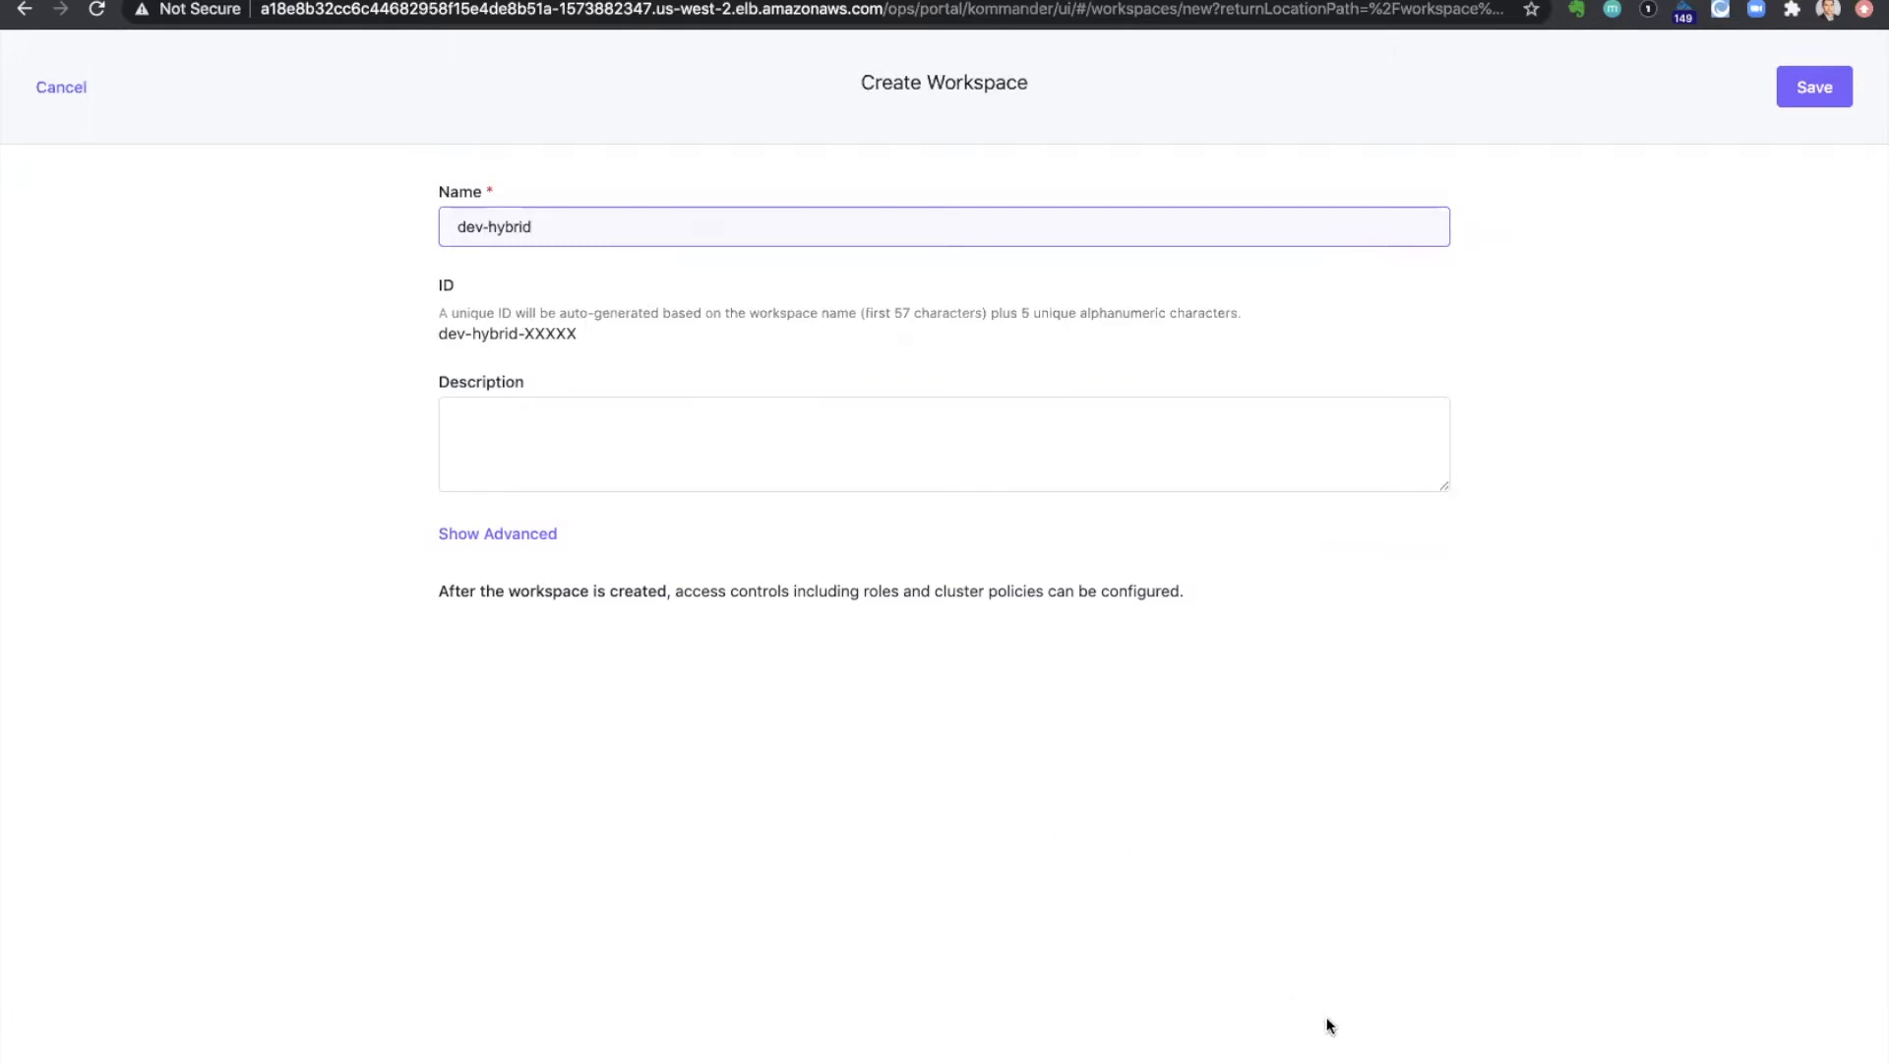
pyautogui.moveTo(1822, 129)
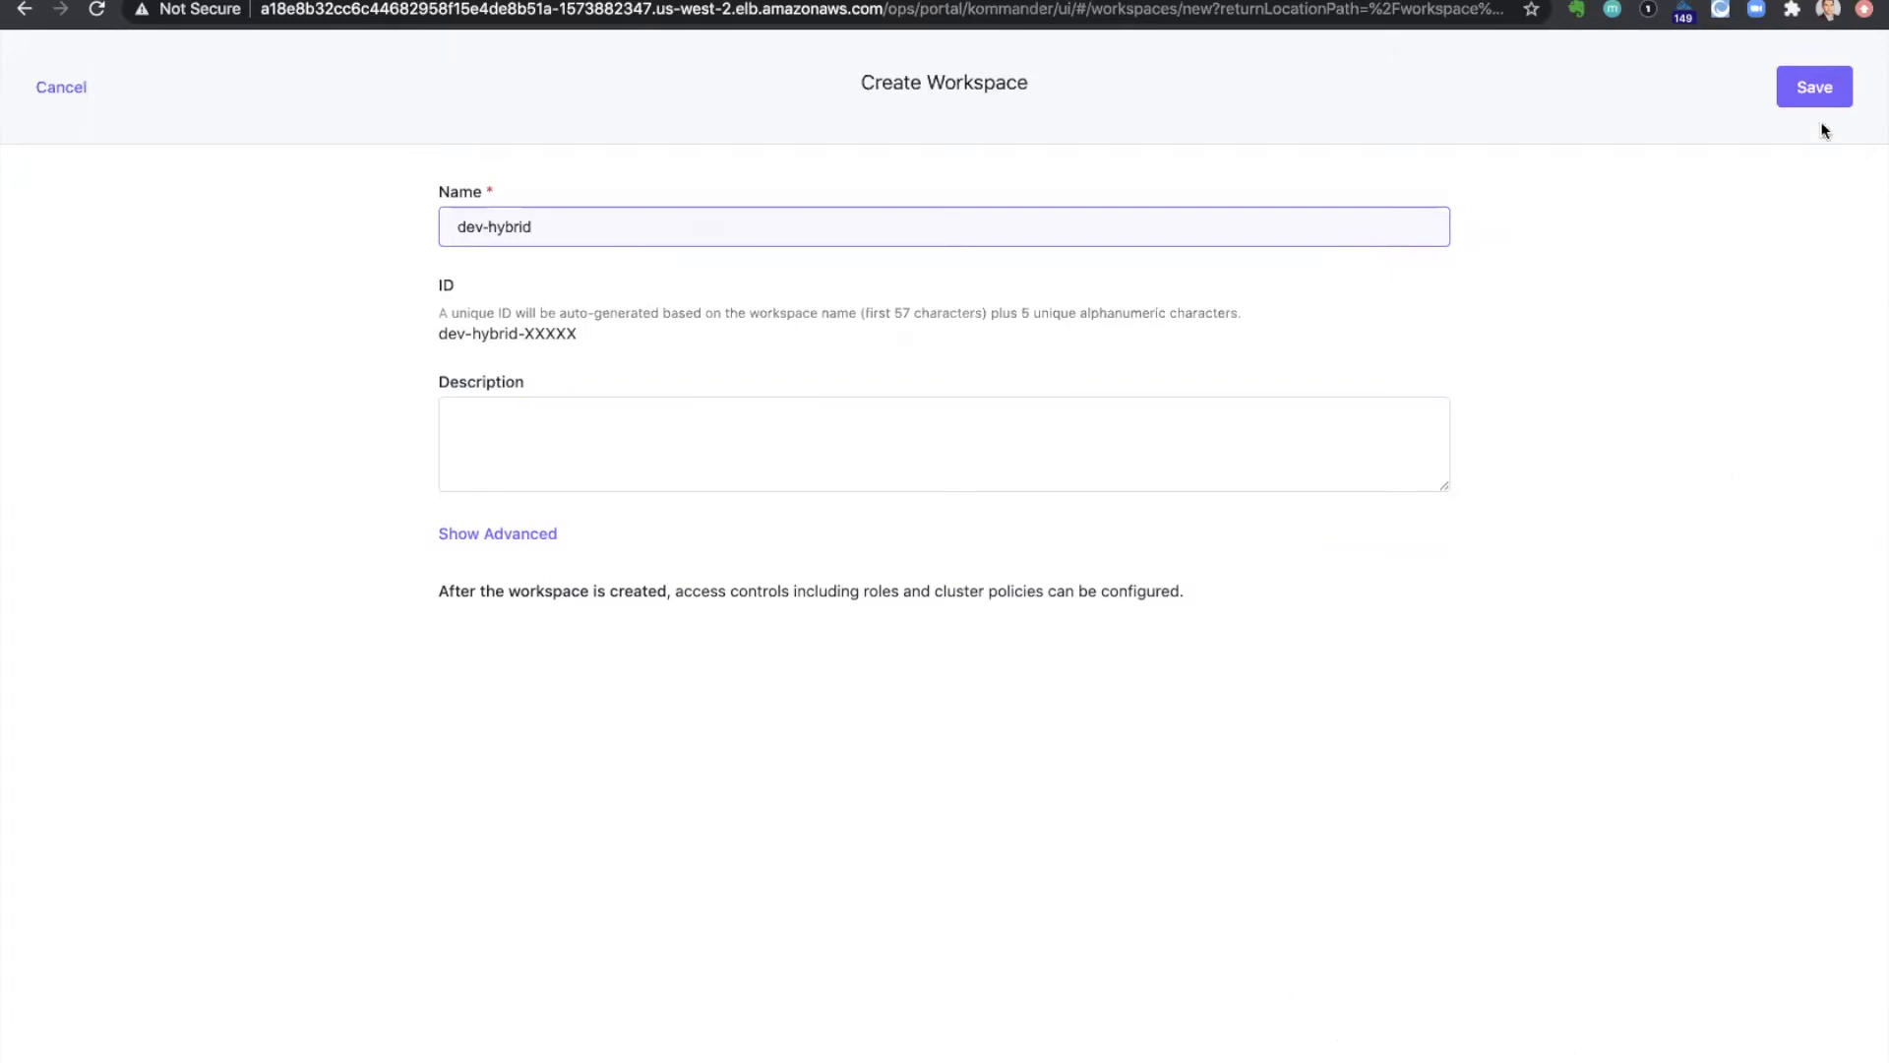
# Save the dev-hybrid workspace, continue into it and view its empty infrastructure providers list
pyautogui.click(1814, 86)
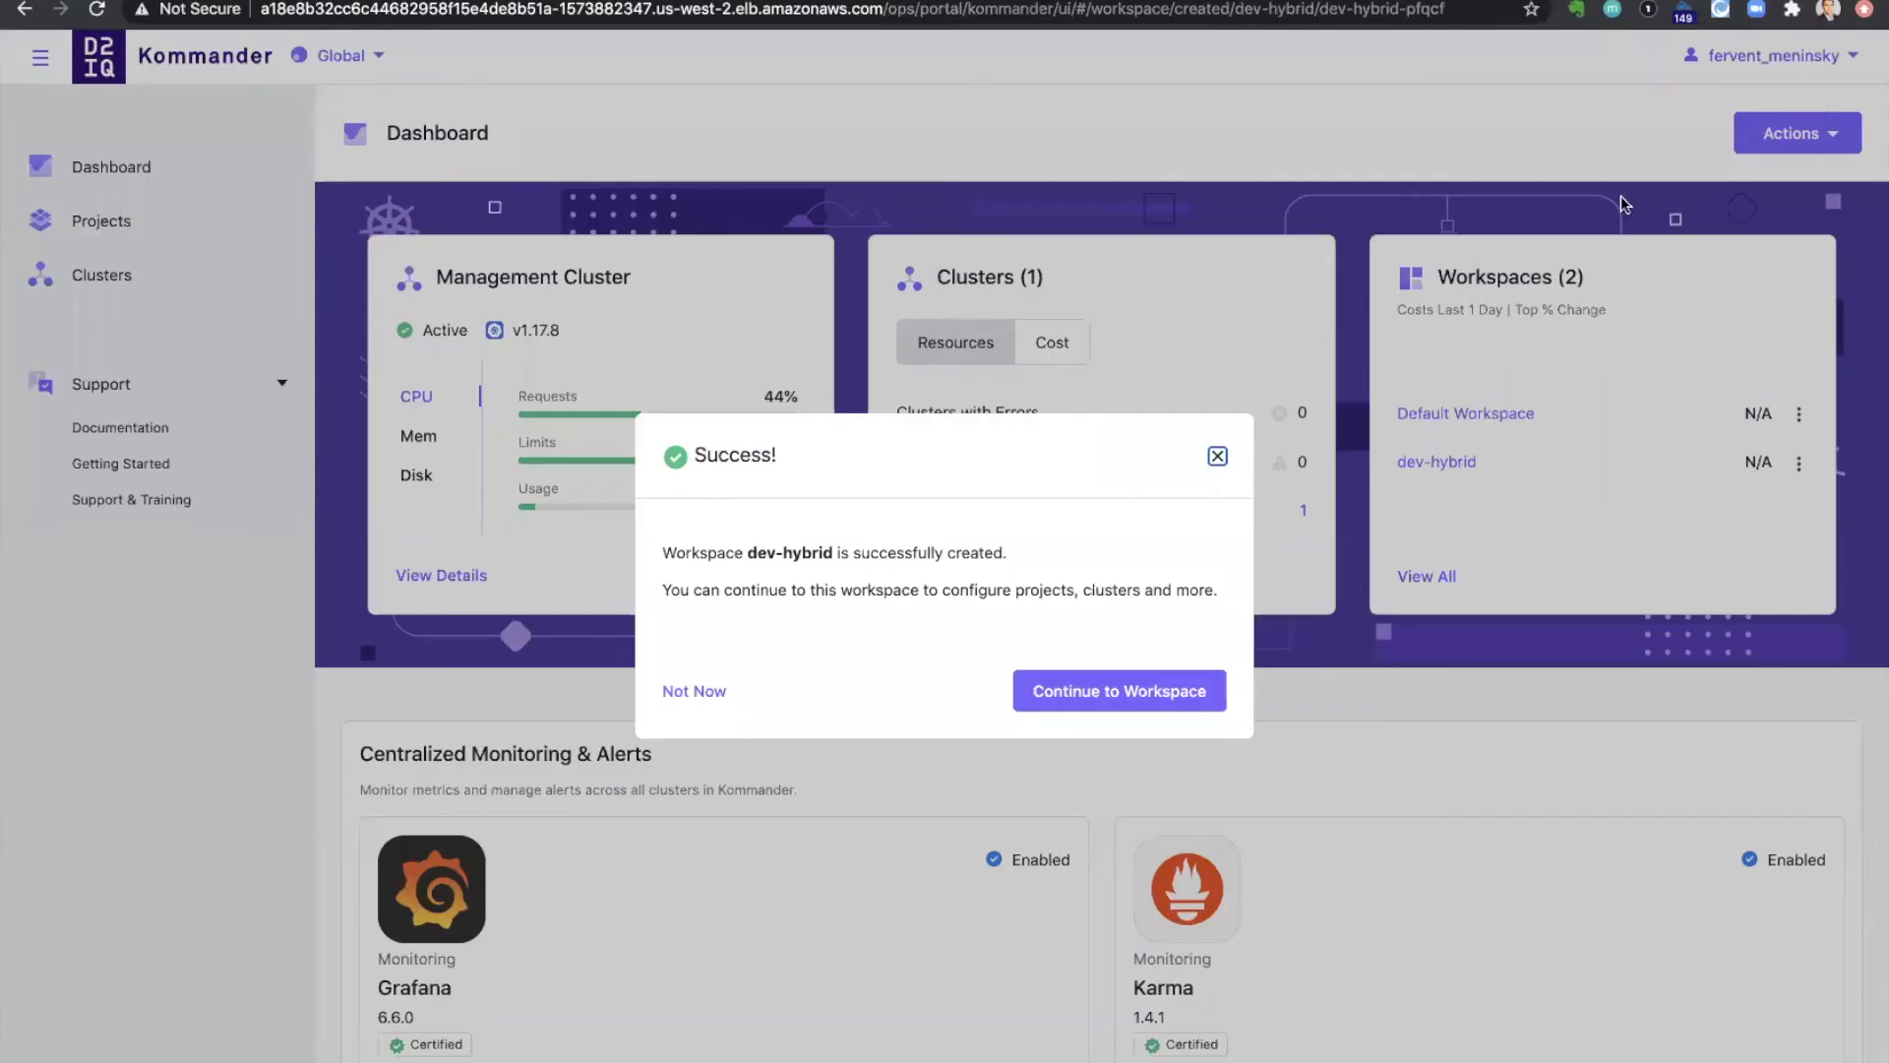
pyautogui.click(1118, 691)
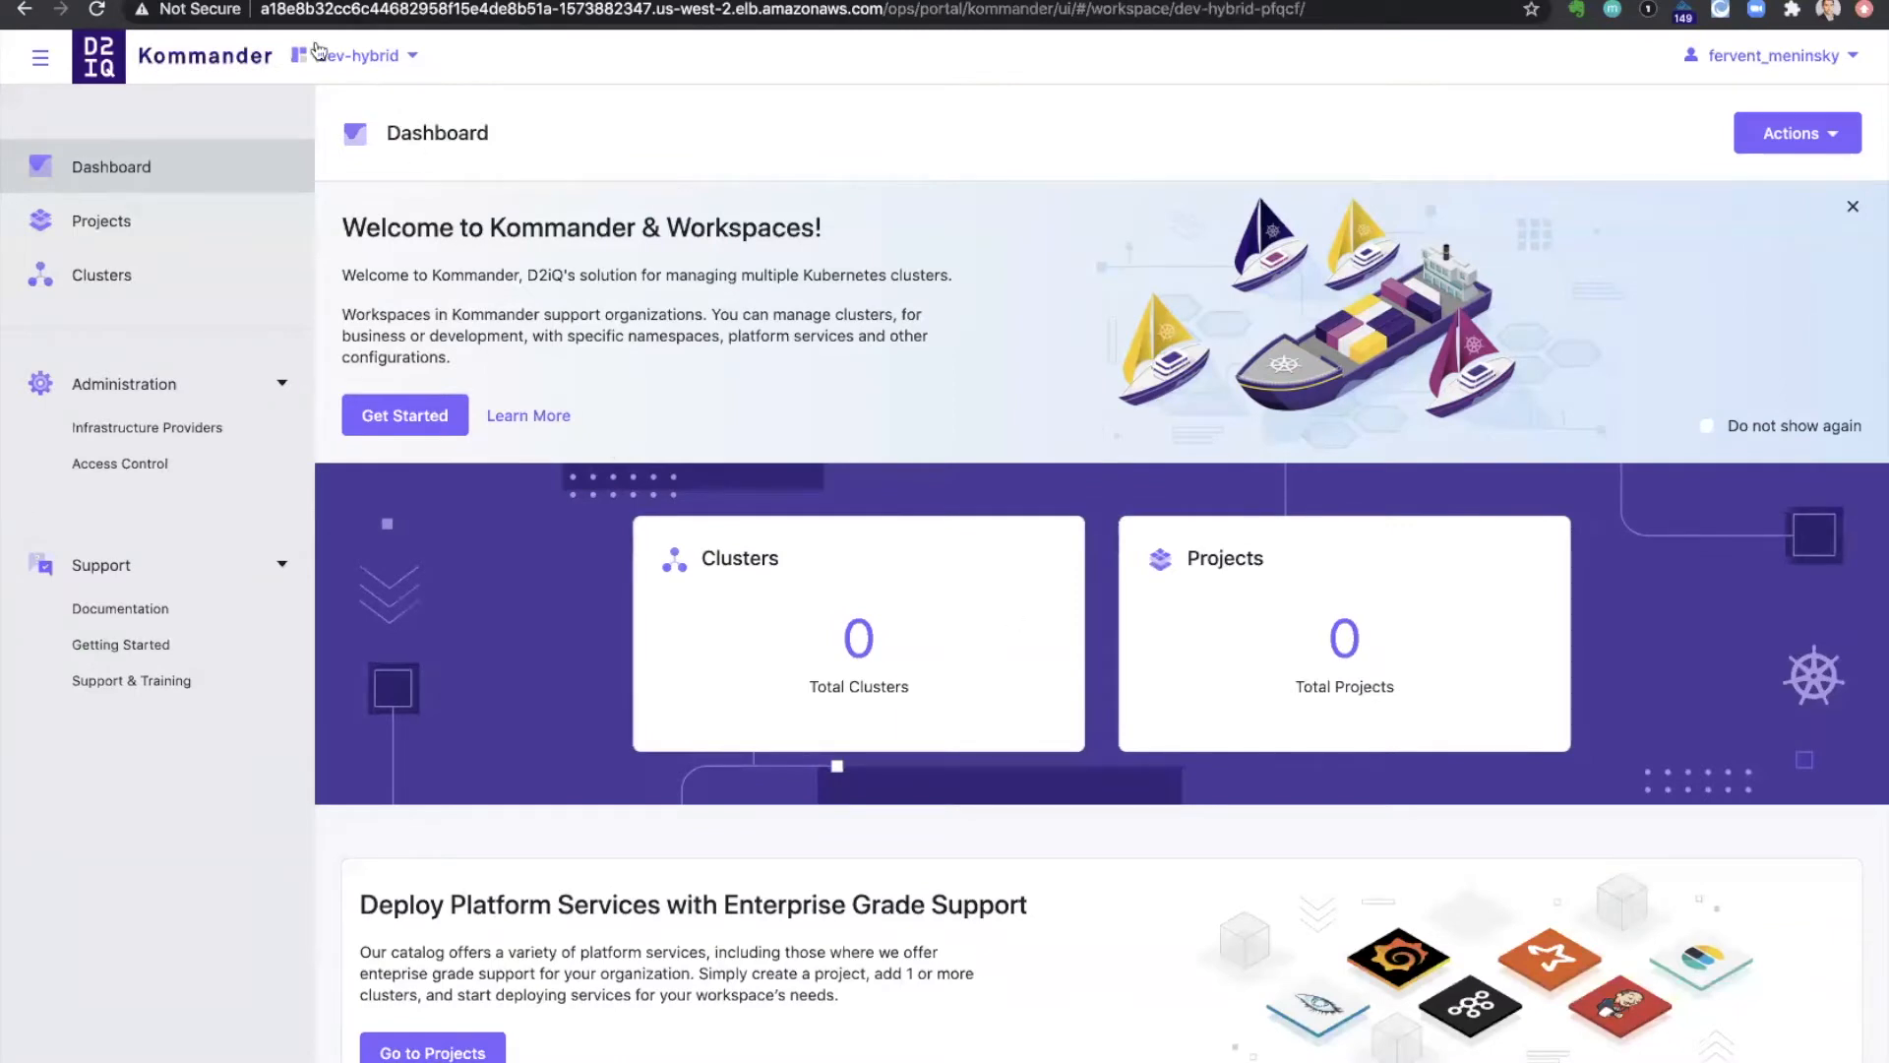
pyautogui.moveTo(409, 211)
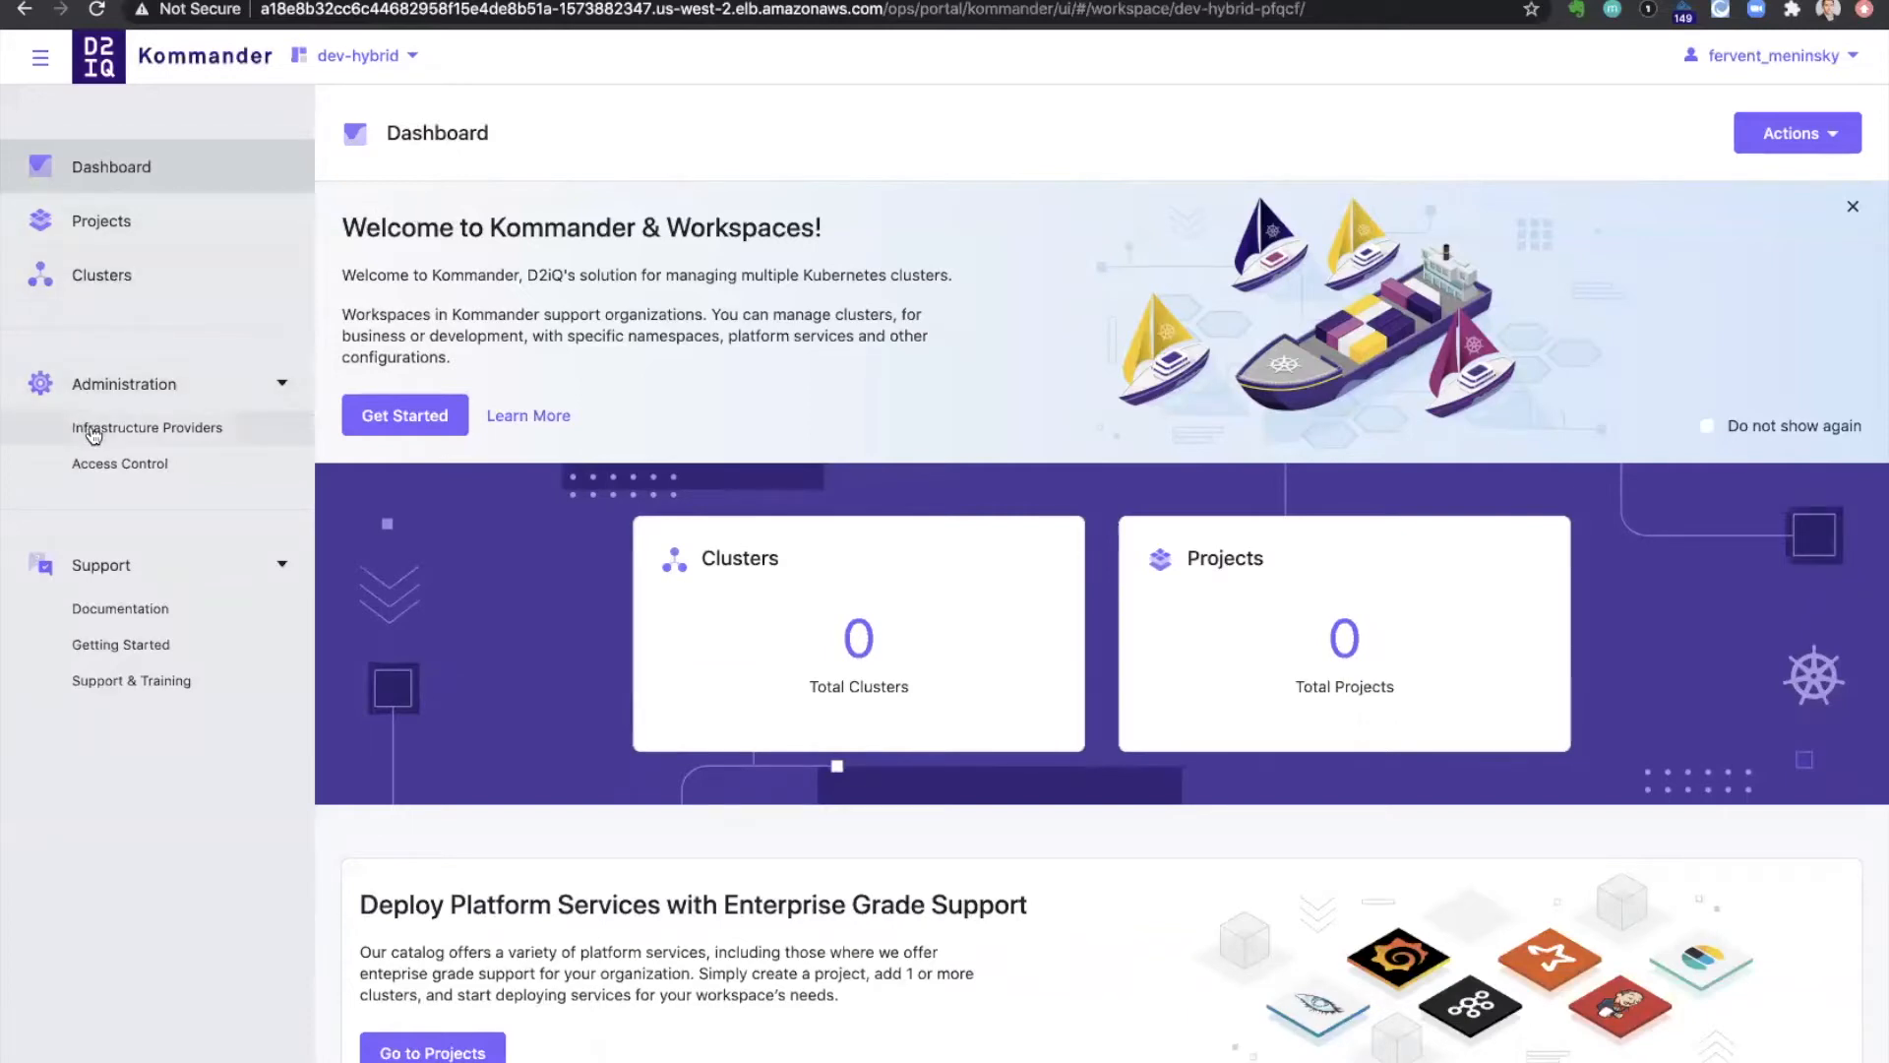
pyautogui.click(147, 427)
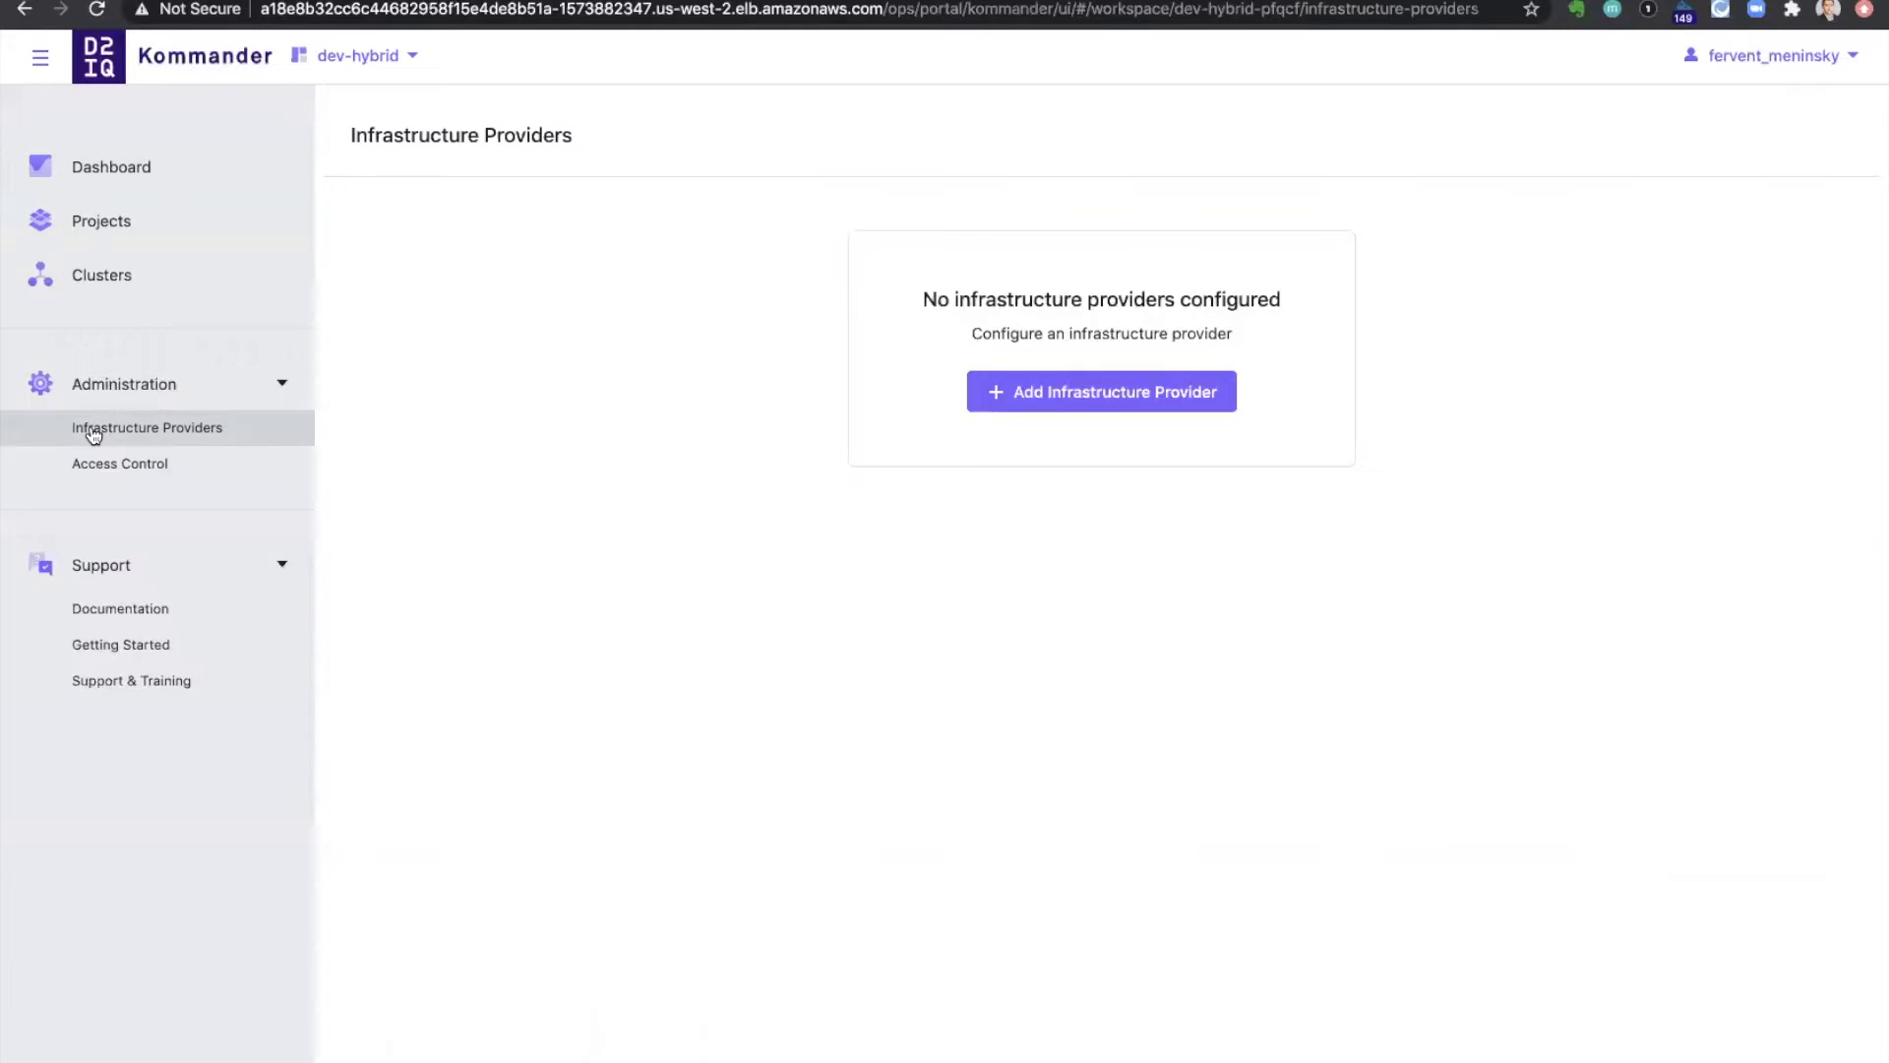
pyautogui.moveTo(135, 393)
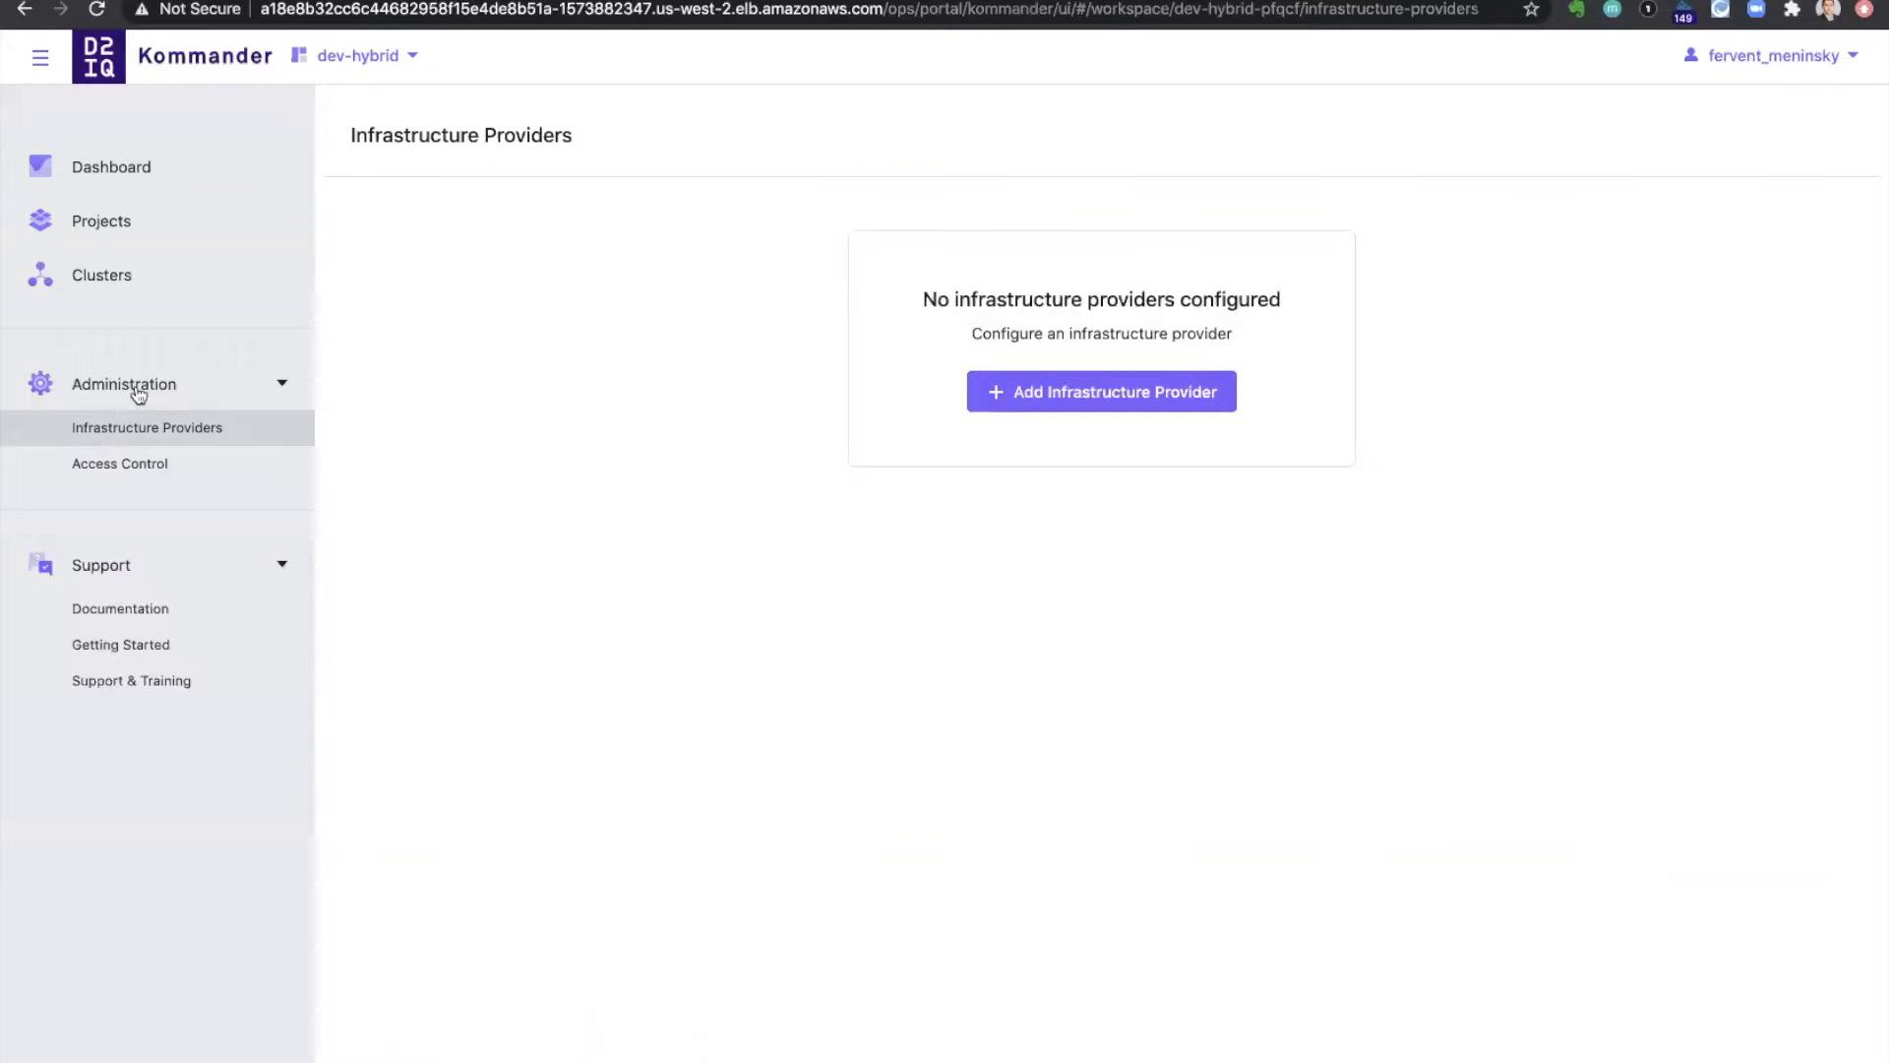
# Add the aws-service provider for AWS using role-based authentication
pyautogui.click(1097, 390)
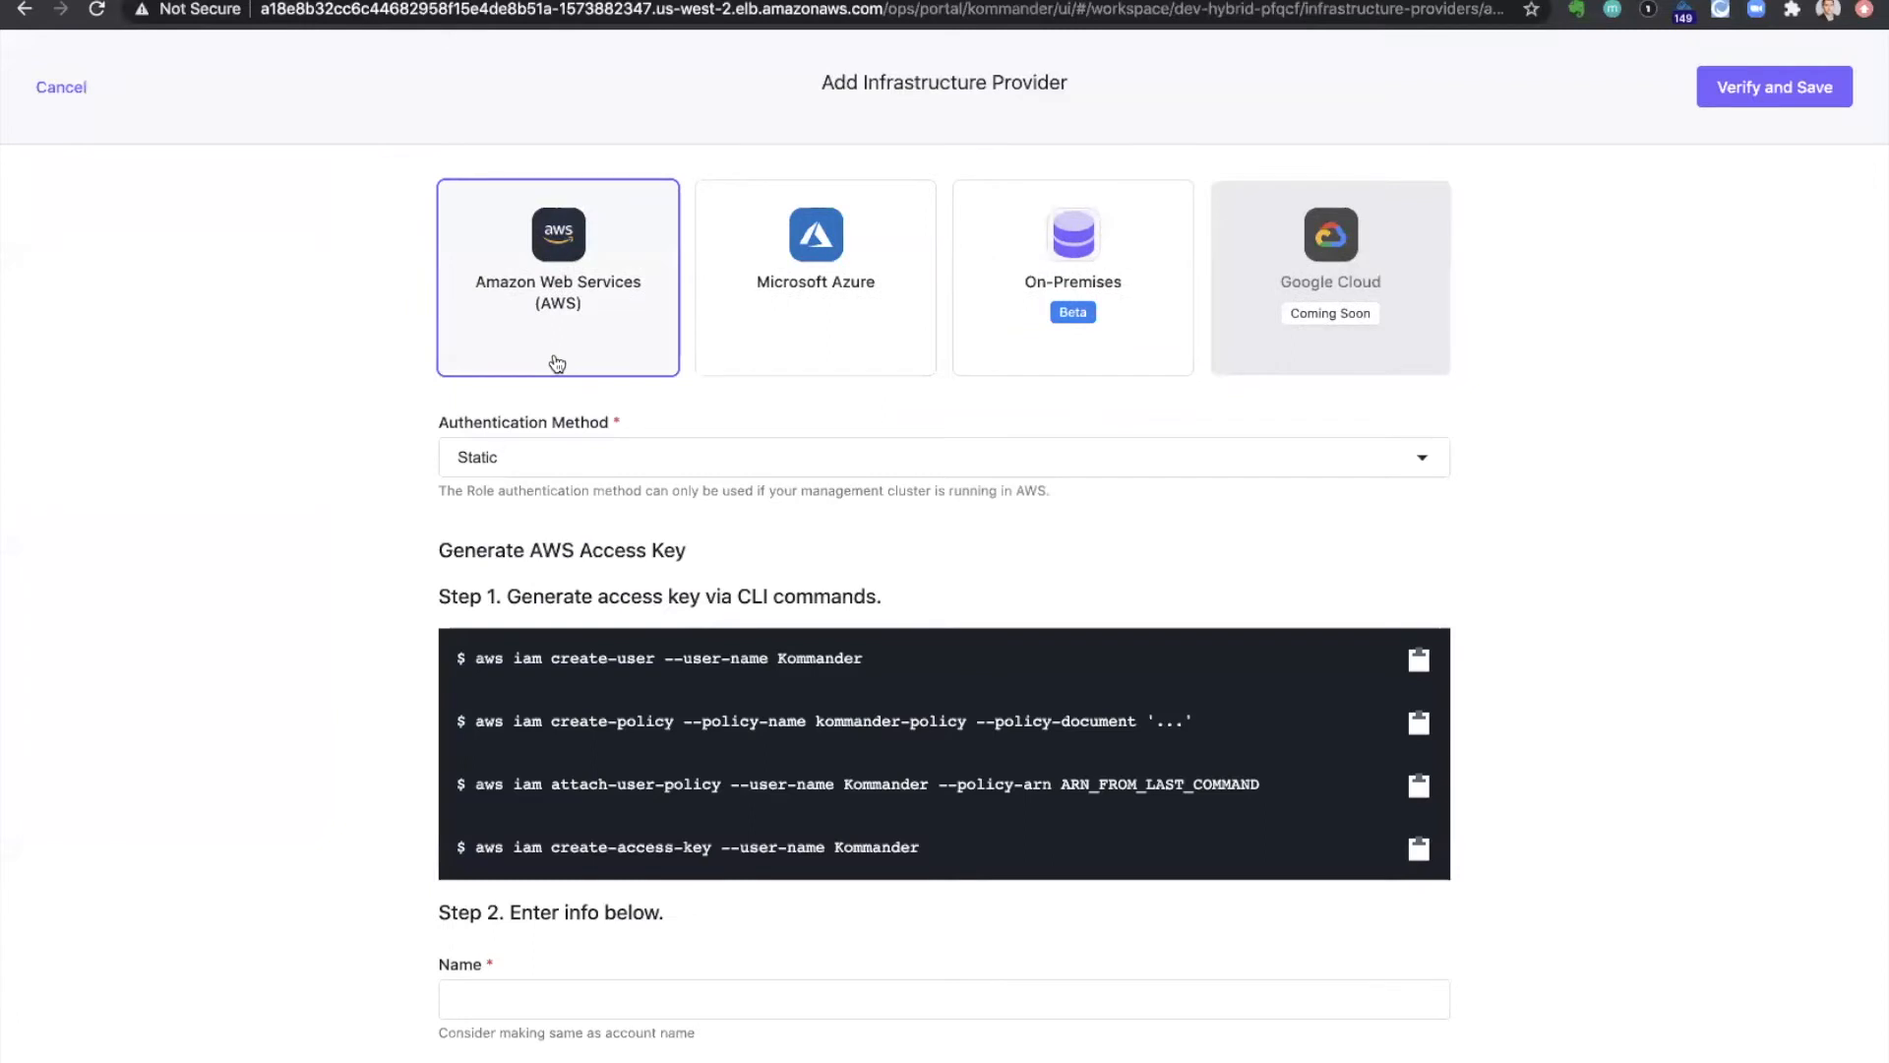
pyautogui.click(942, 456)
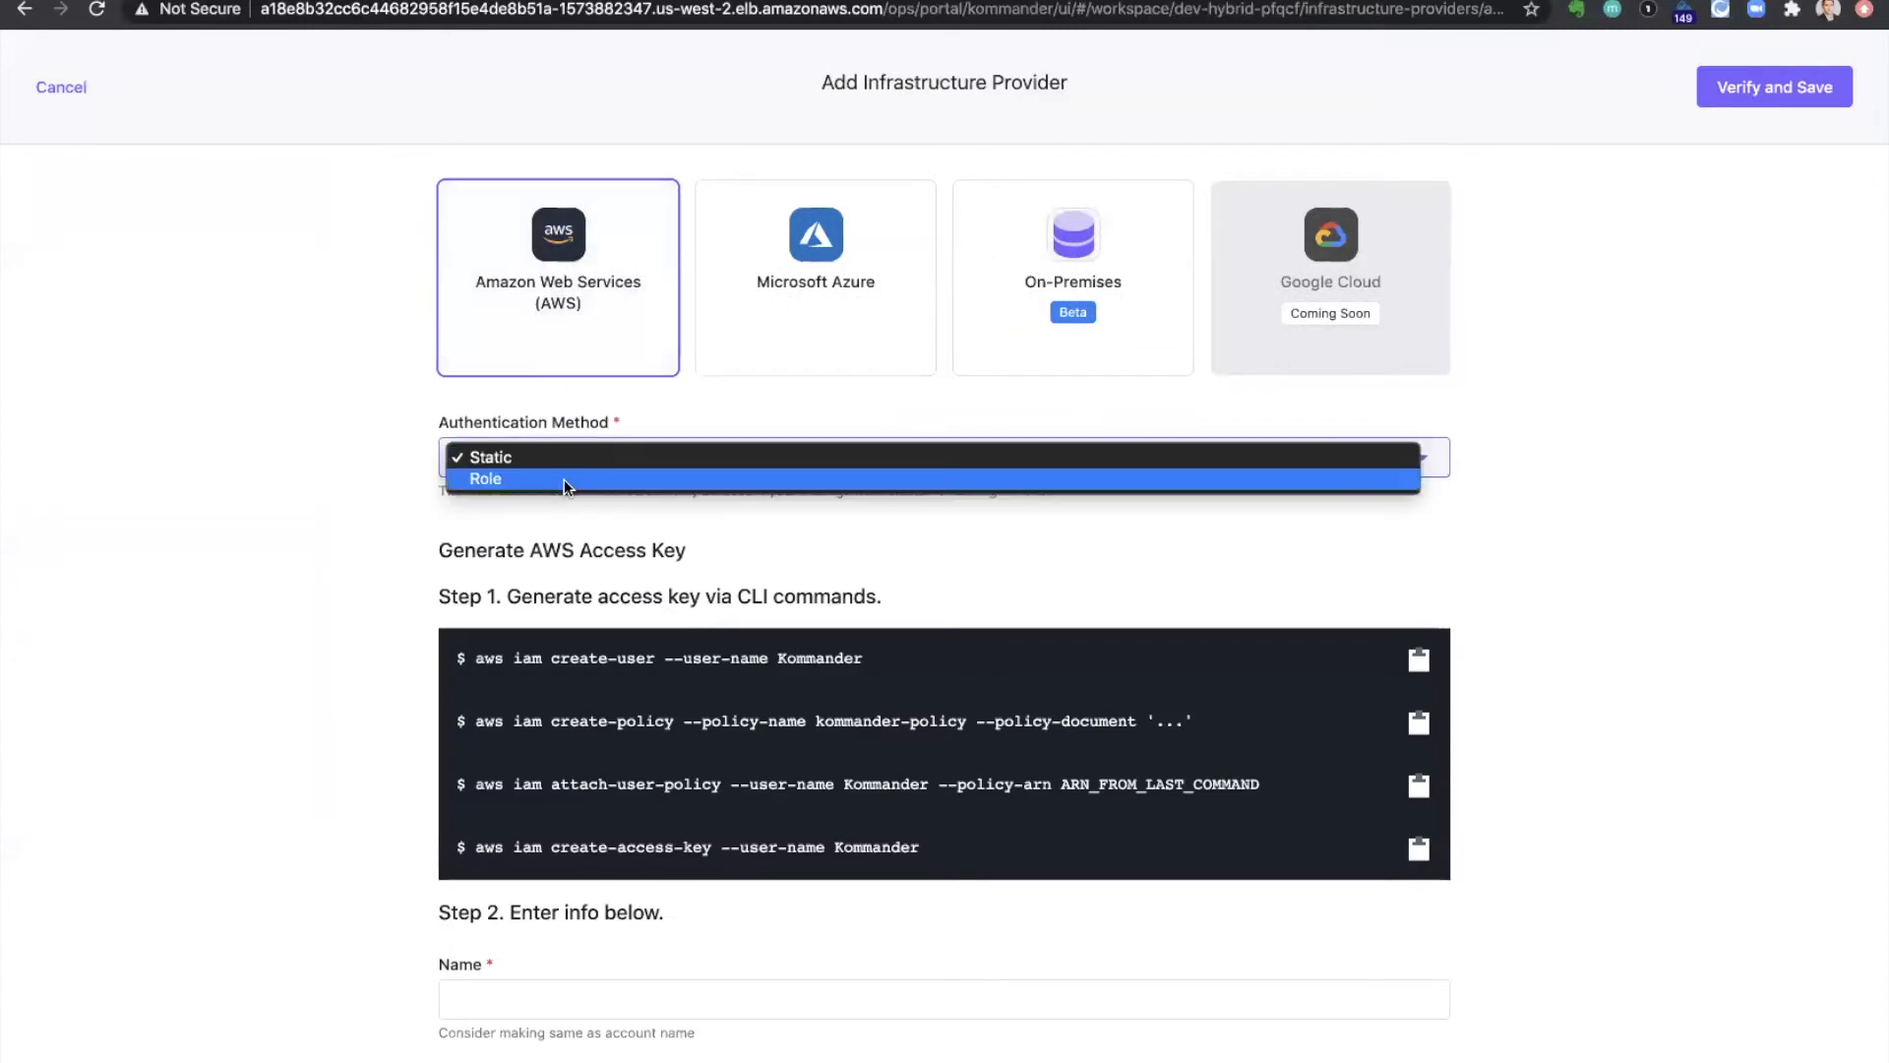
pyautogui.click(61, 86)
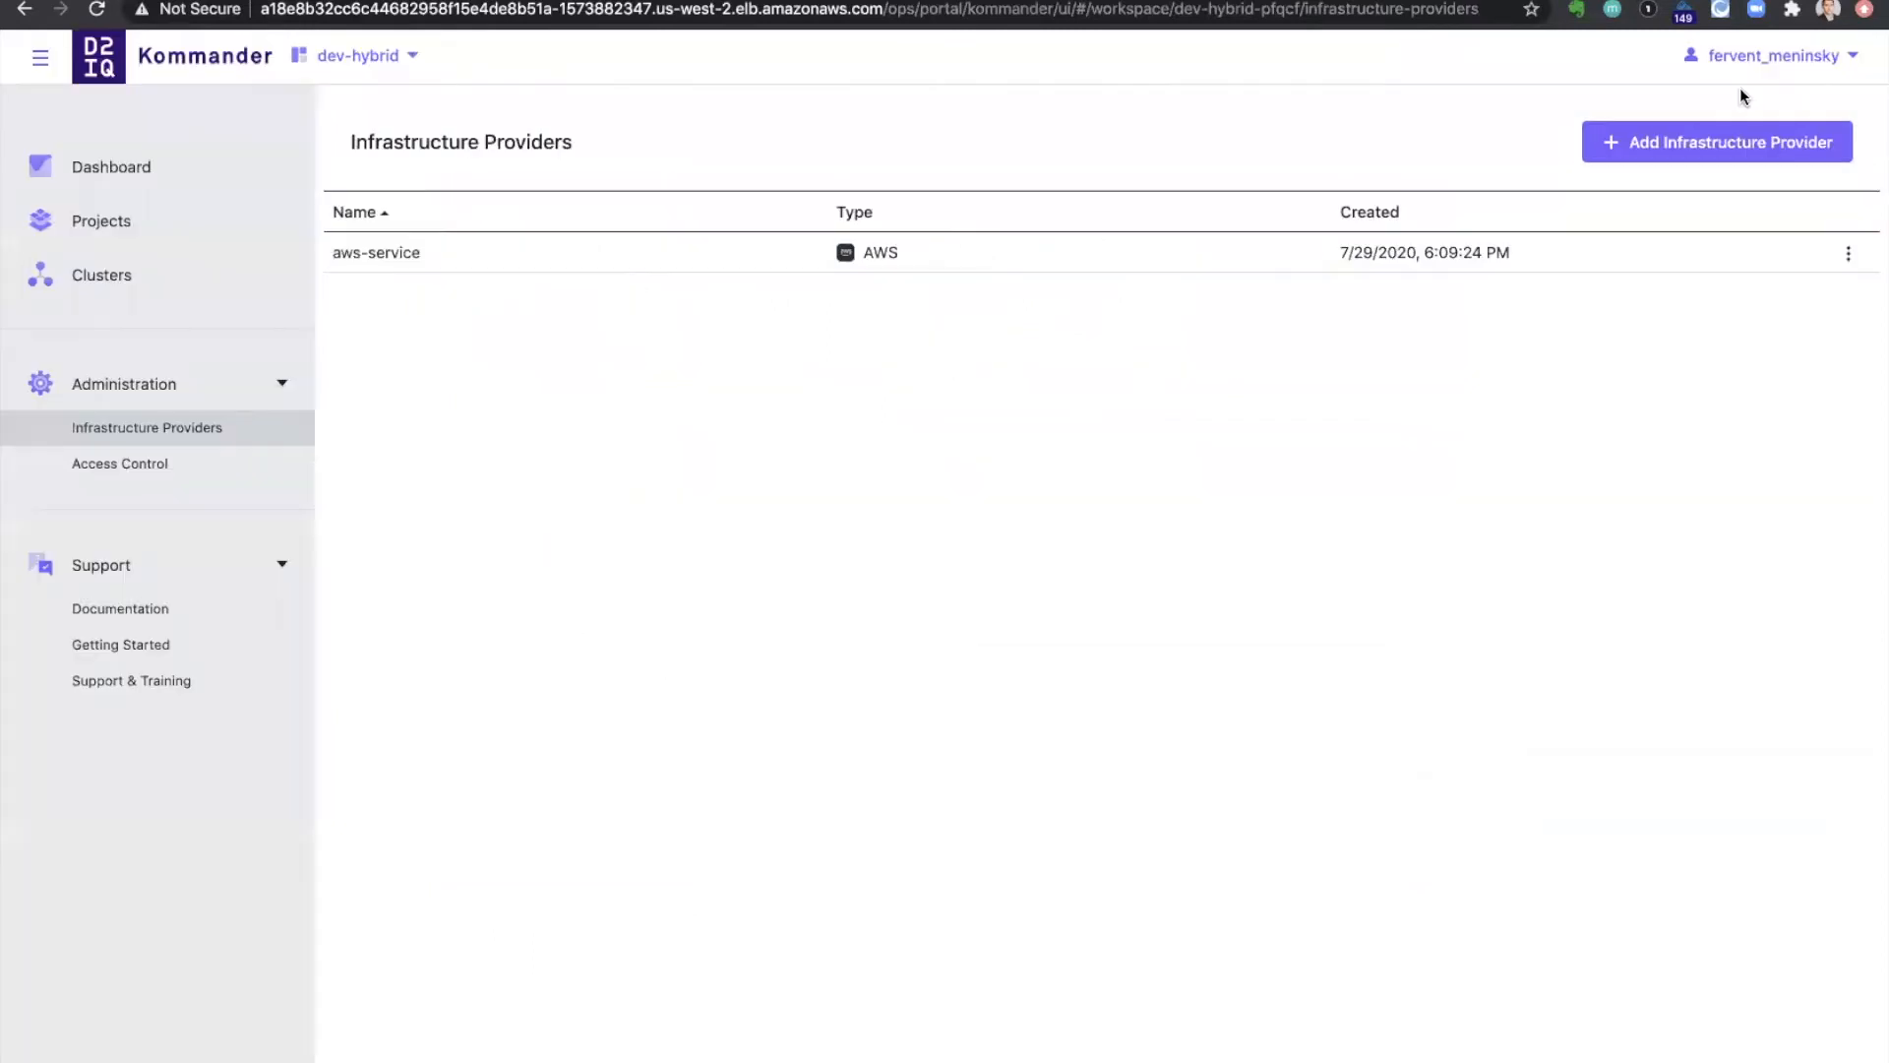
pyautogui.moveTo(1708, 115)
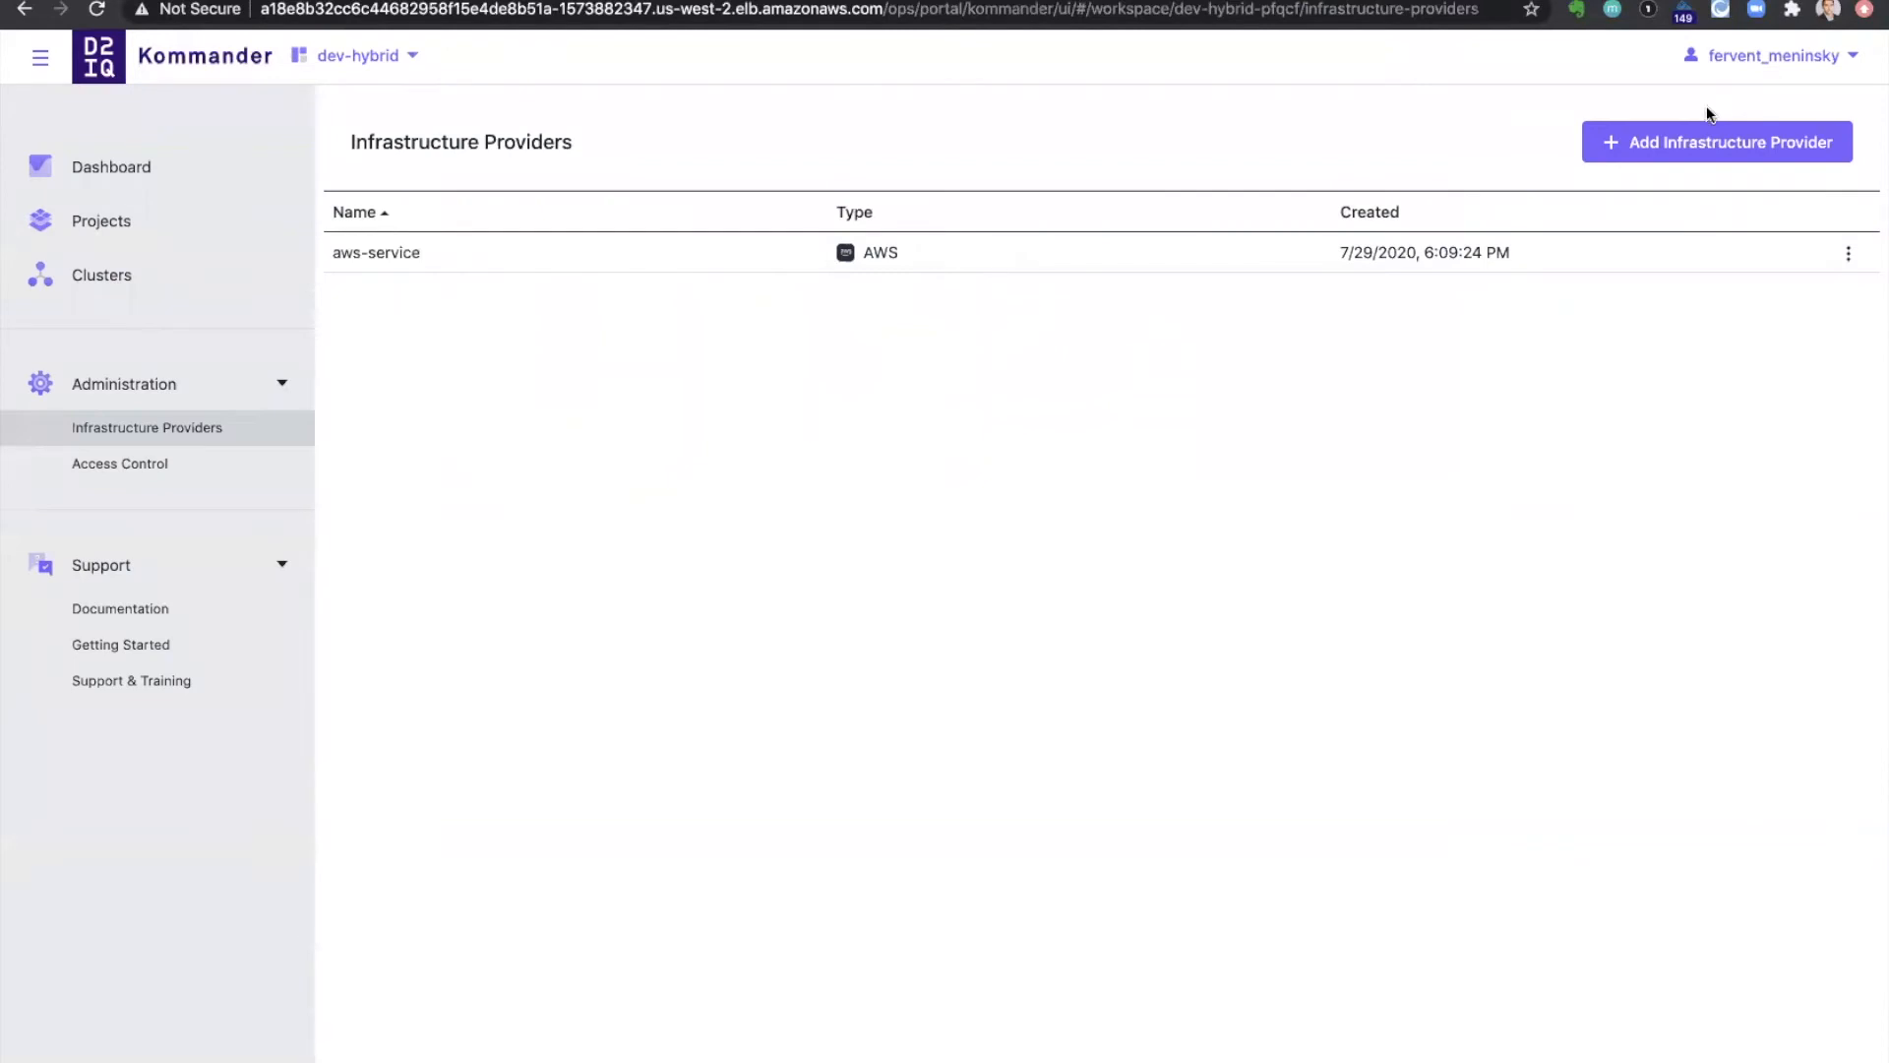
# Add the azure-service provider for Microsoft Azure with its credentials
pyautogui.click(1716, 142)
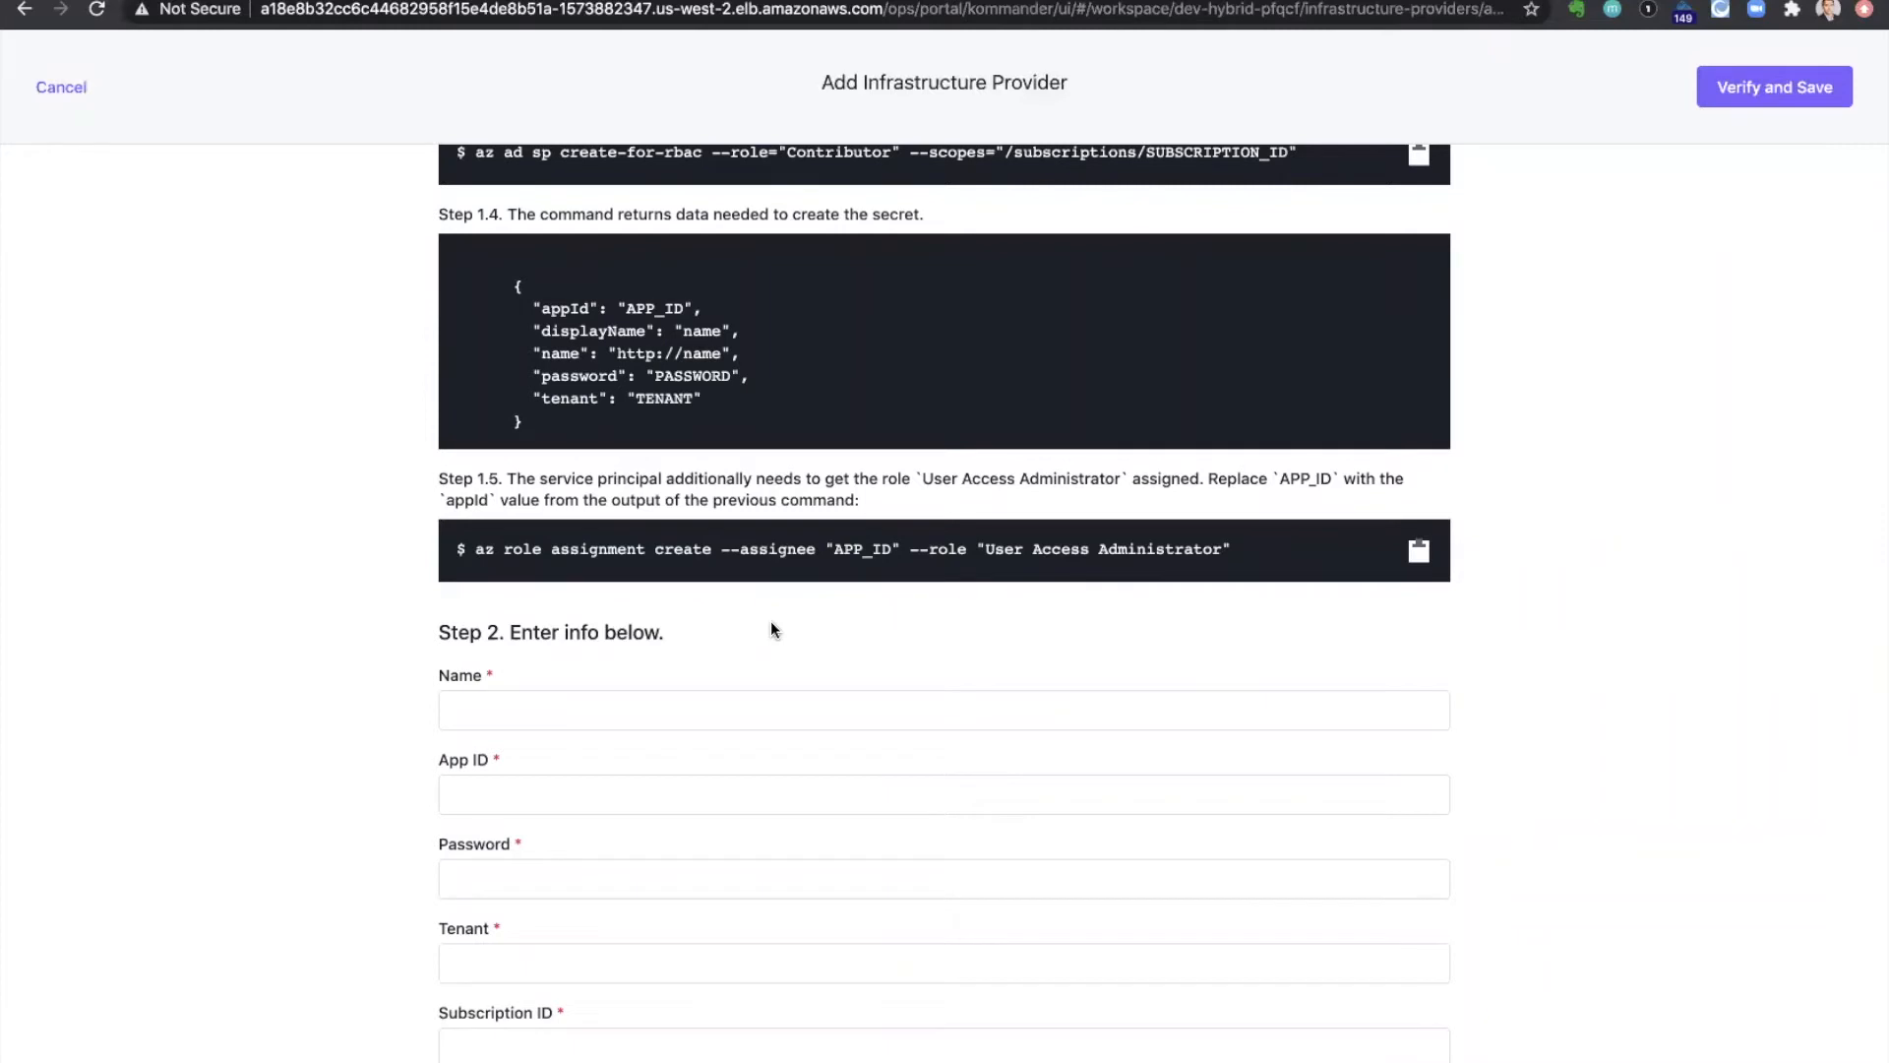
pyautogui.click(61, 86)
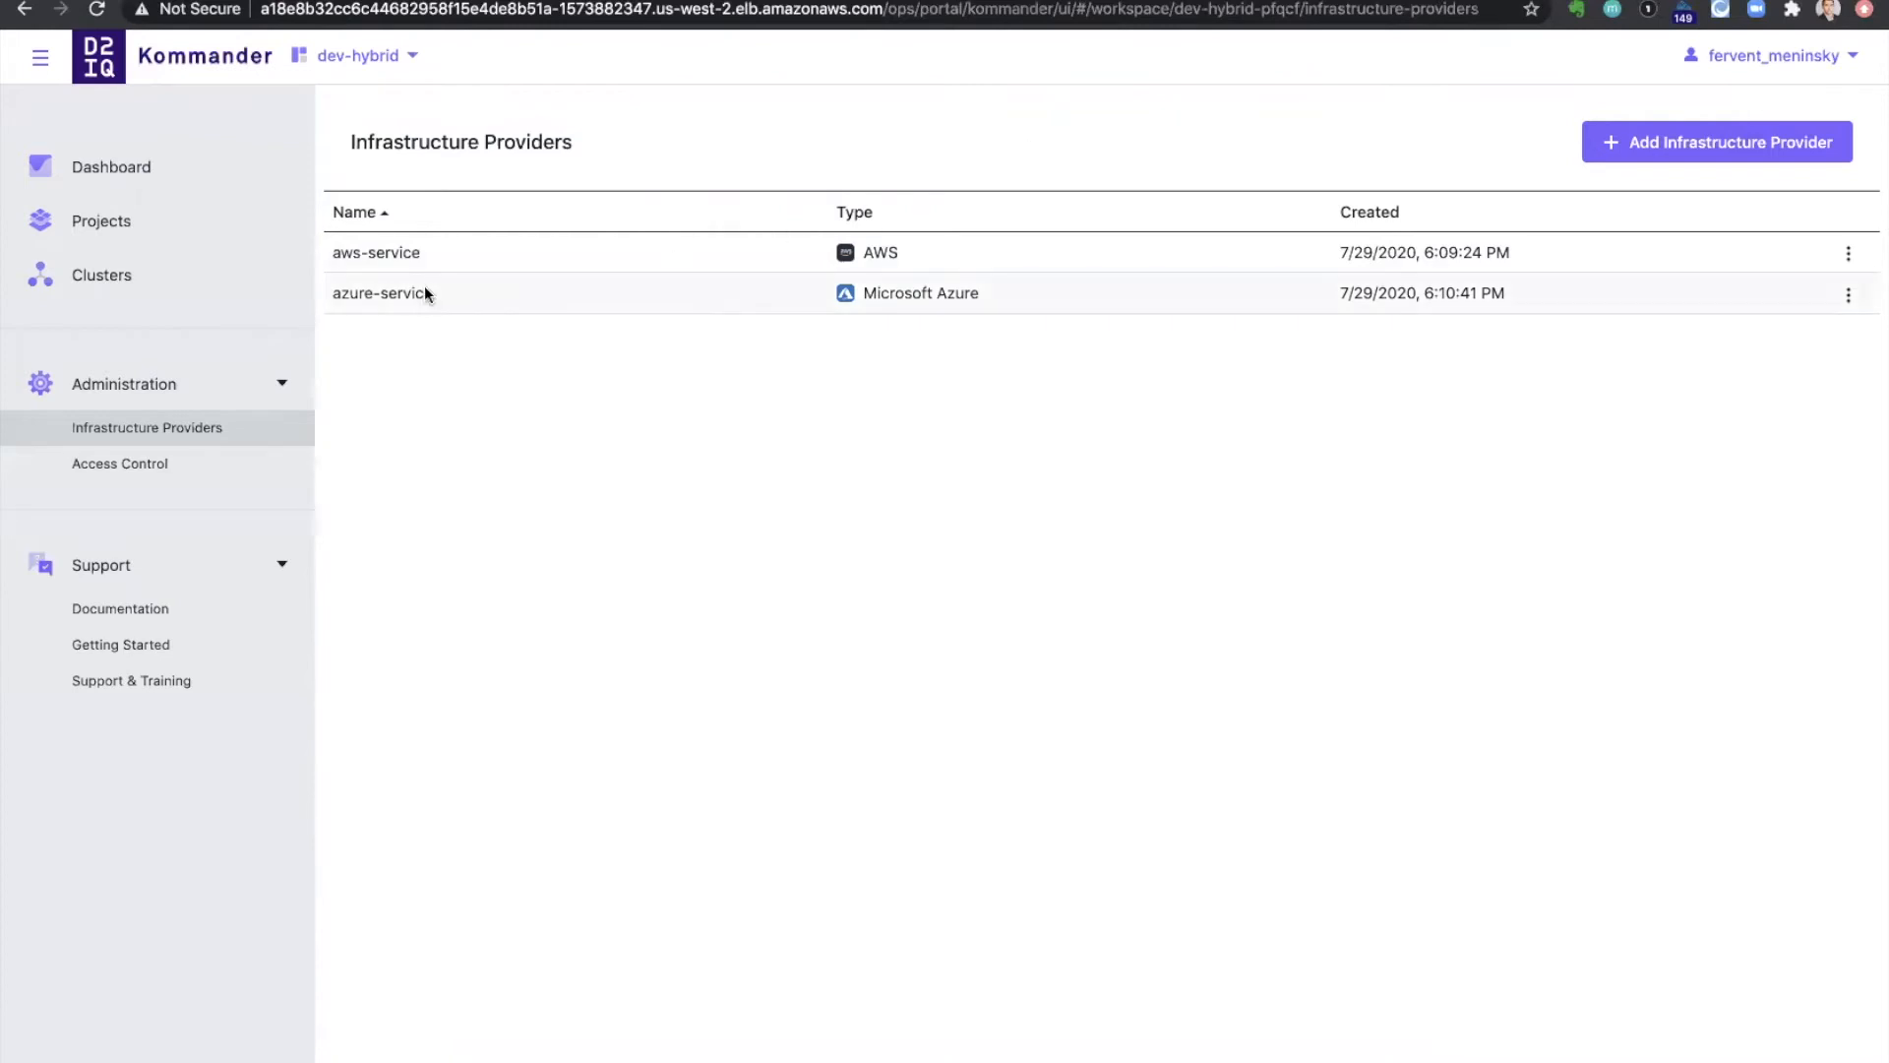
pyautogui.moveTo(166, 276)
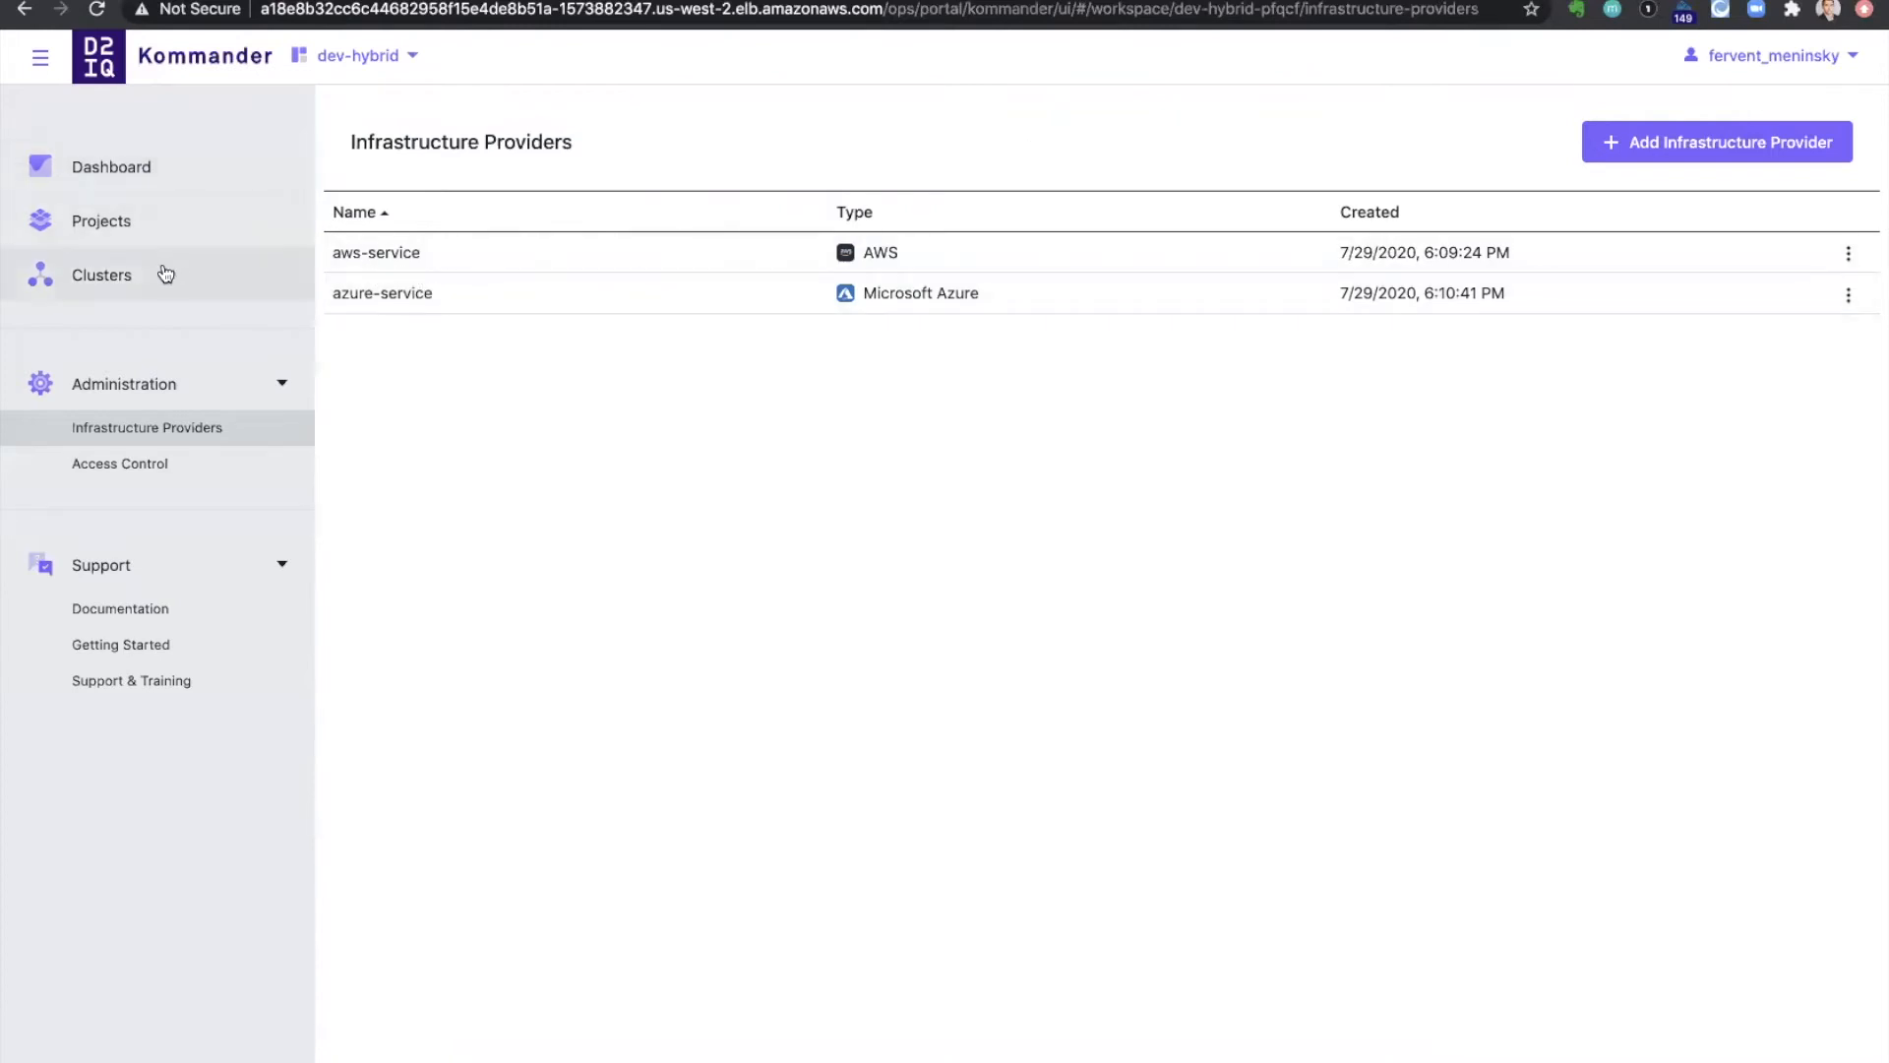
# From Clusters, start a new Konvoy cluster on aws-service named dev-aws-konvoy
pyautogui.click(101, 275)
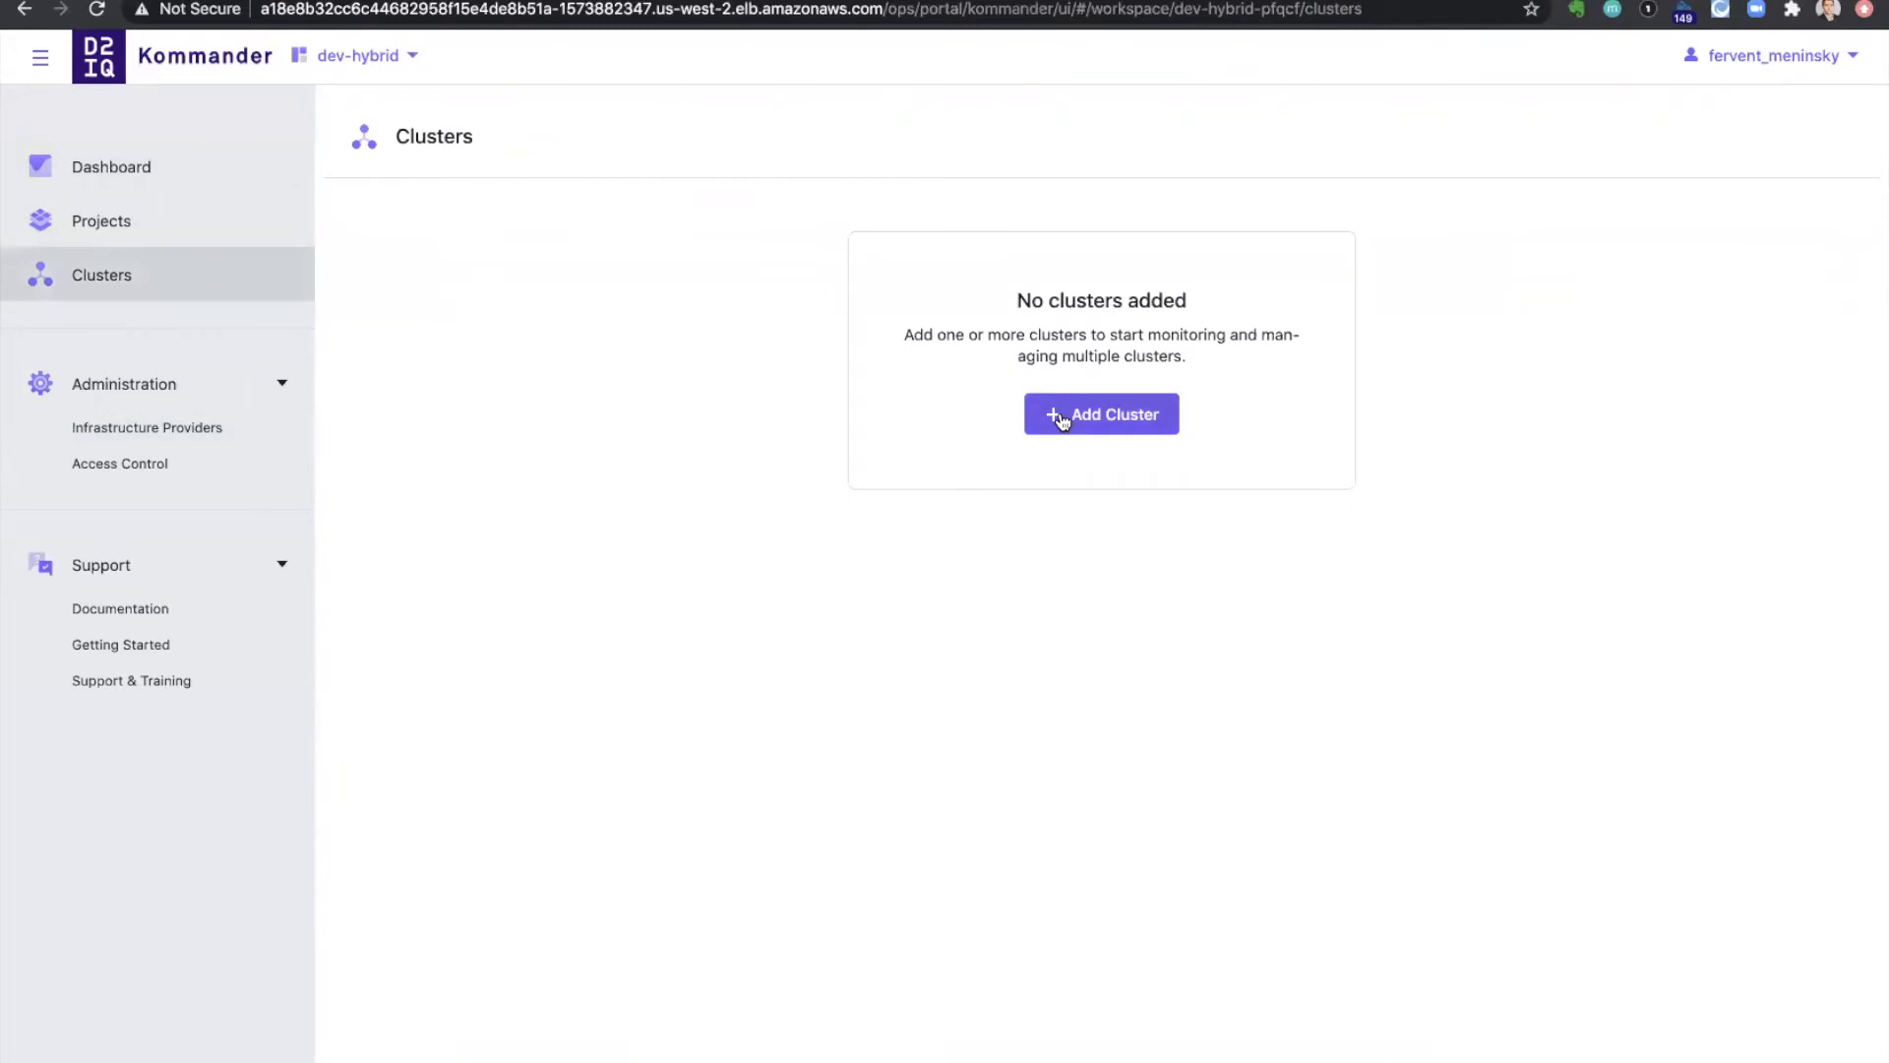
pyautogui.click(1098, 413)
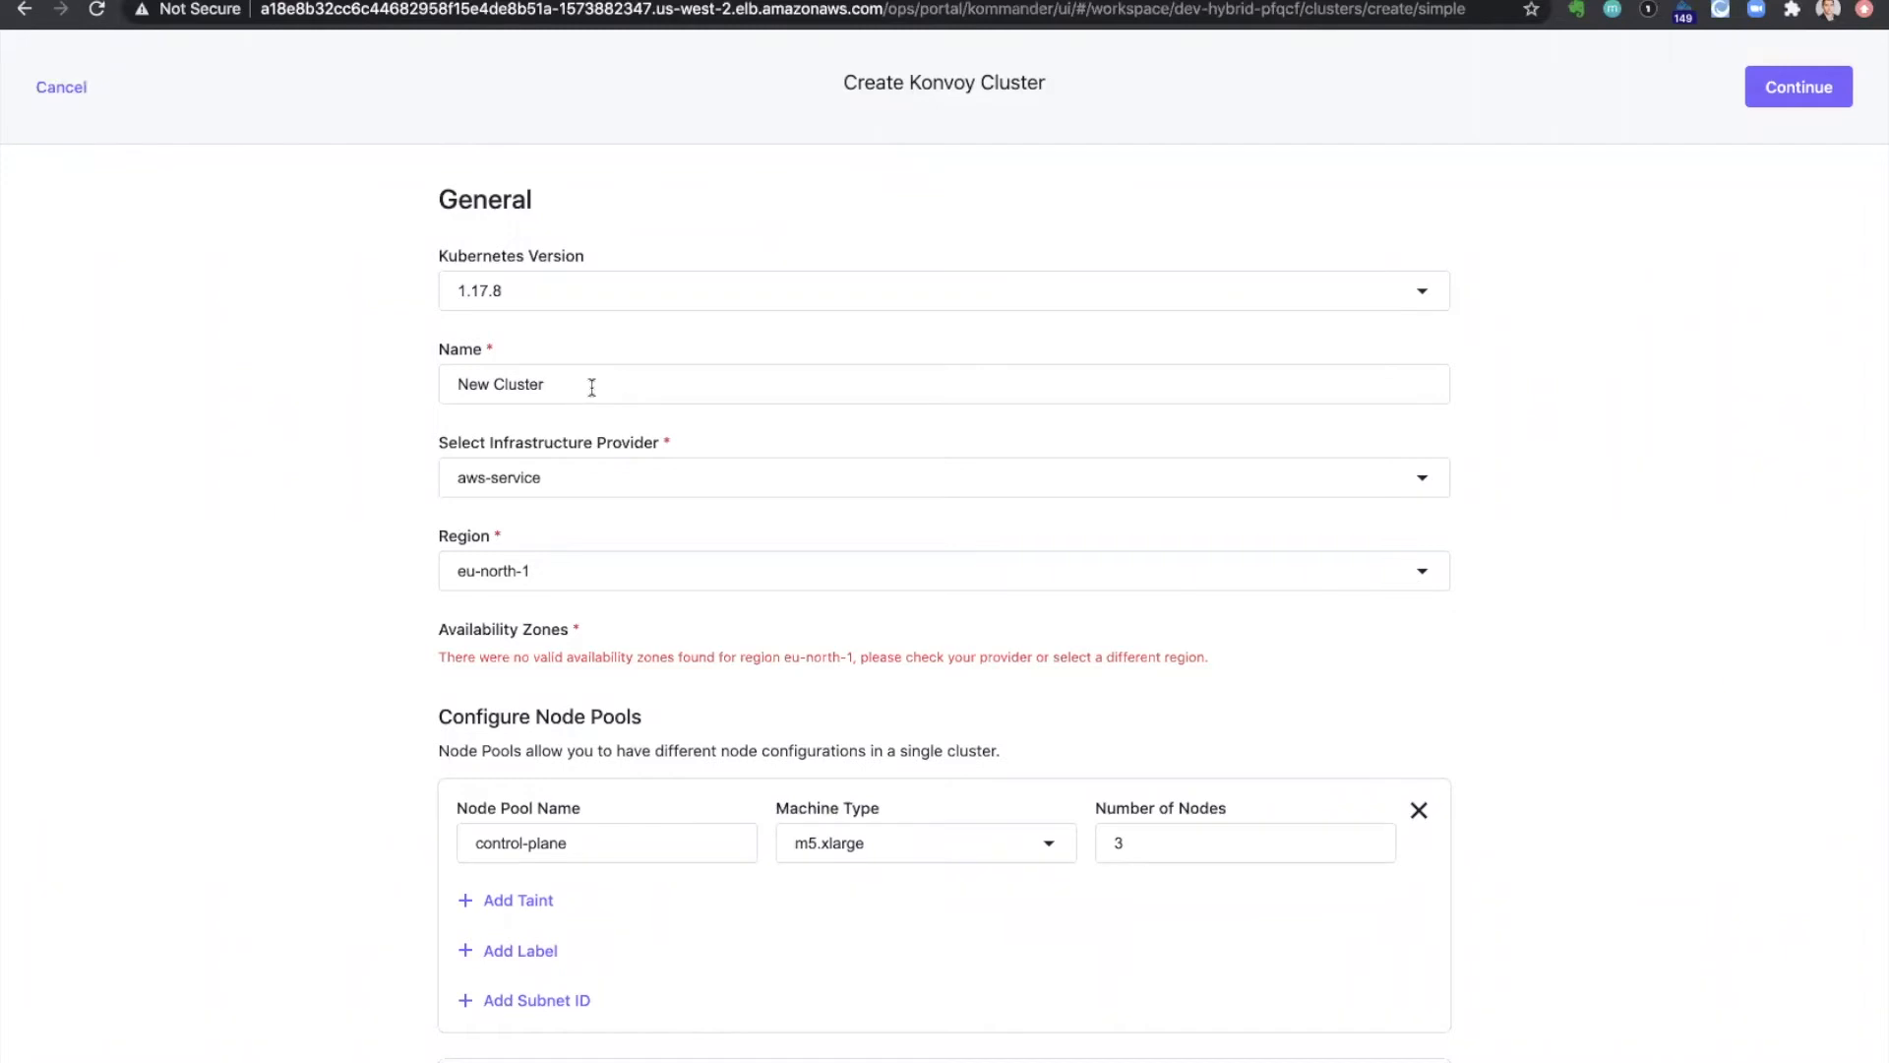
pyautogui.write('dev-aws-k')
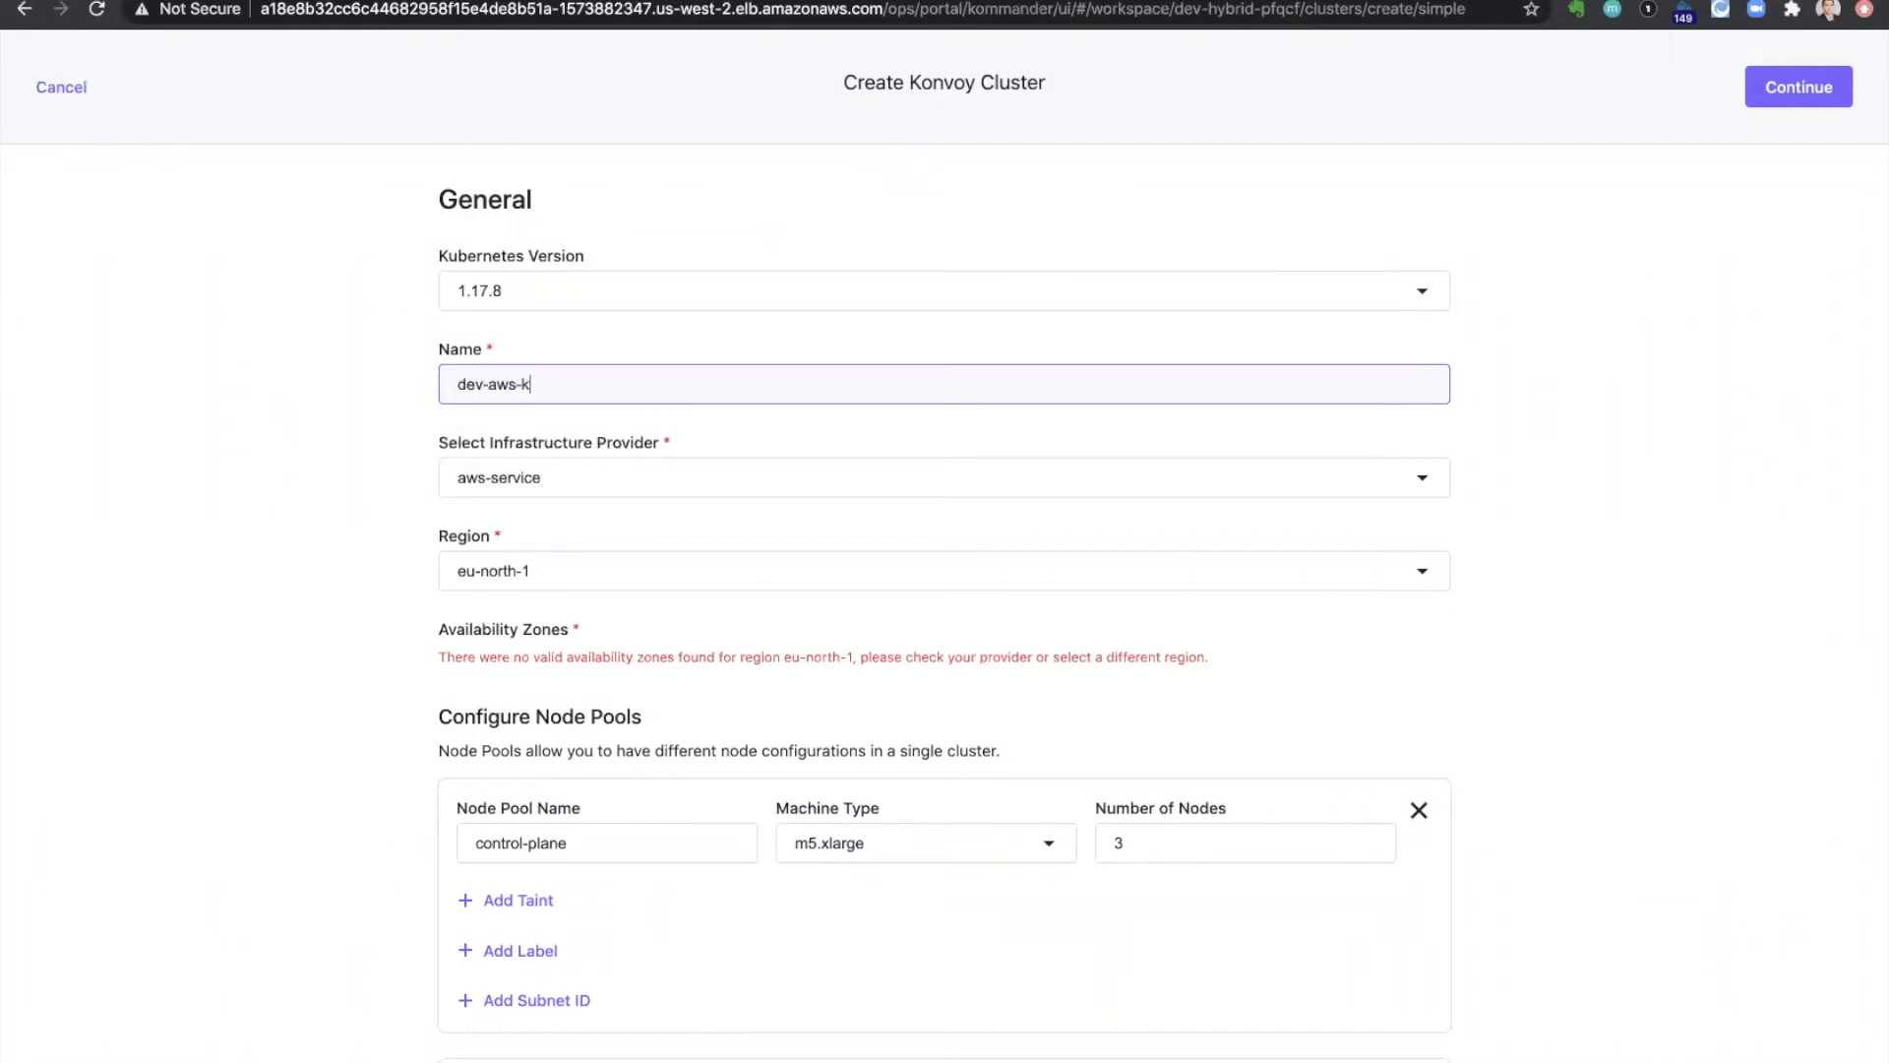
pyautogui.write('onvoy')
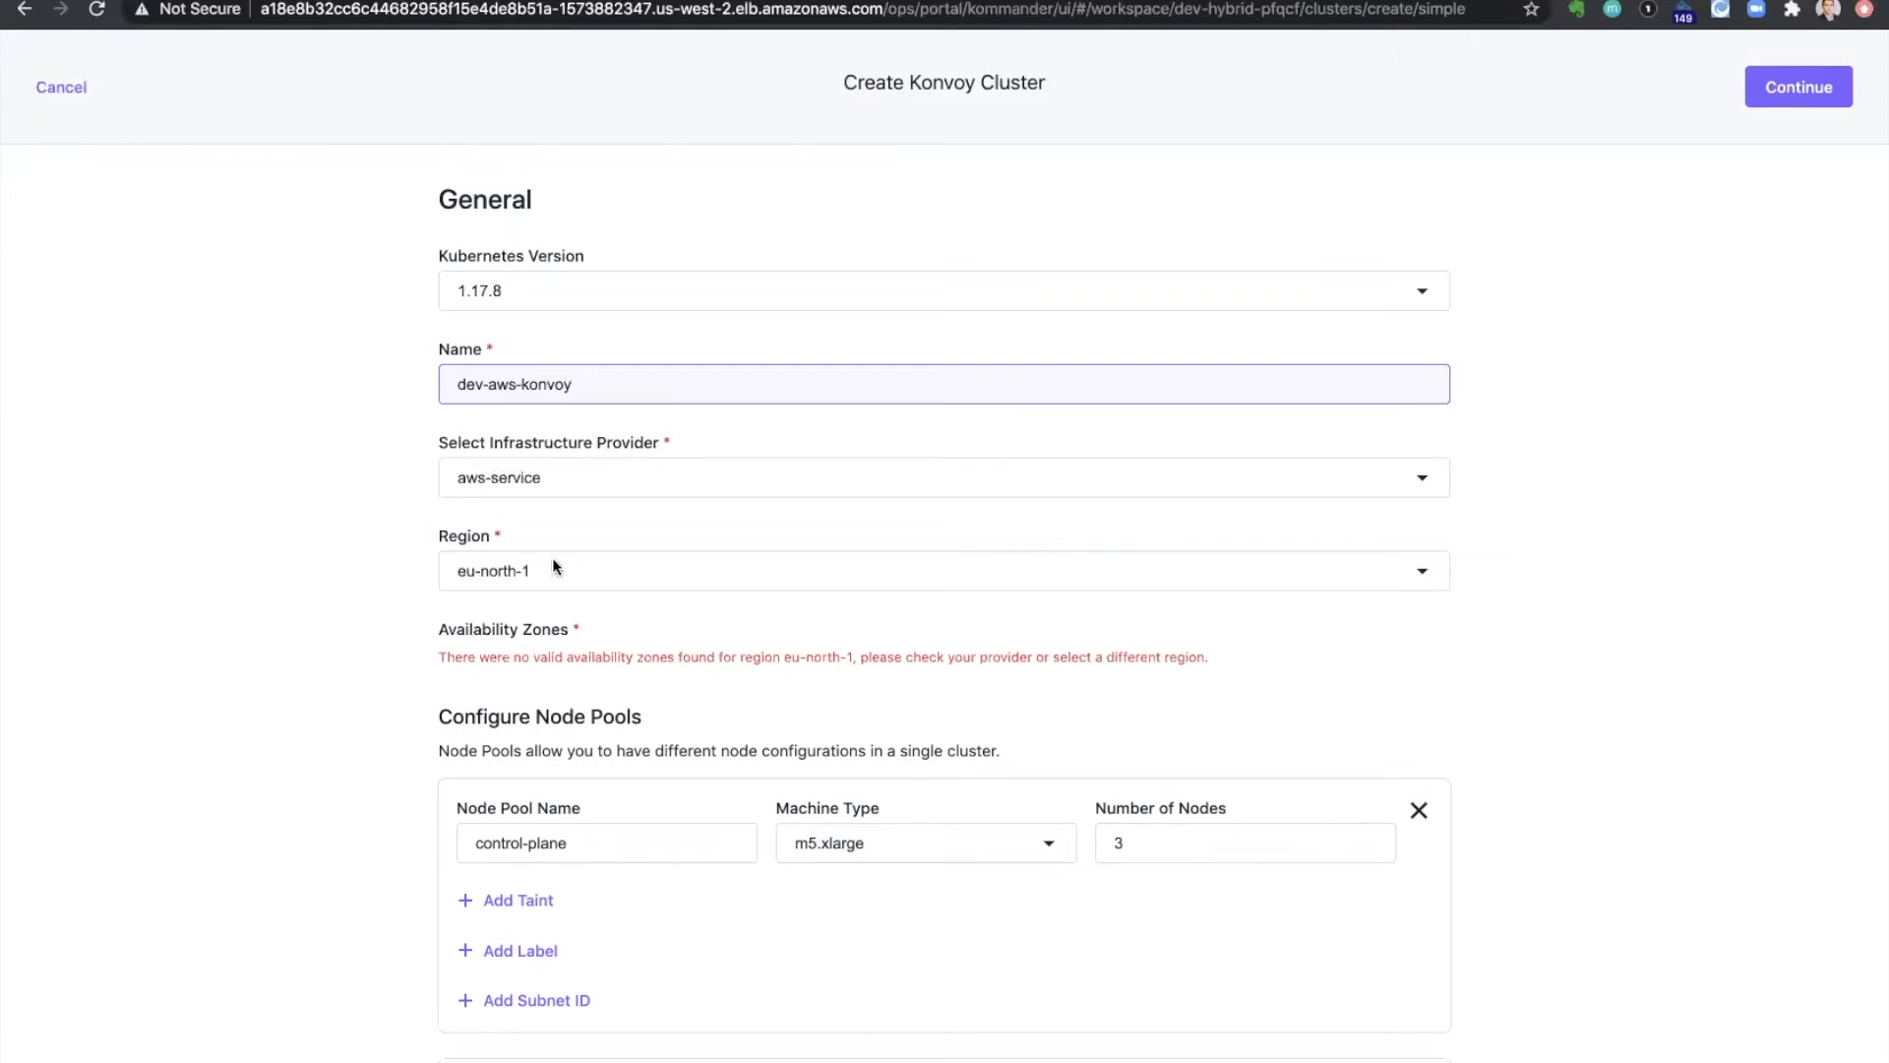
# Set region us-west-2 with zones us-west-2a, 2b and 2c and submit the cluster
pyautogui.click(942, 570)
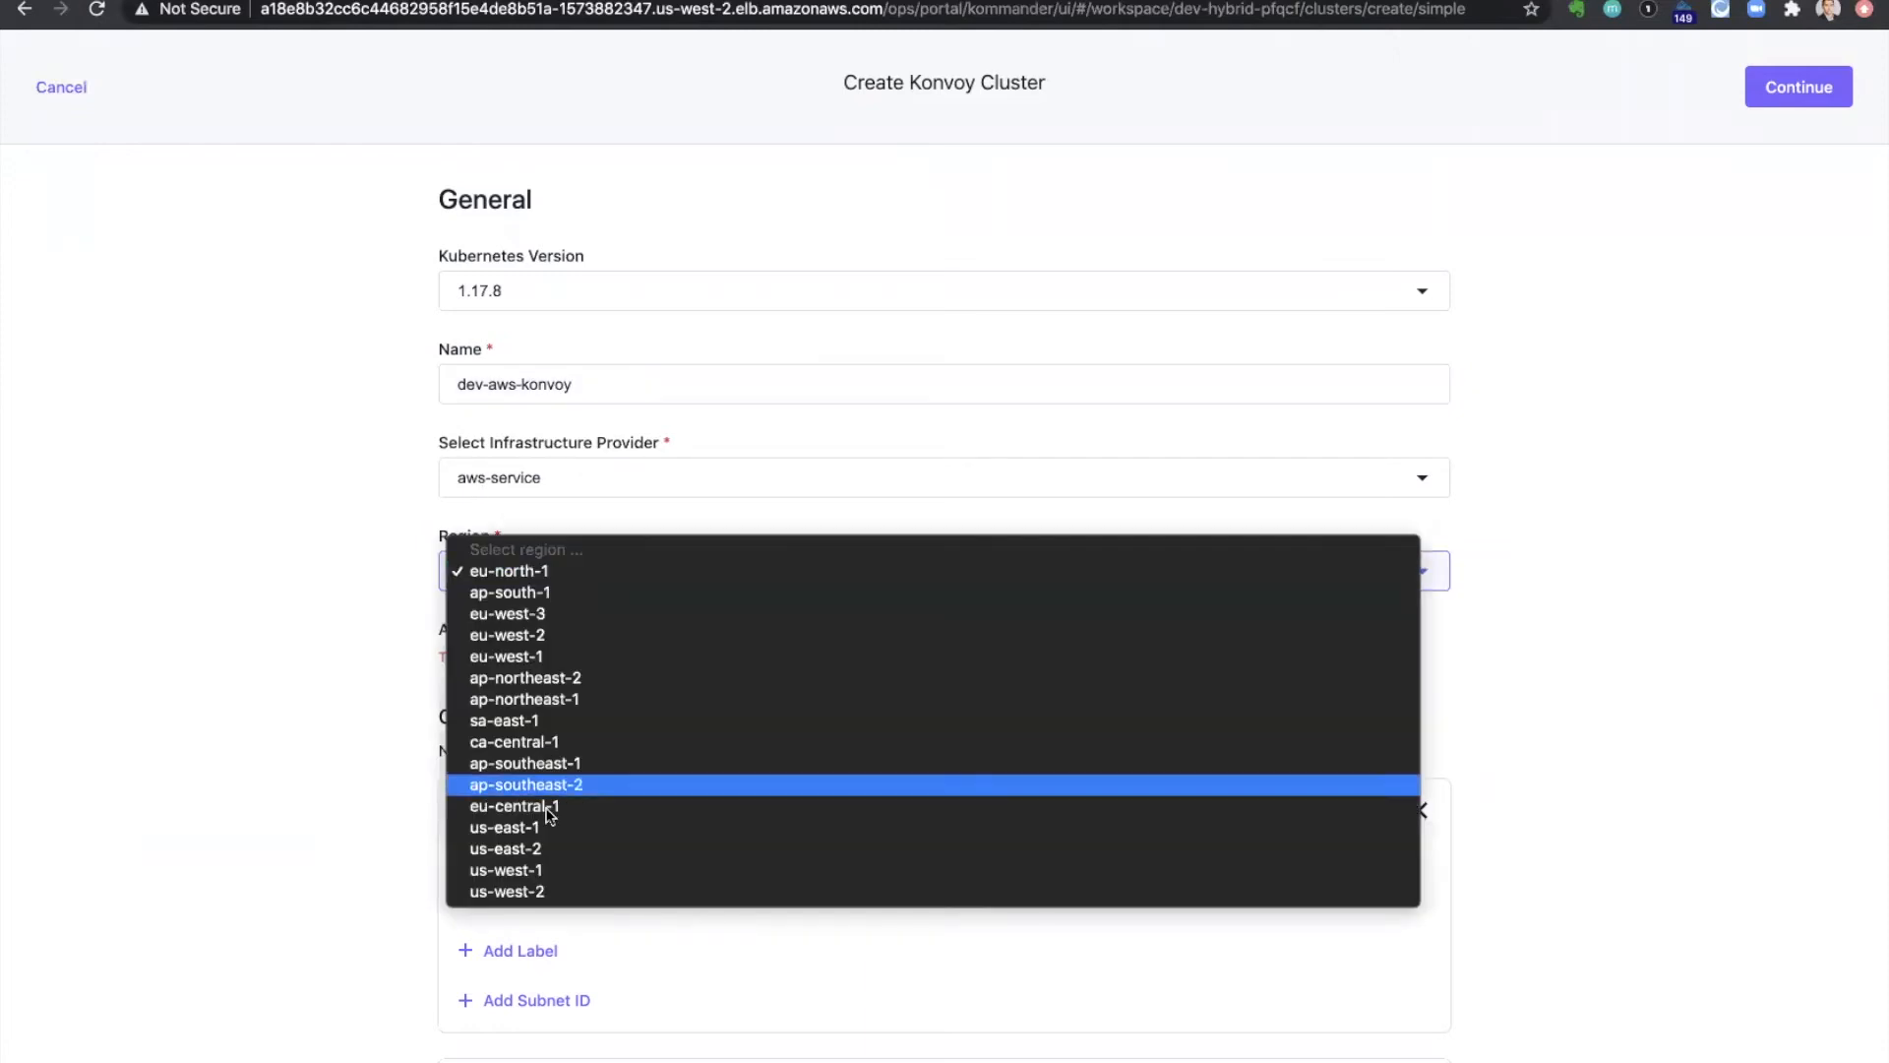
pyautogui.click(506, 868)
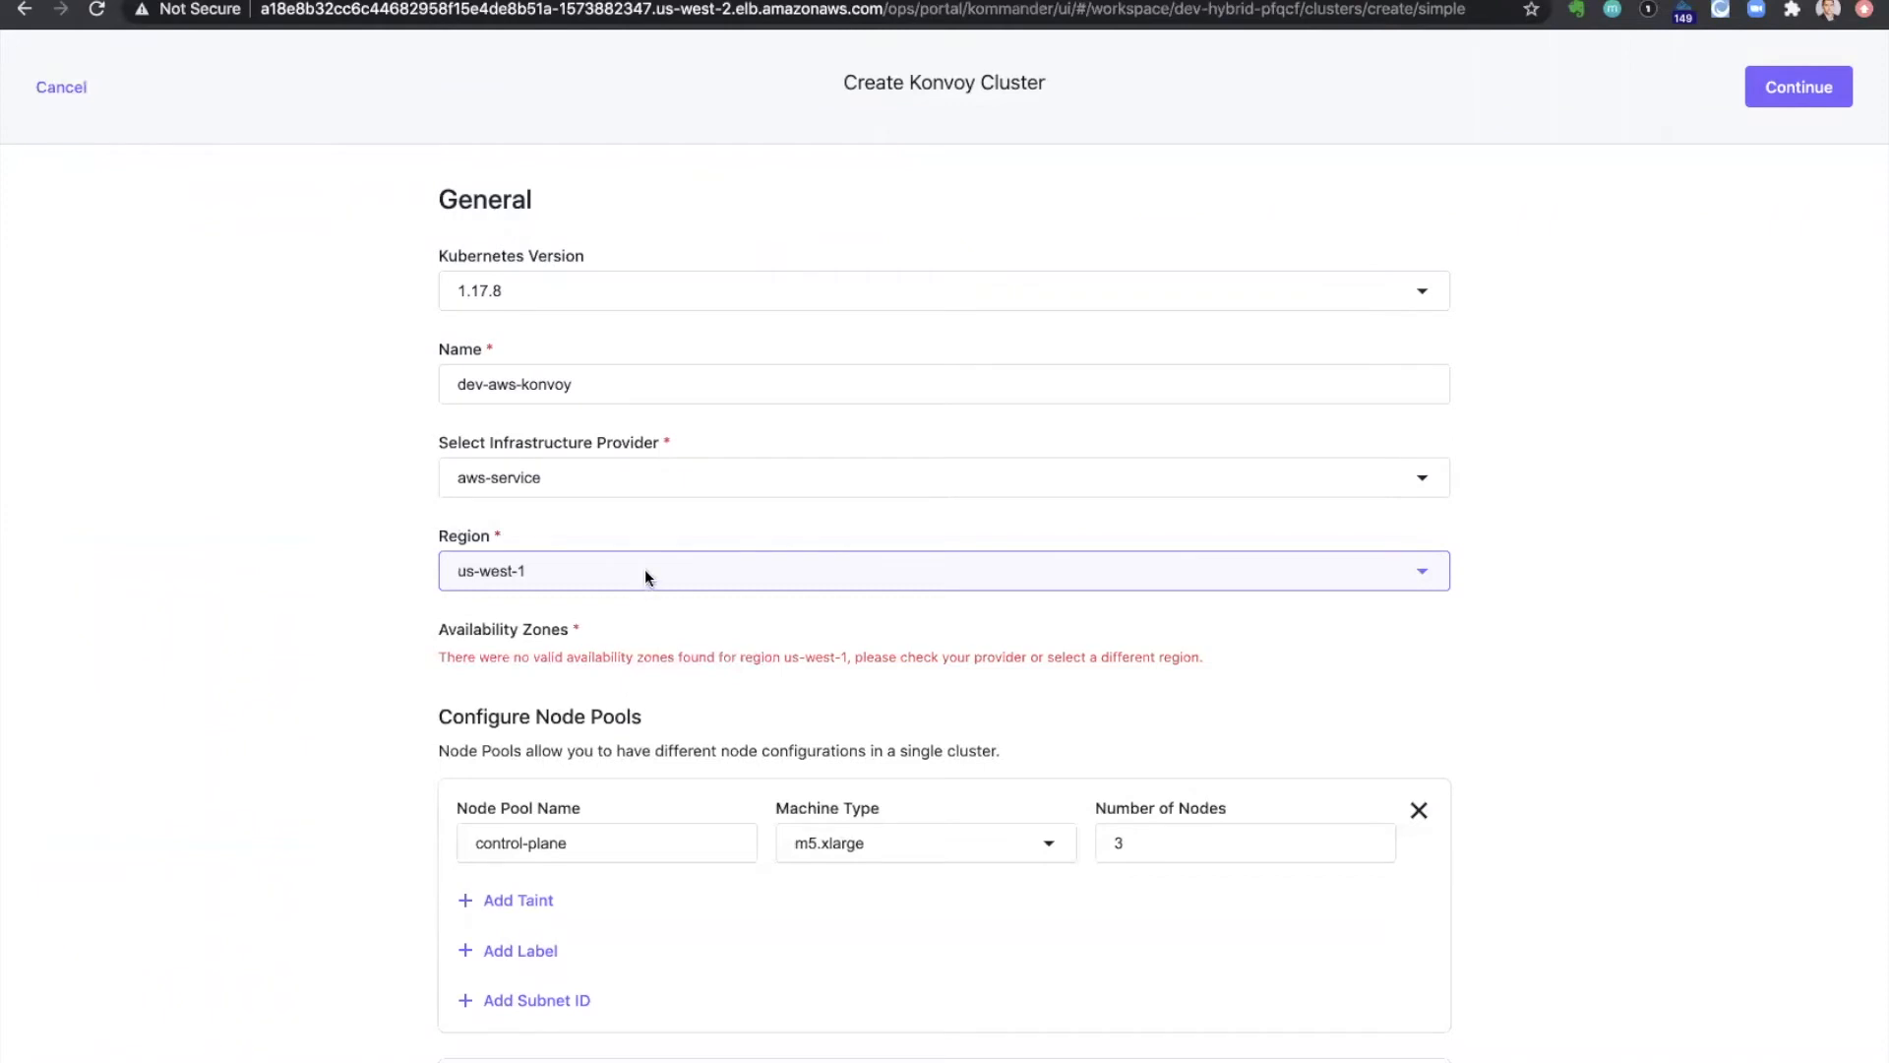
pyautogui.click(943, 571)
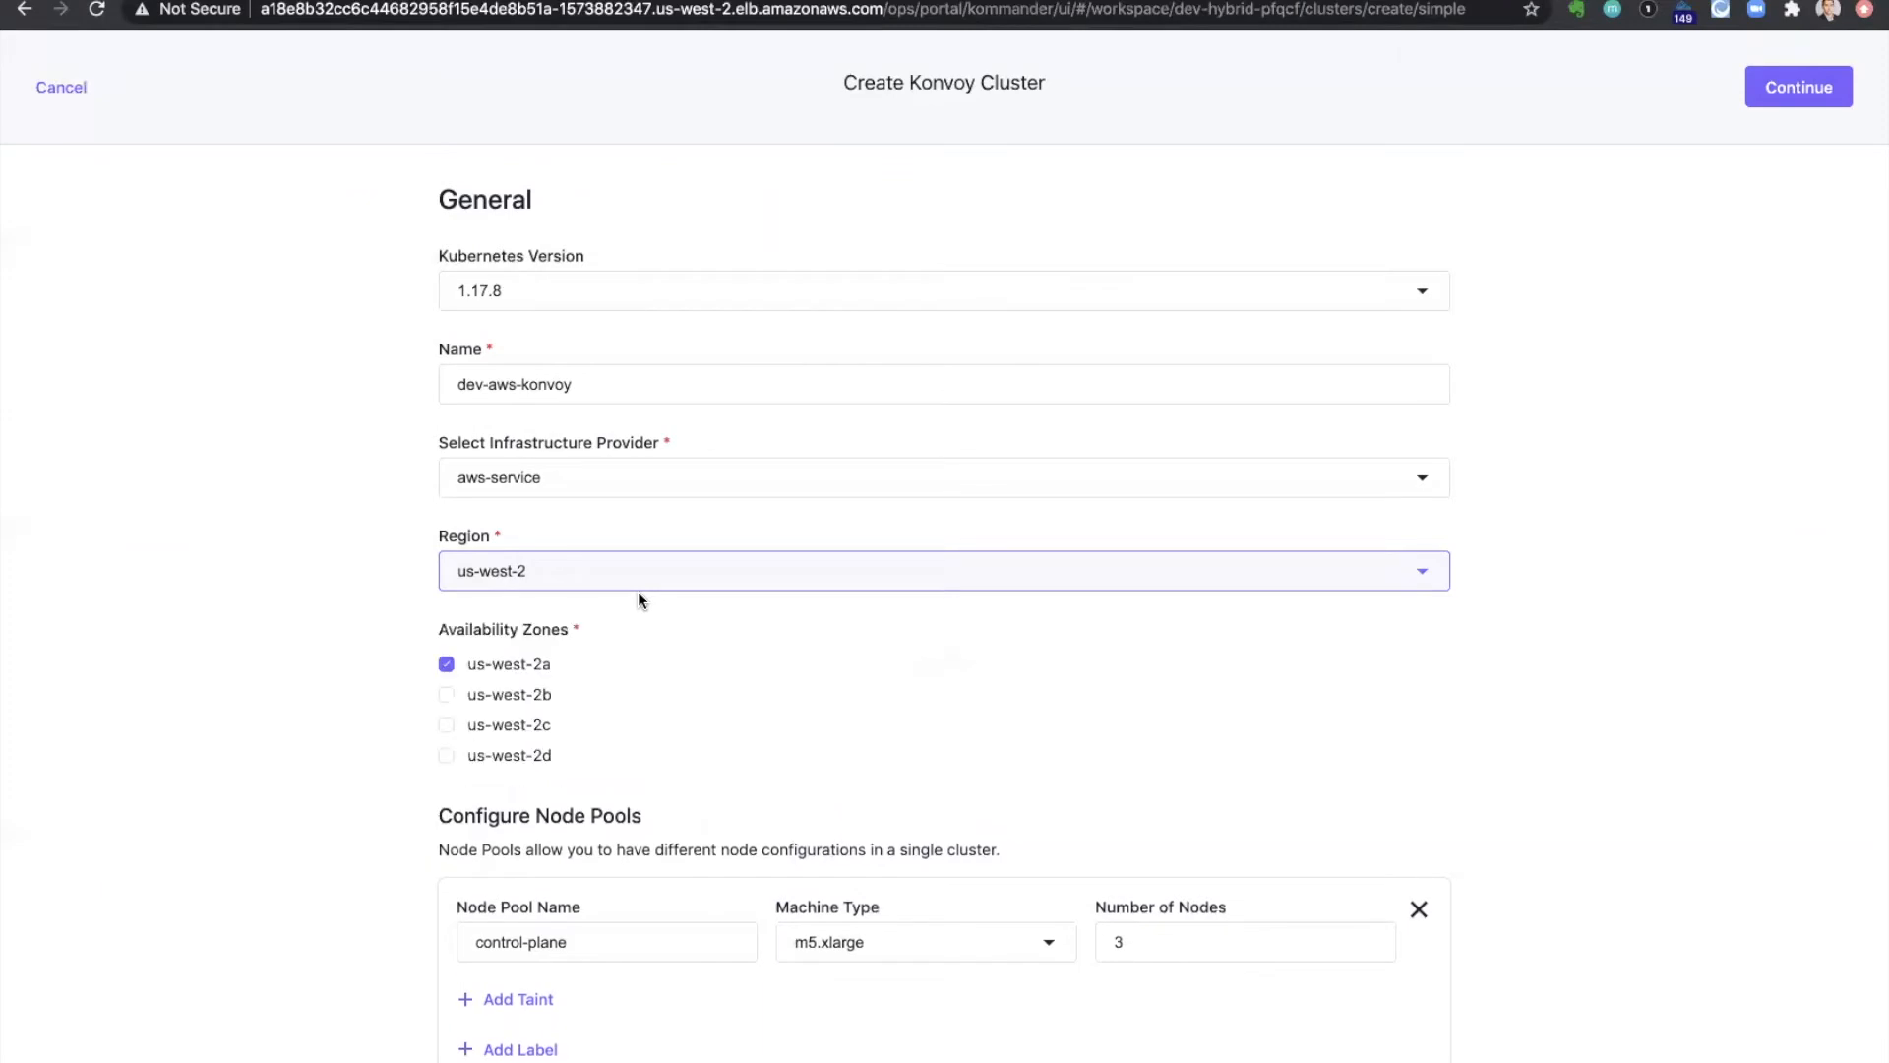
pyautogui.scroll(-3)
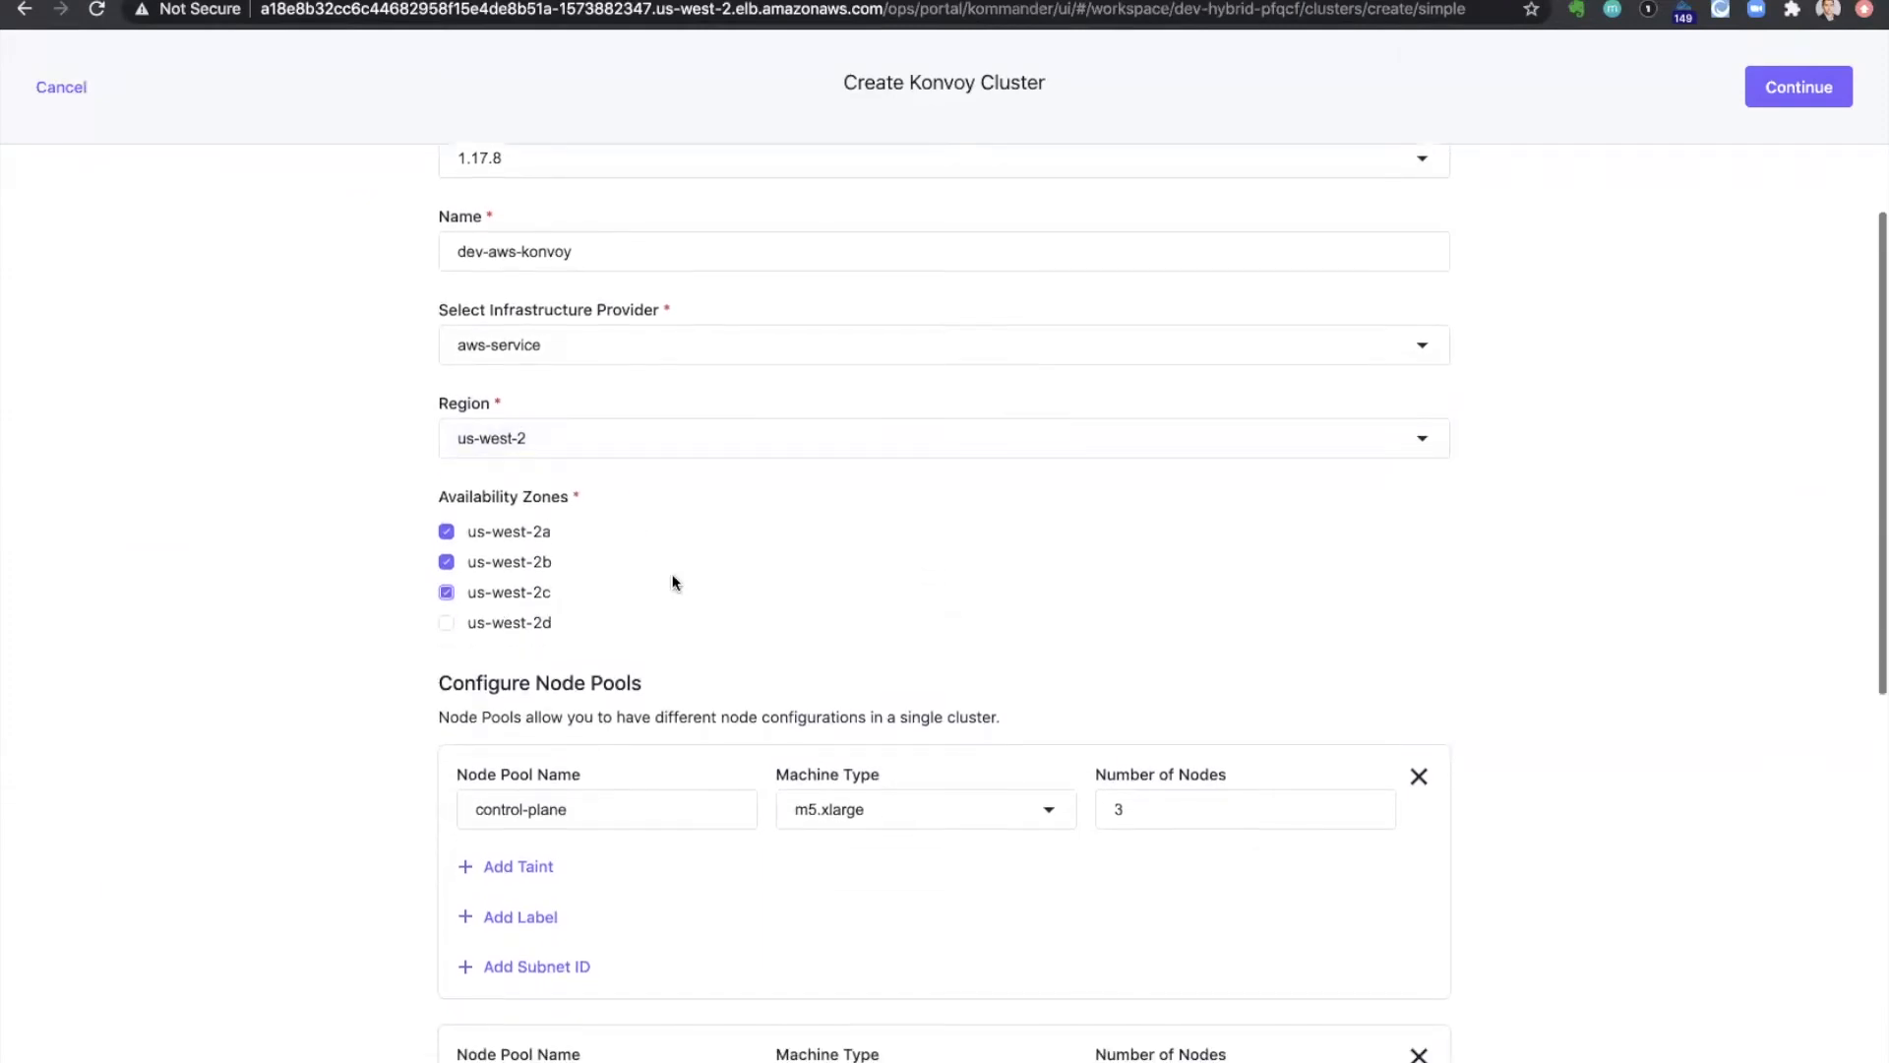
pyautogui.scroll(-3)
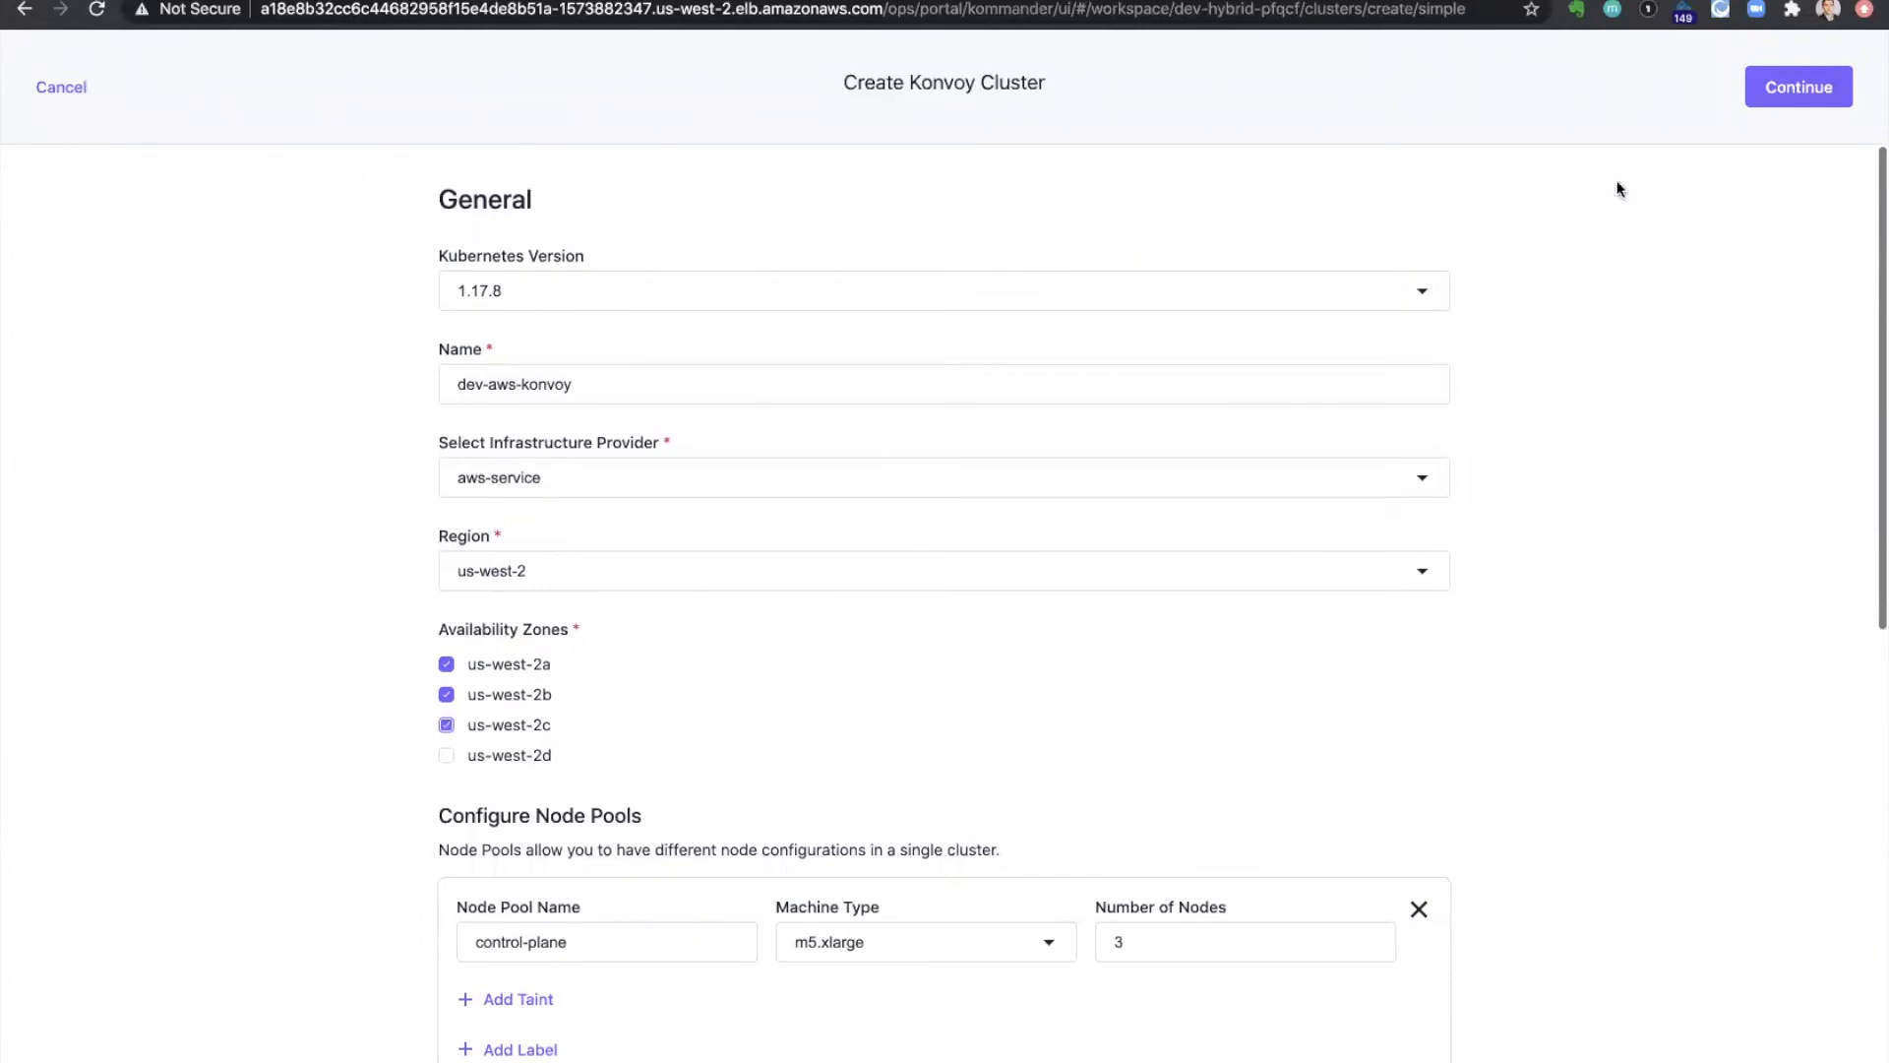
pyautogui.click(1797, 87)
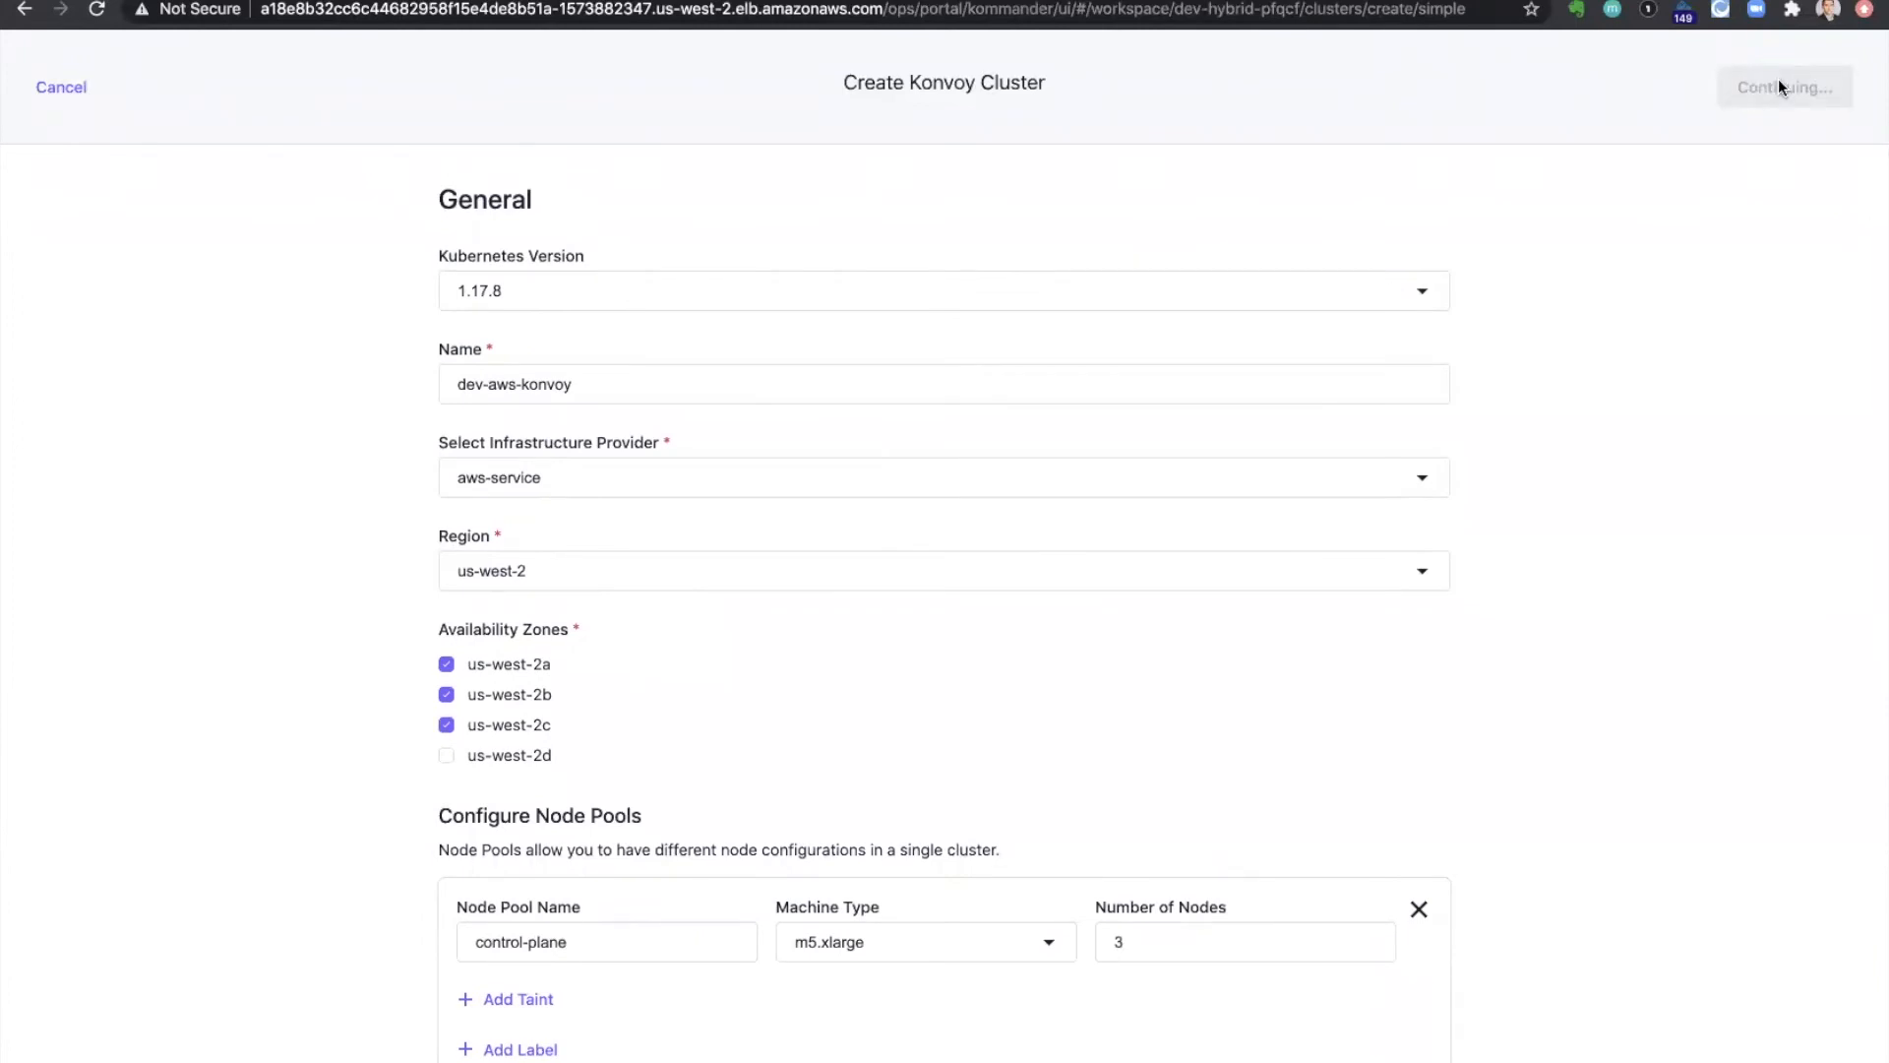
pyautogui.click(1784, 87)
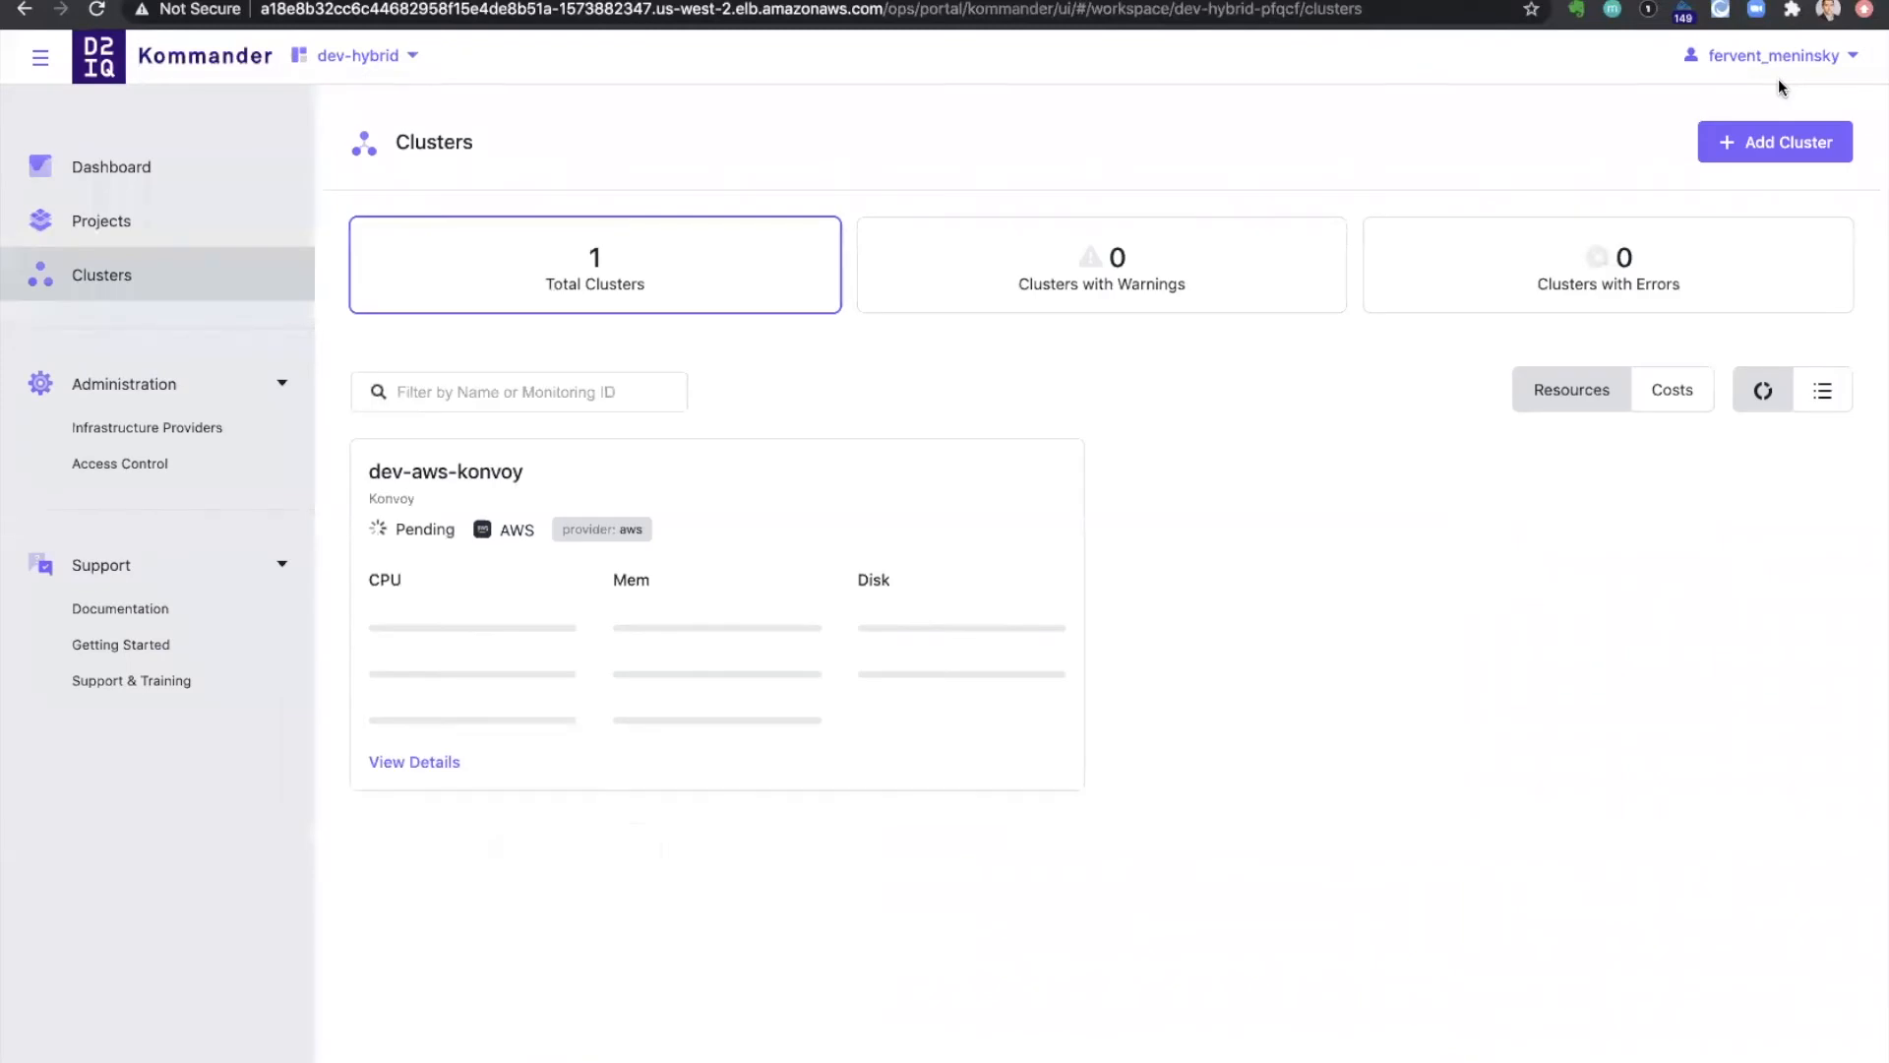
# Start another cluster on azure-service named dev-azure-konvoy in westus
pyautogui.click(1775, 142)
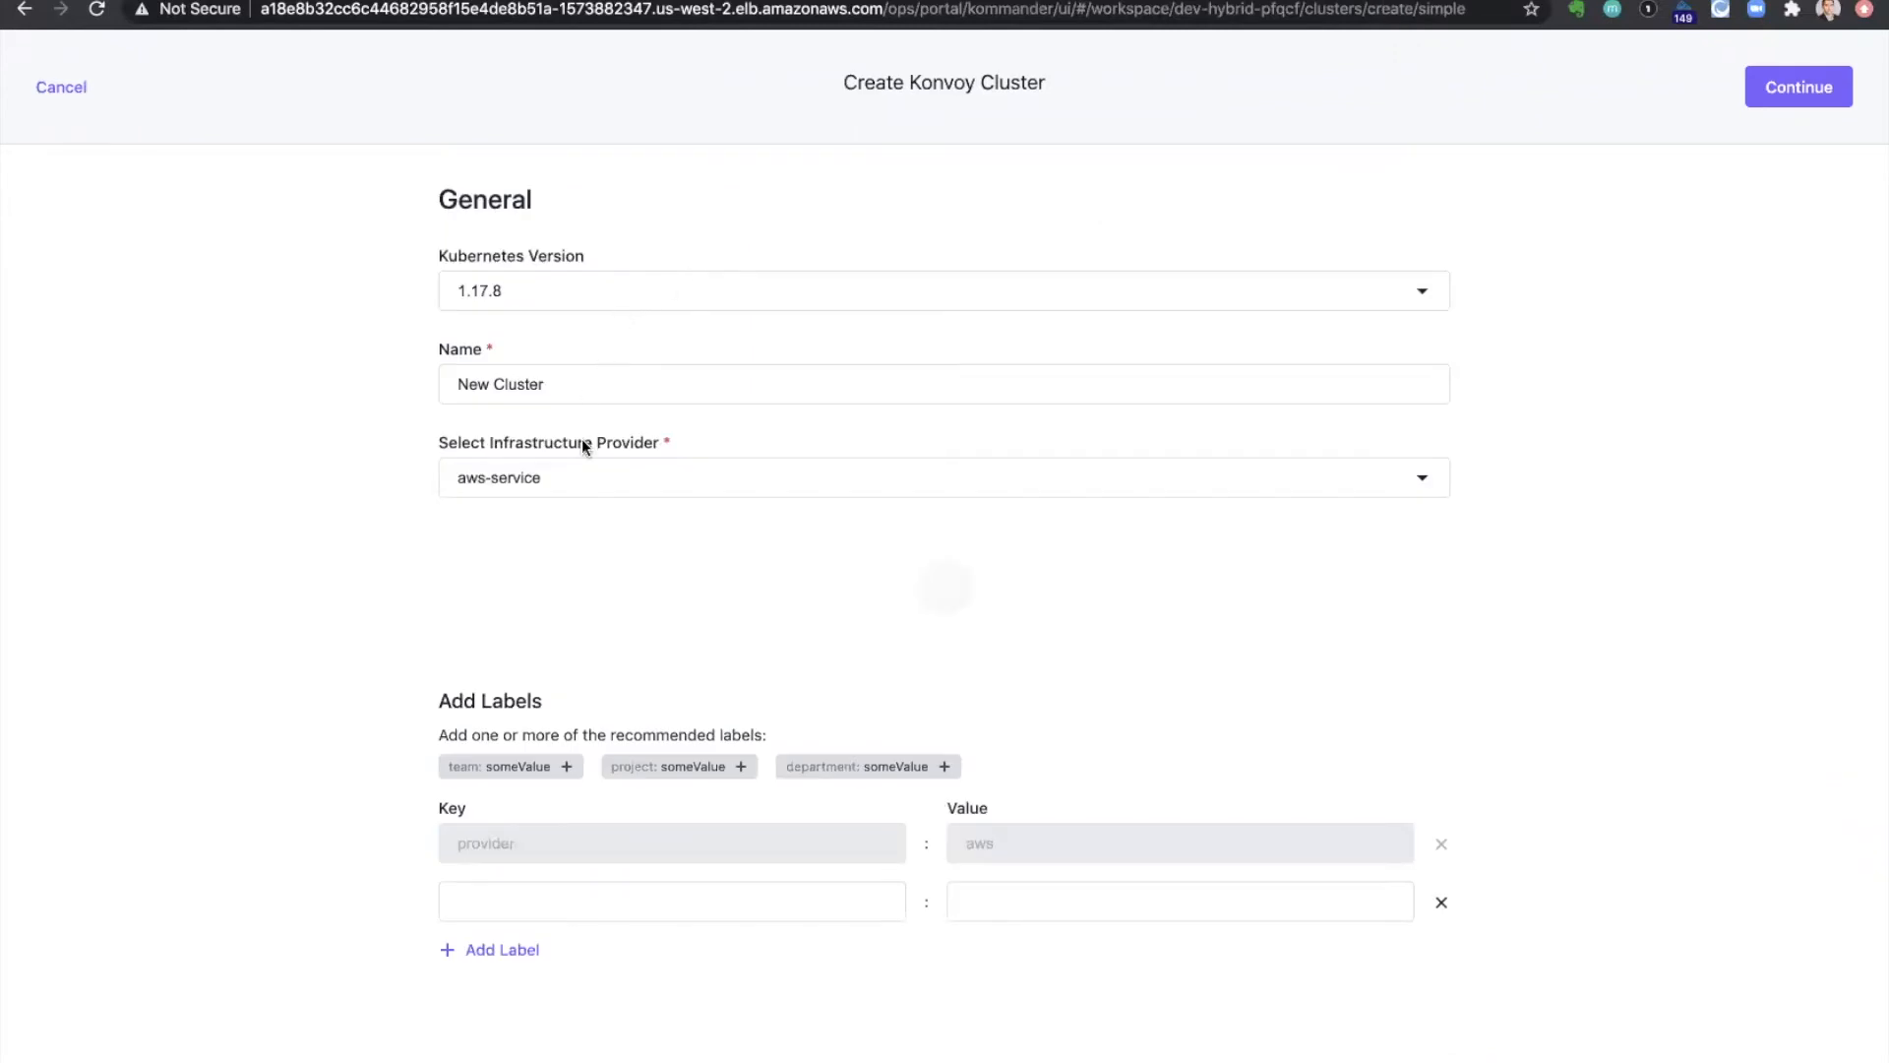
pyautogui.click(942, 476)
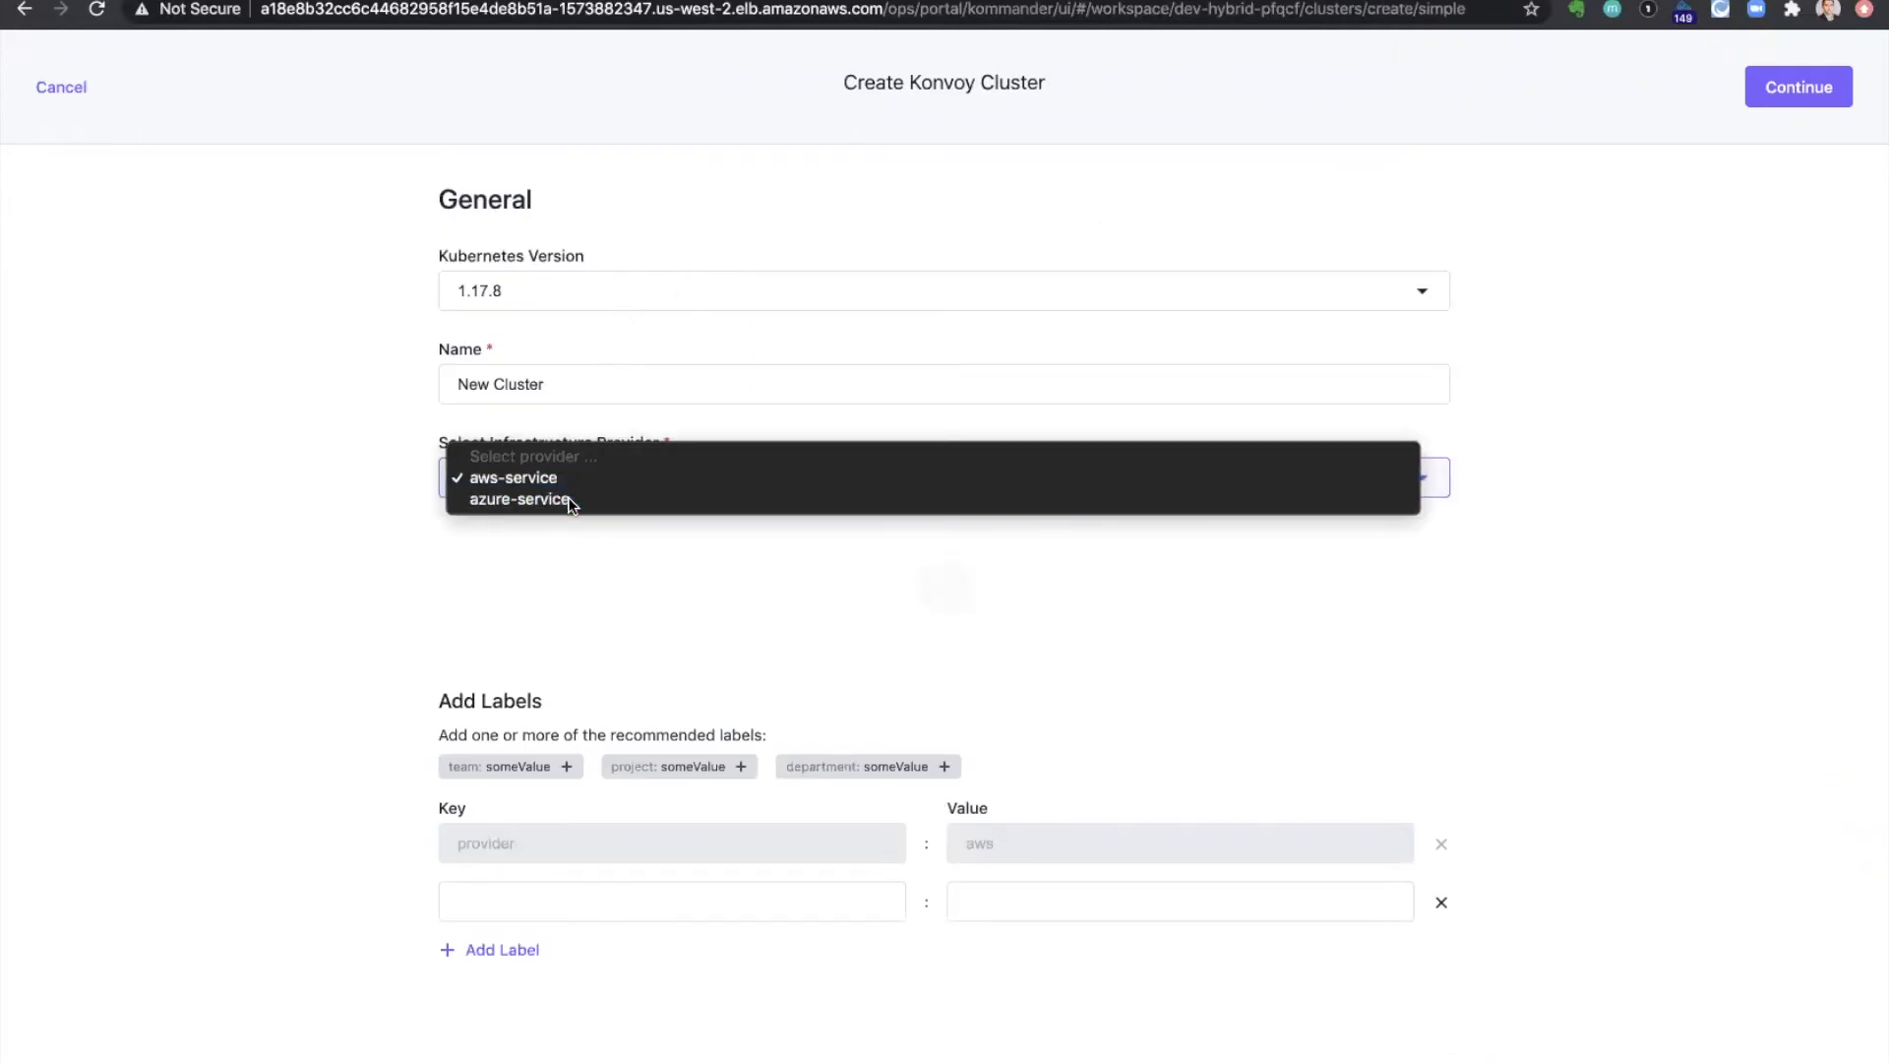
pyautogui.click(520, 498)
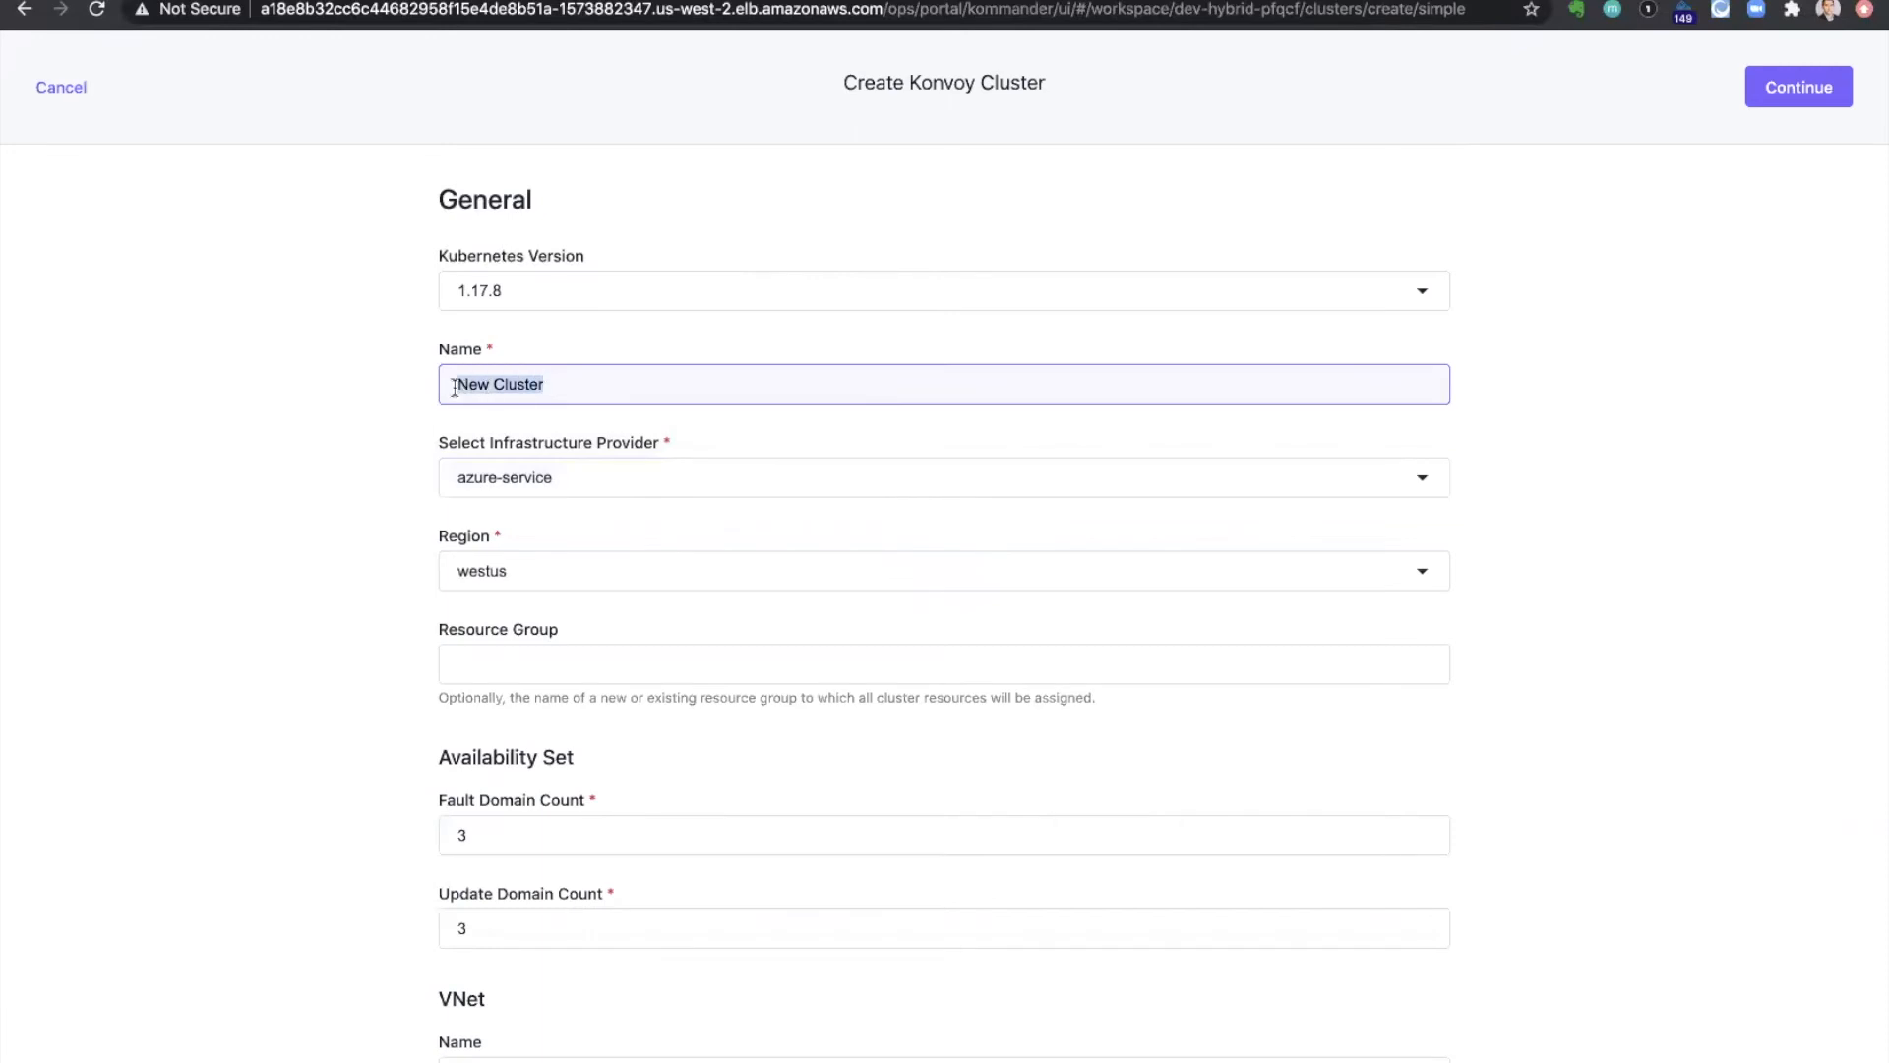
pyautogui.write('dev-azure-kon')
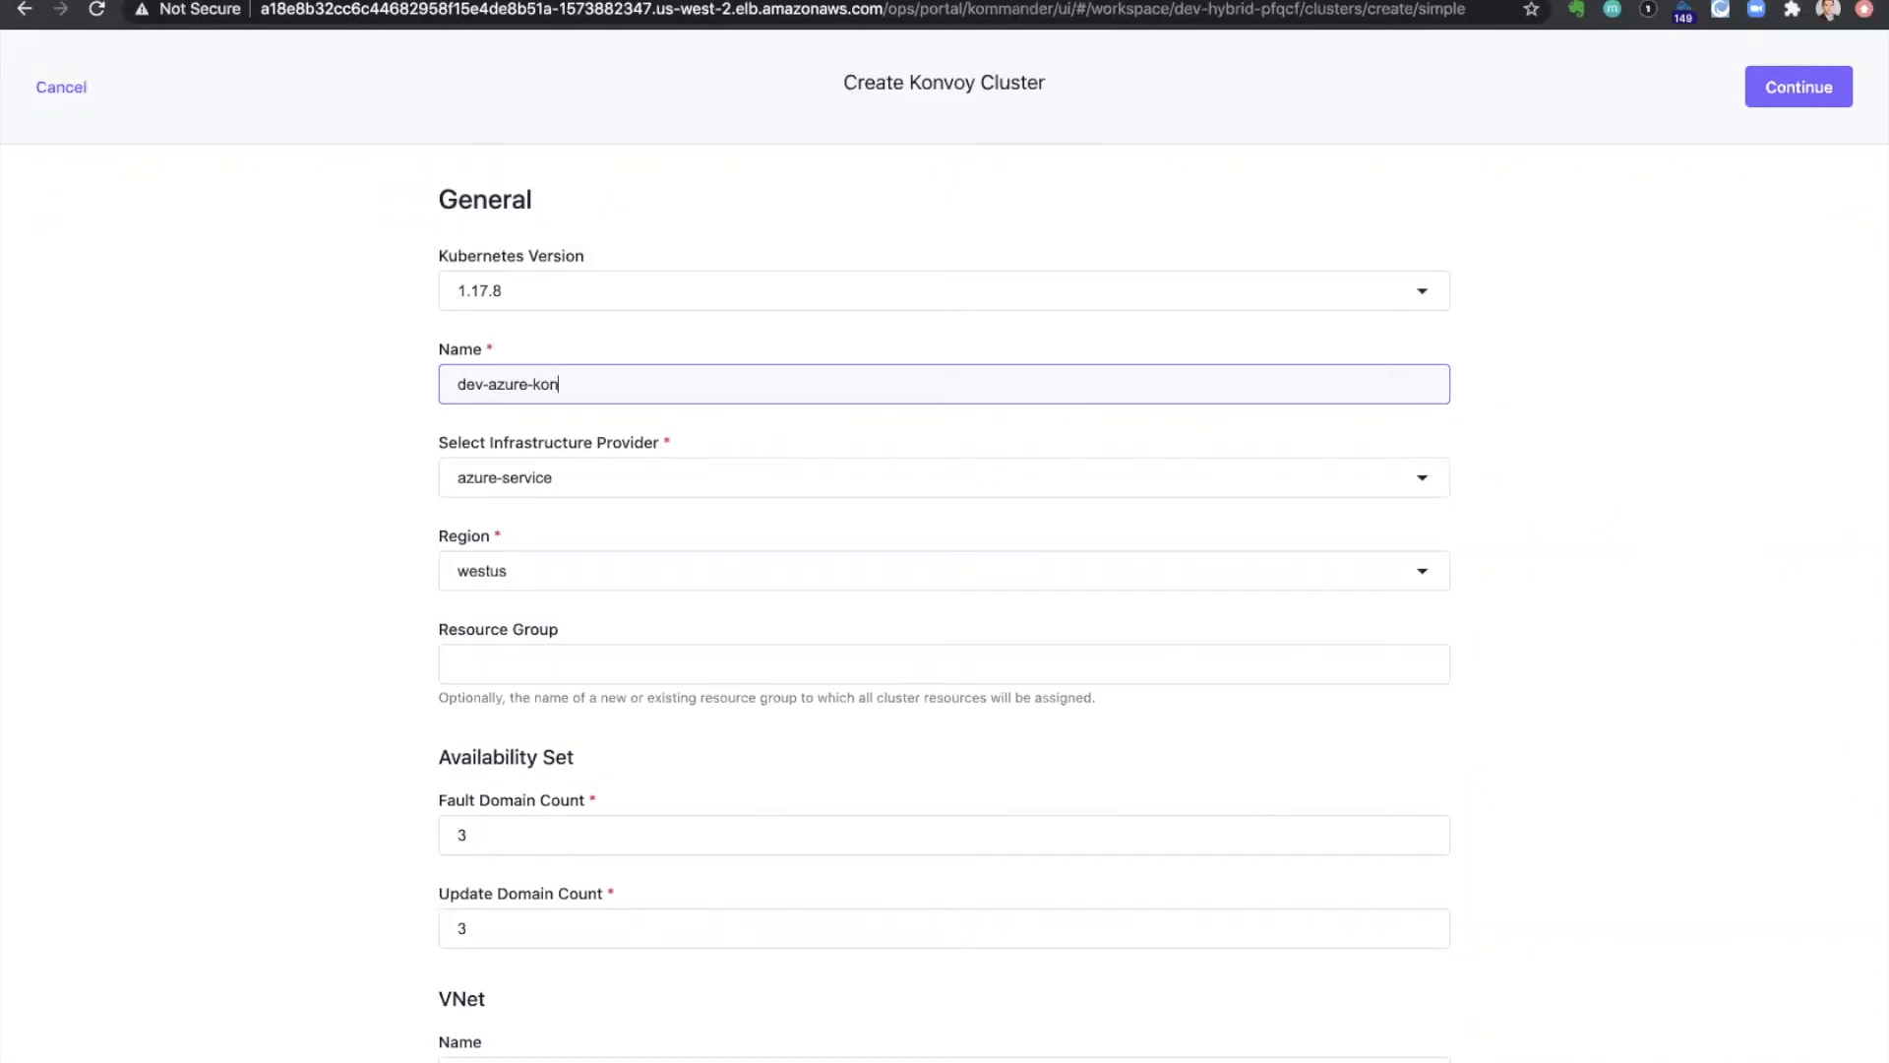
pyautogui.write('voy')
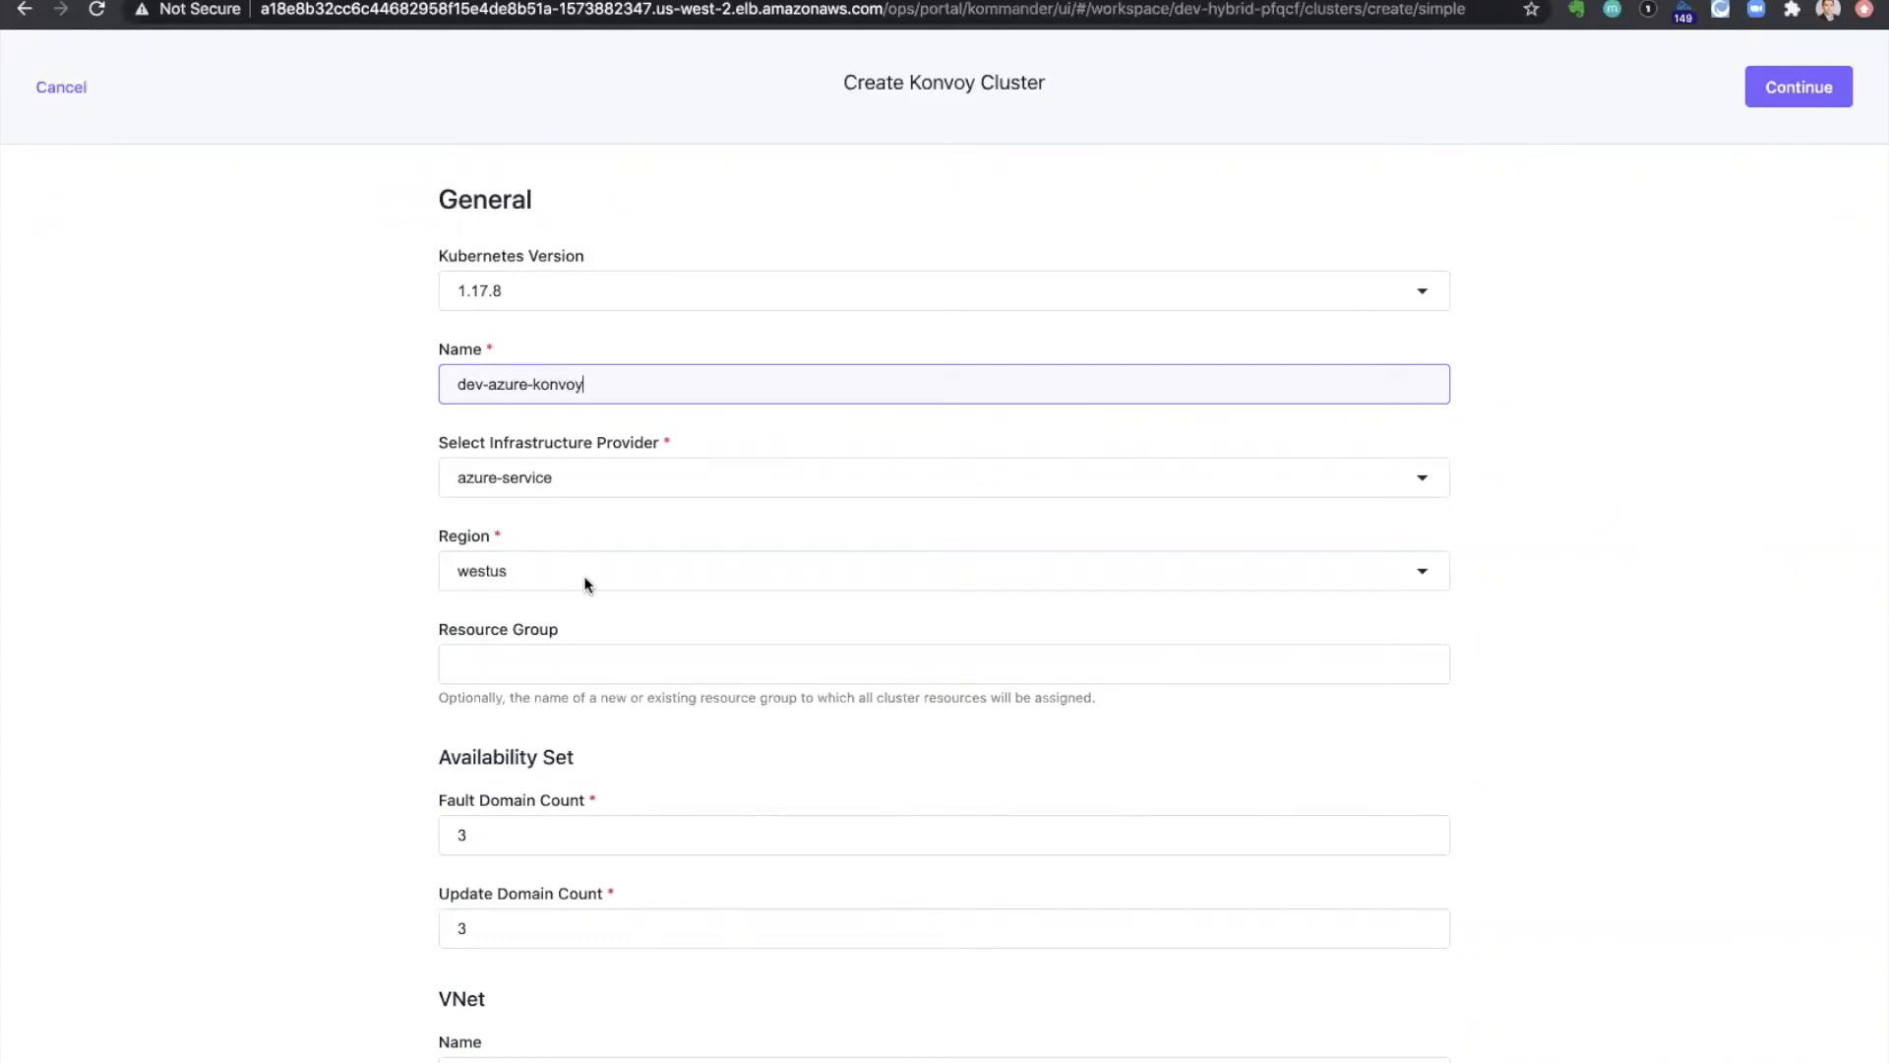
# Review the worker and control-plane node pools and submit the Azure cluster
pyautogui.scroll(-3)
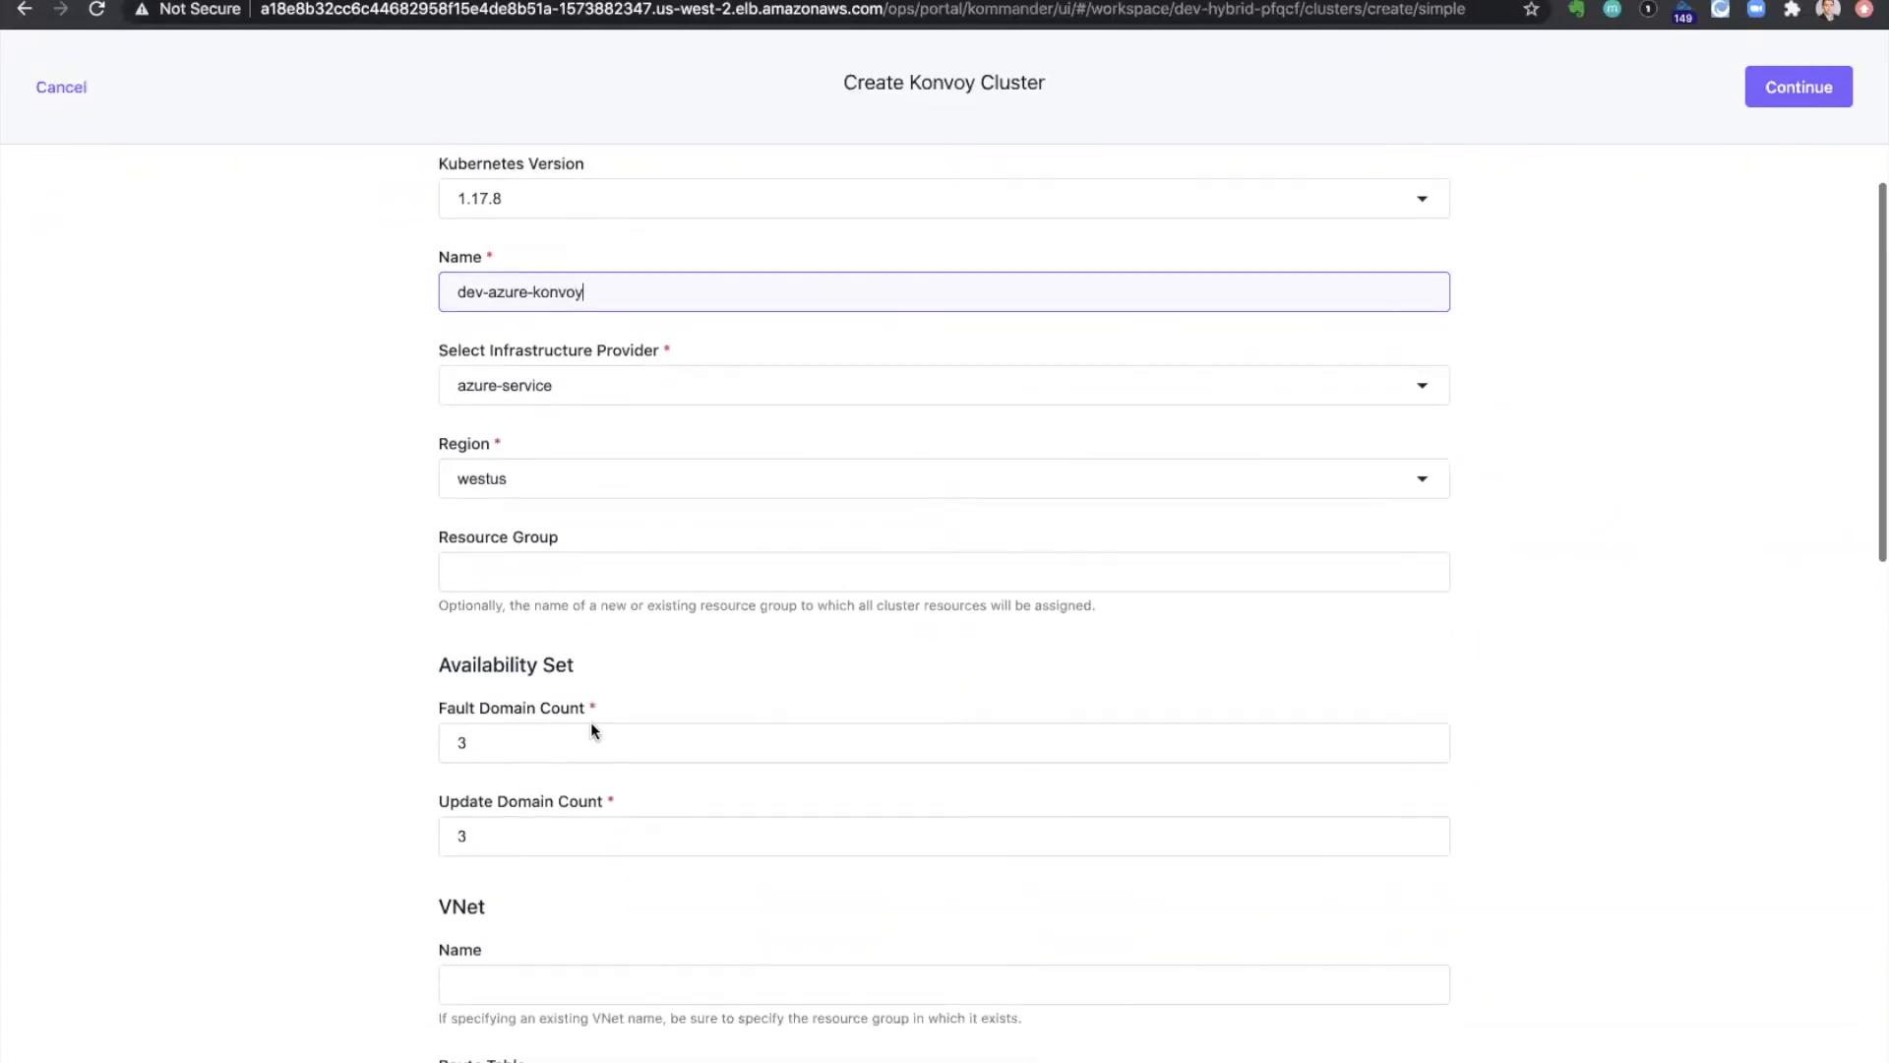
pyautogui.scroll(-3)
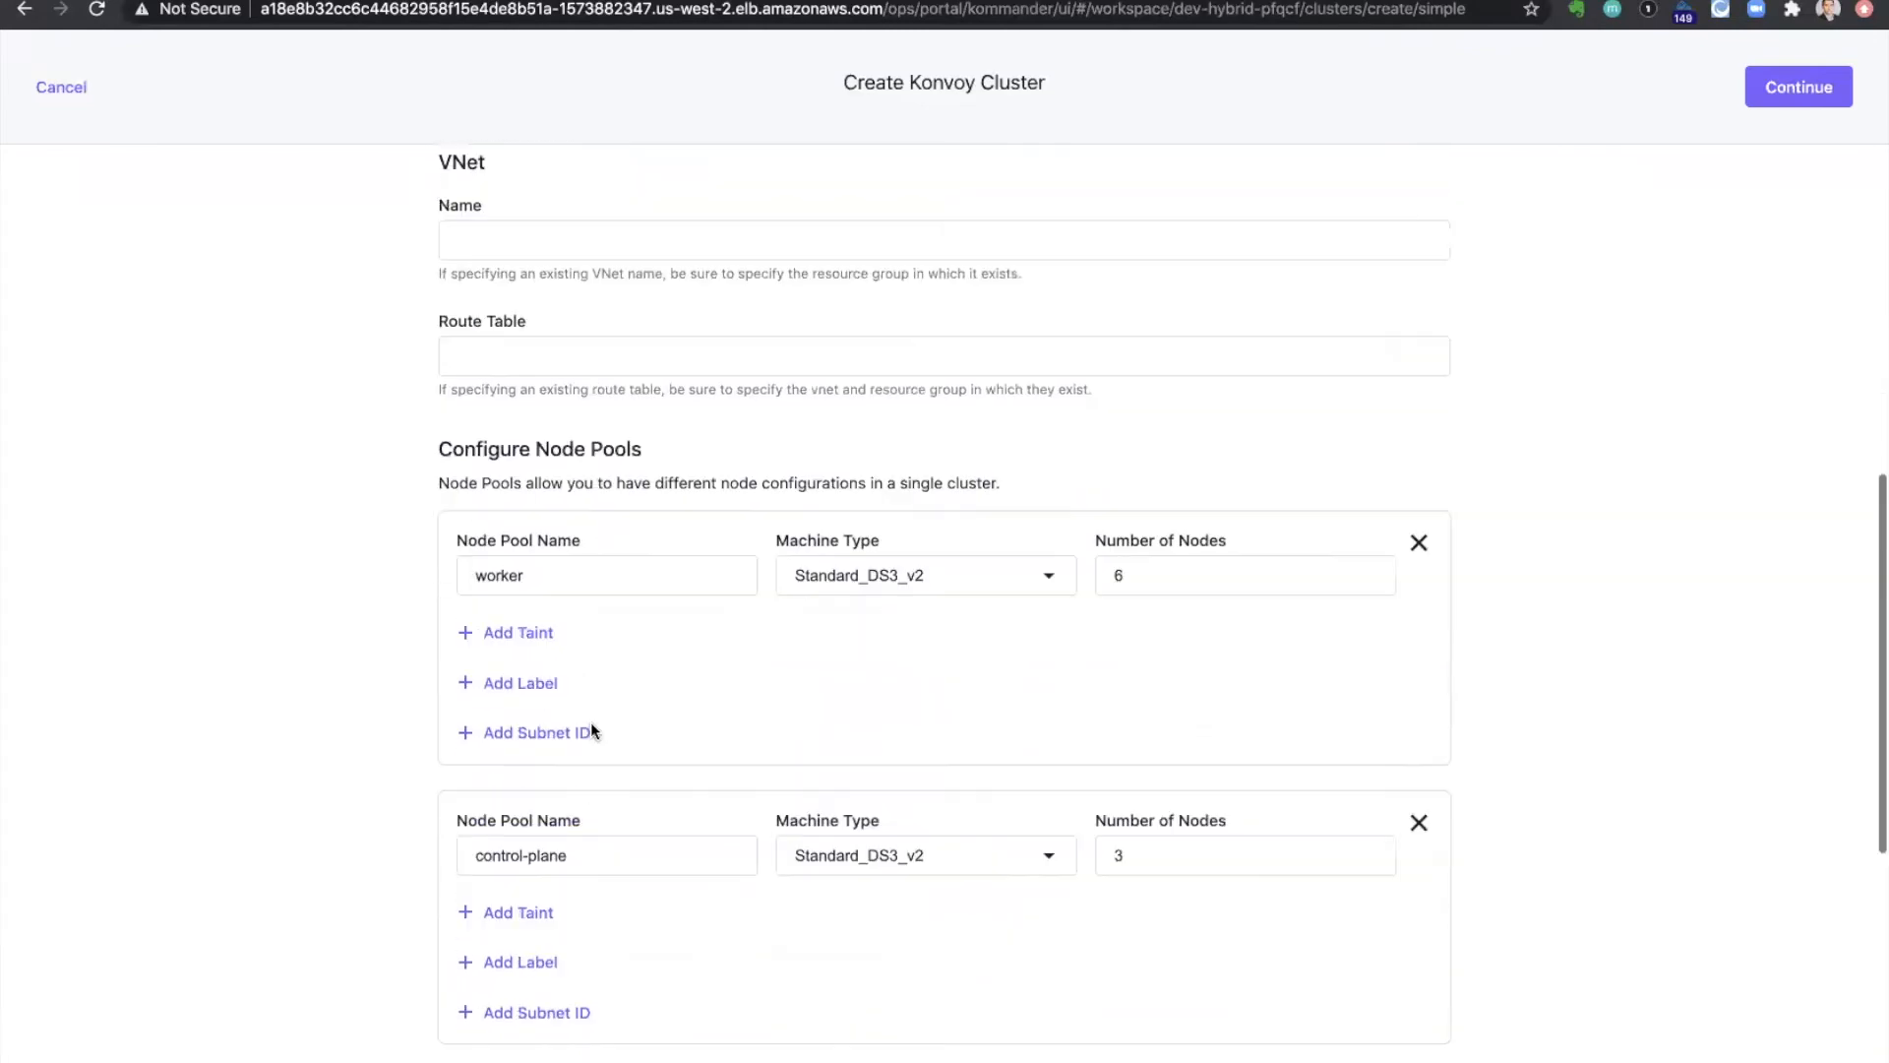
pyautogui.scroll(-3)
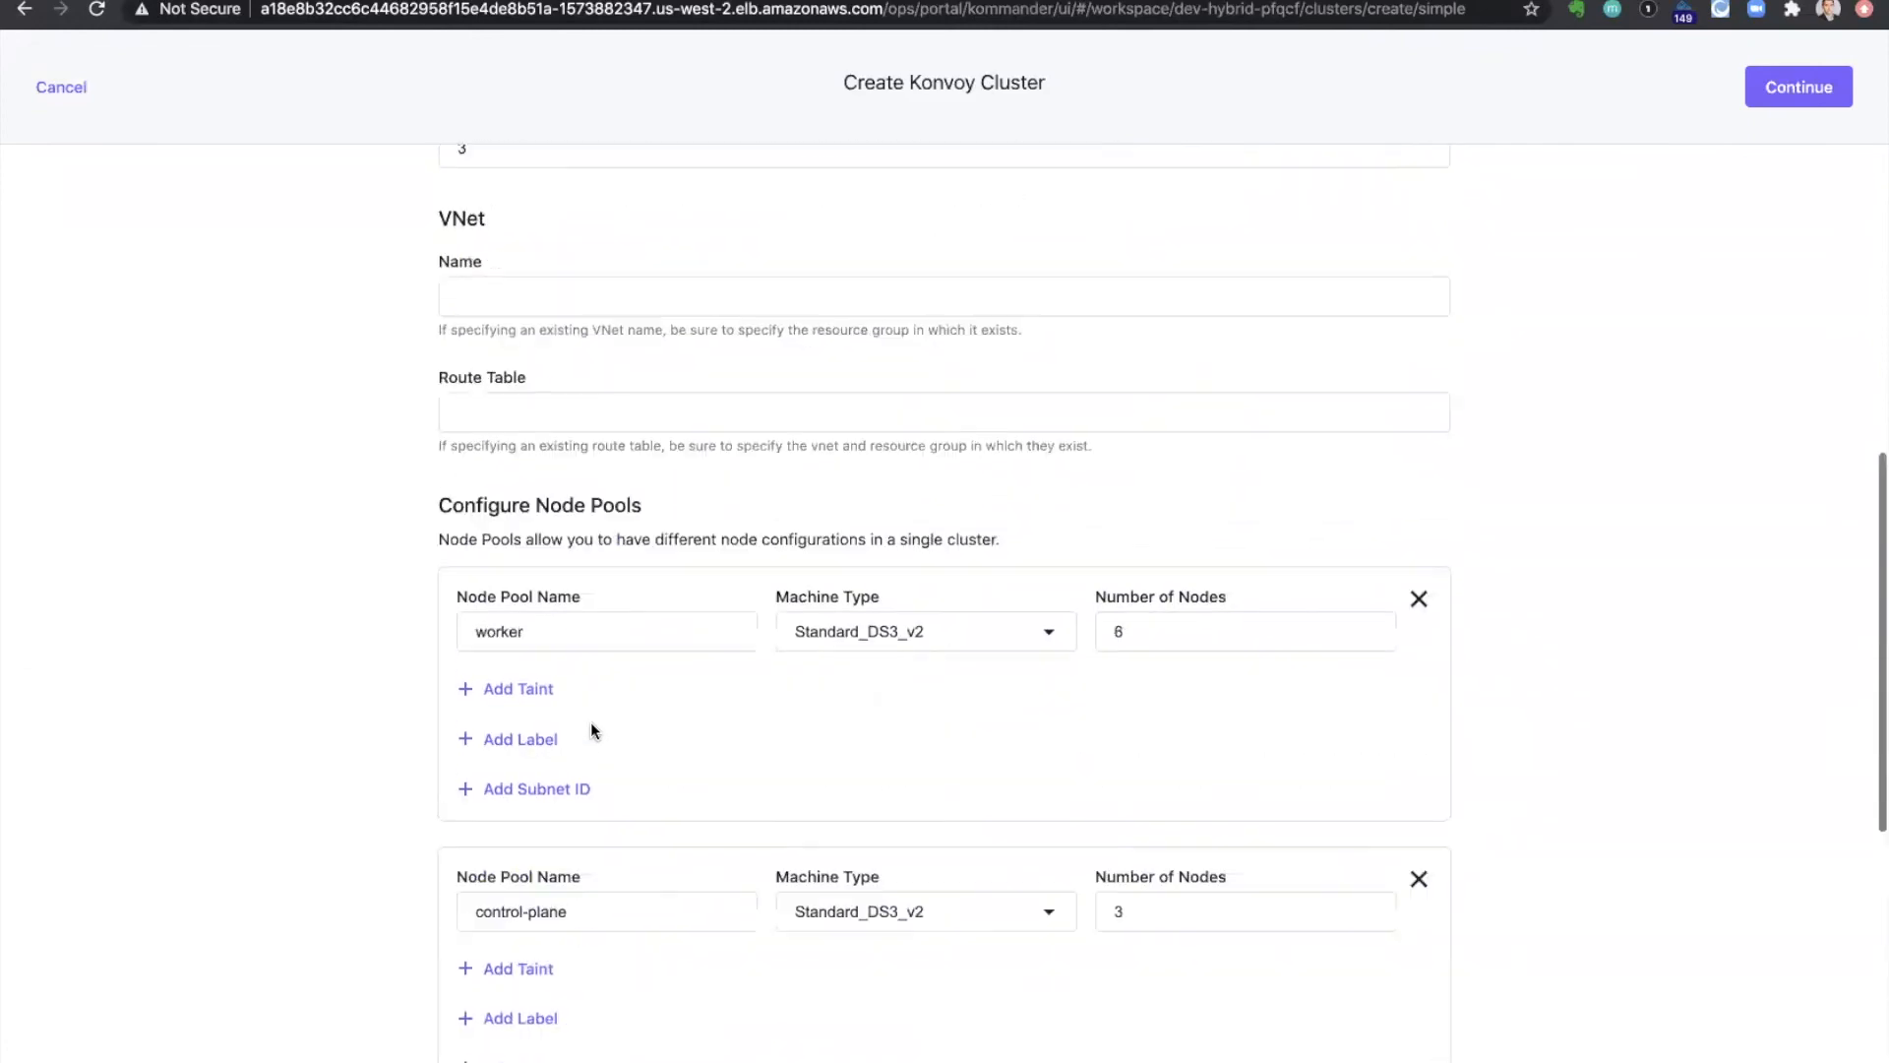
pyautogui.scroll(3)
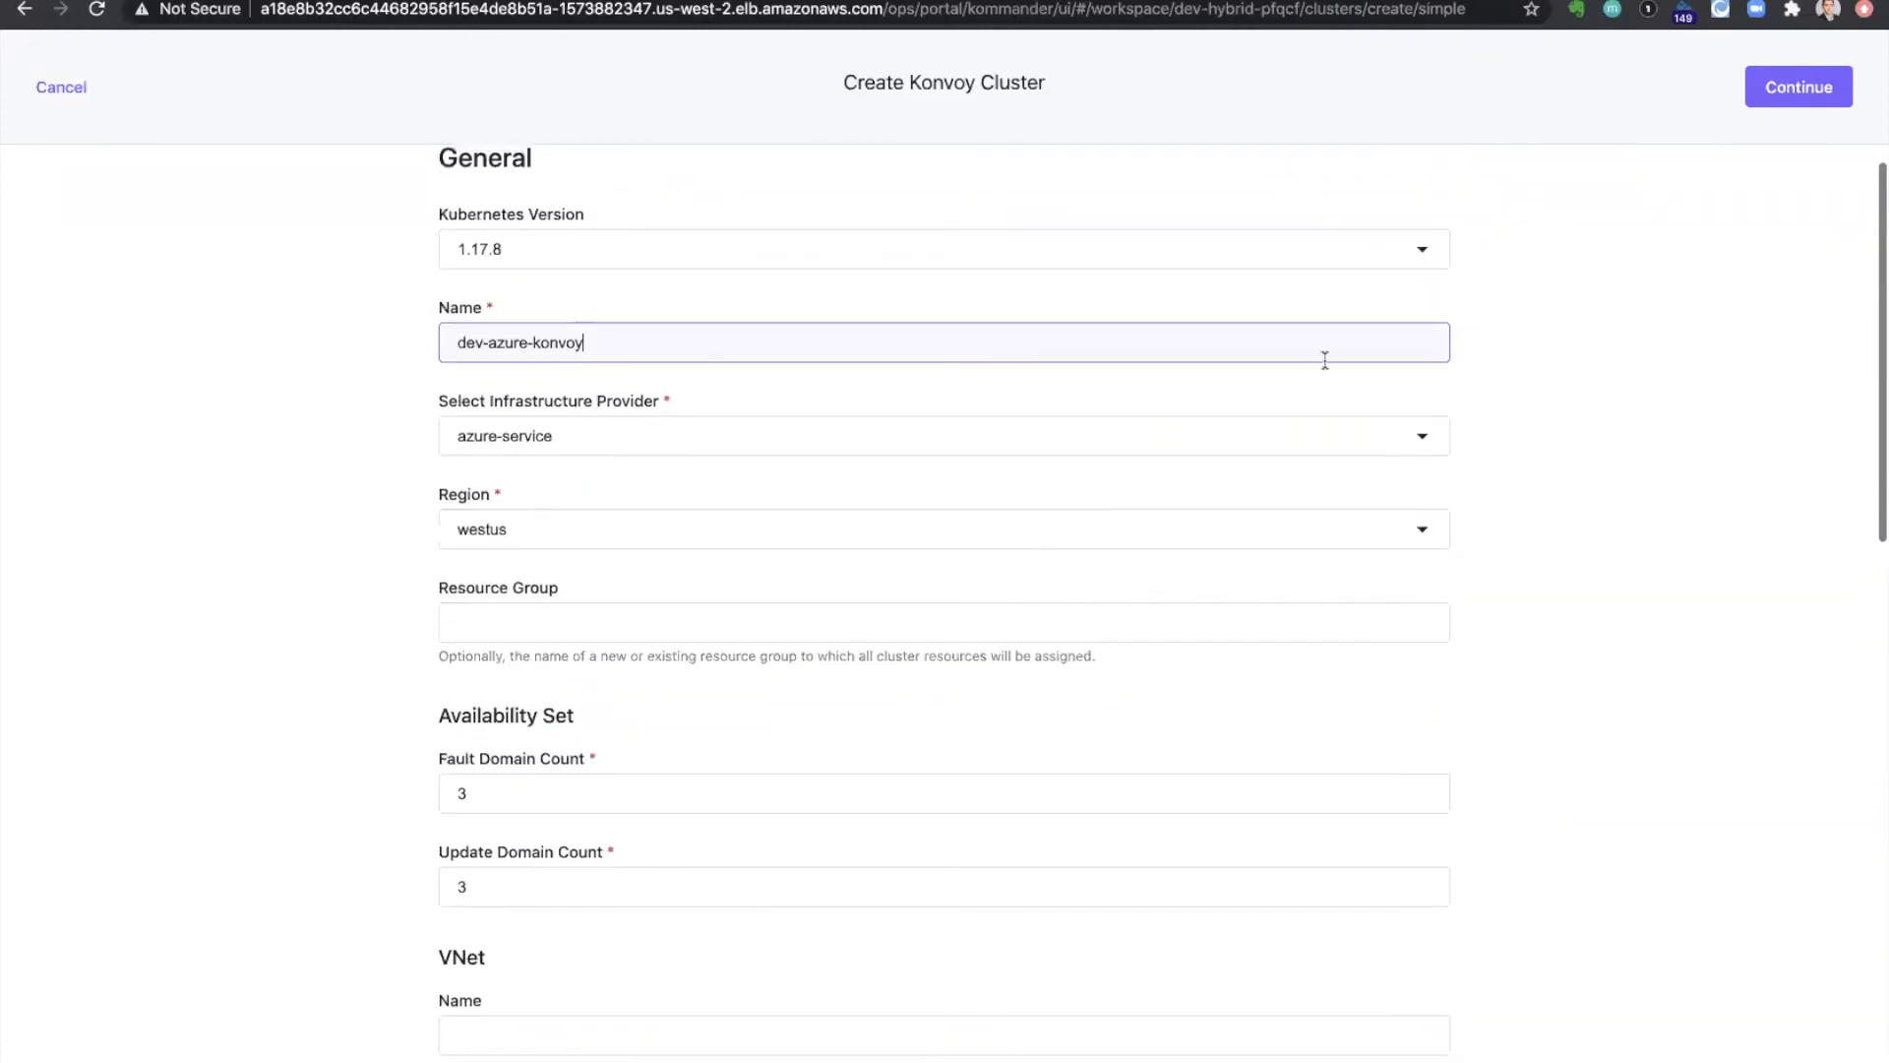
pyautogui.click(1797, 84)
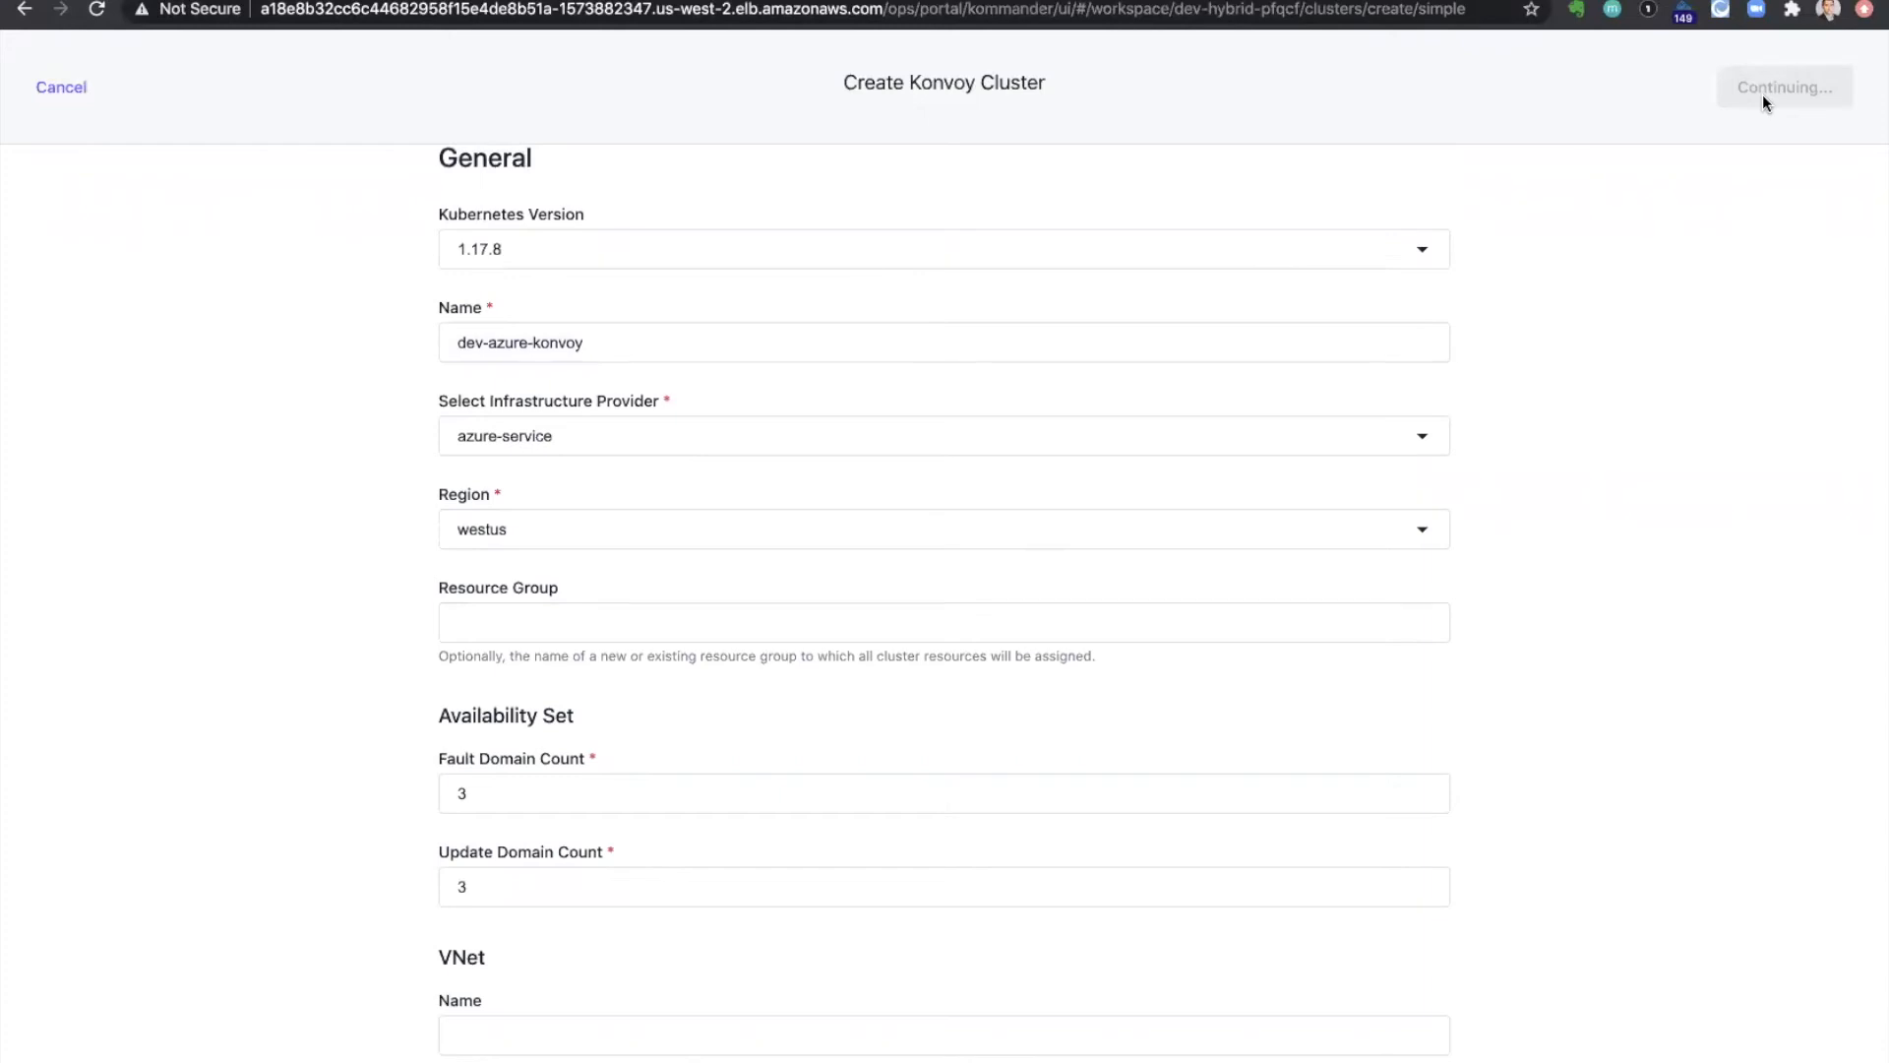
pyautogui.click(1783, 87)
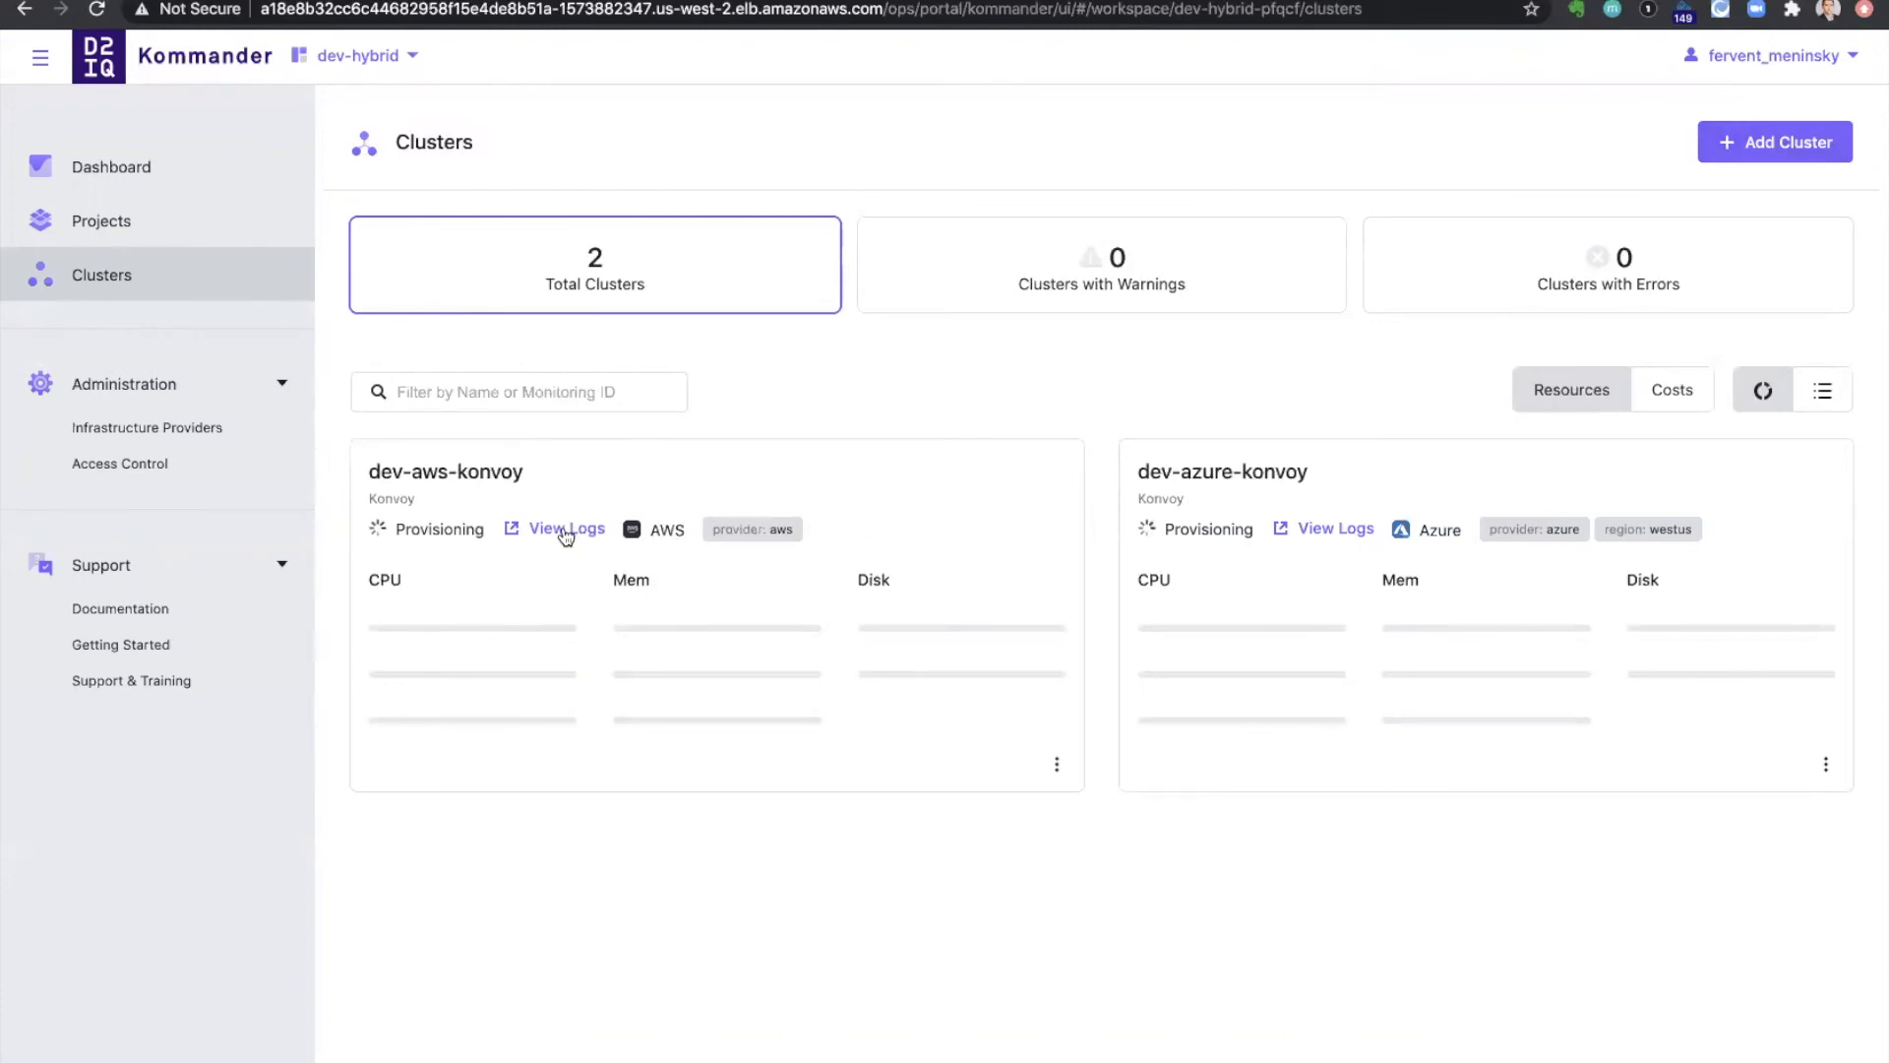
pyautogui.moveTo(909, 1037)
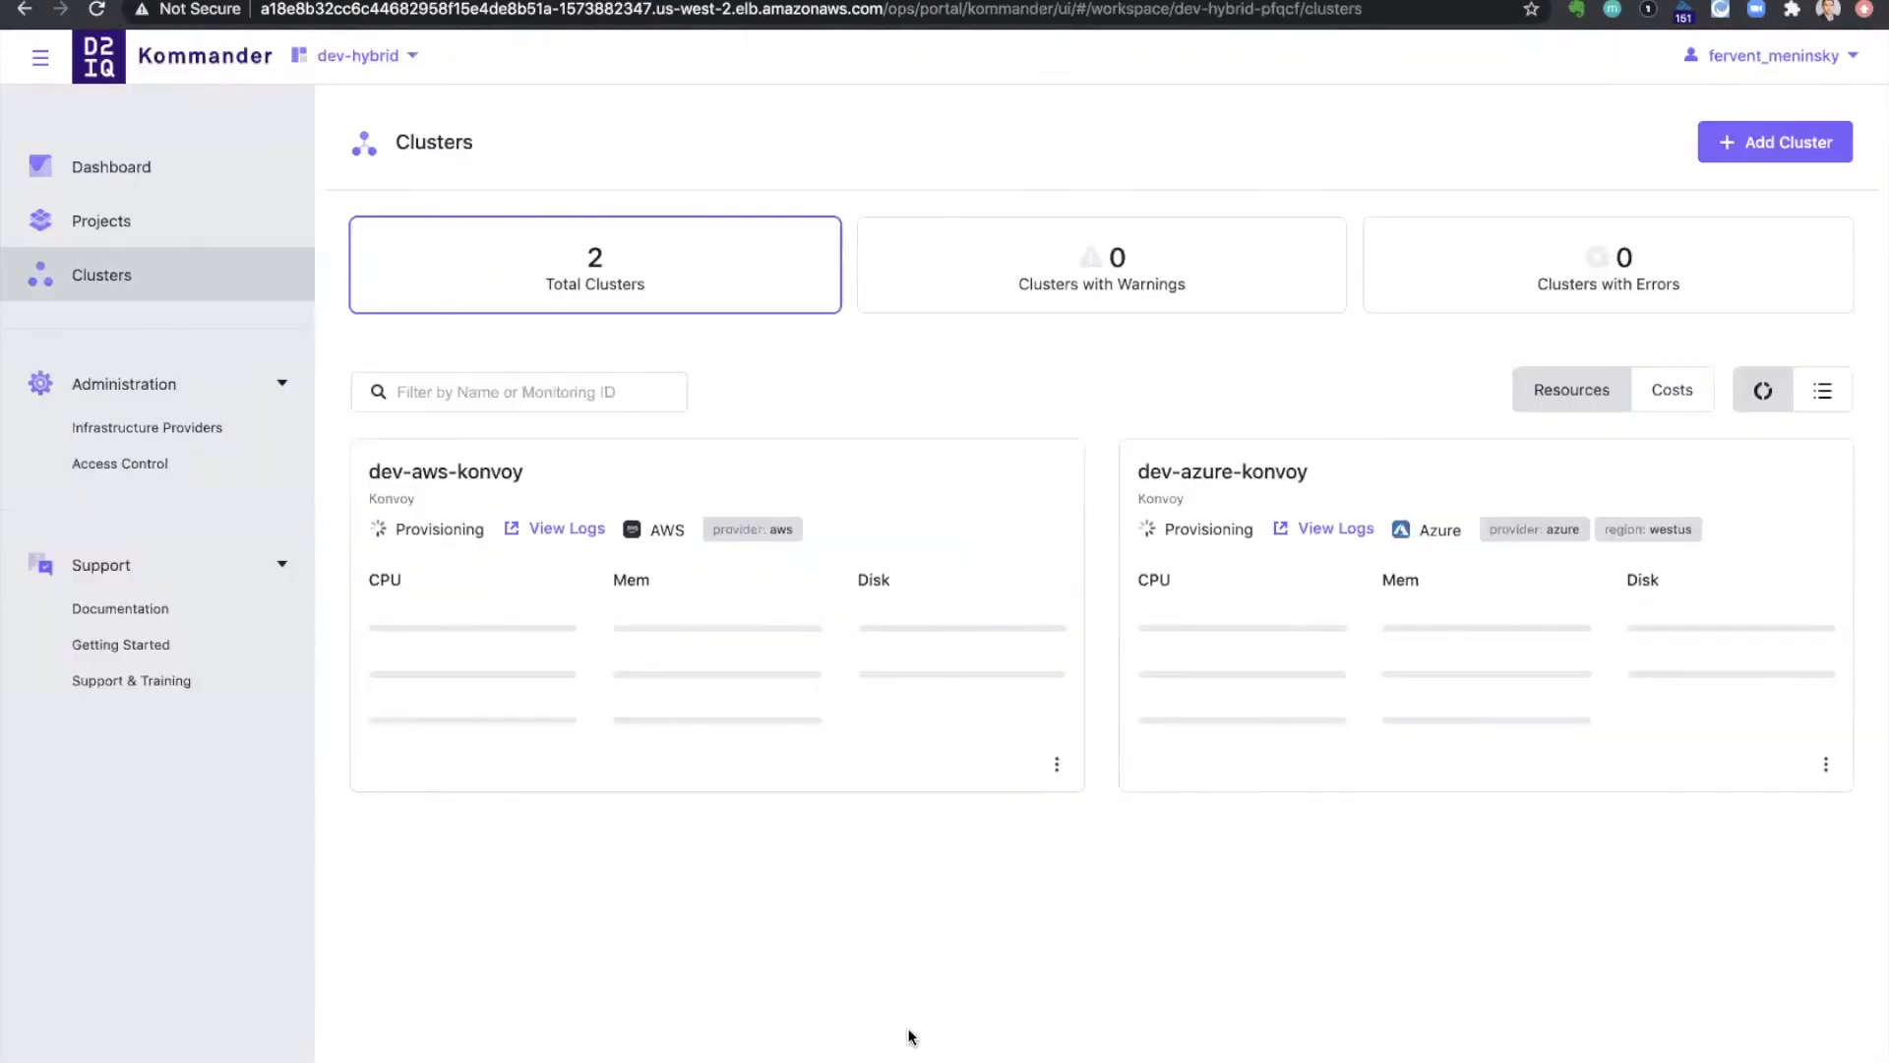
pyautogui.moveTo(941, 358)
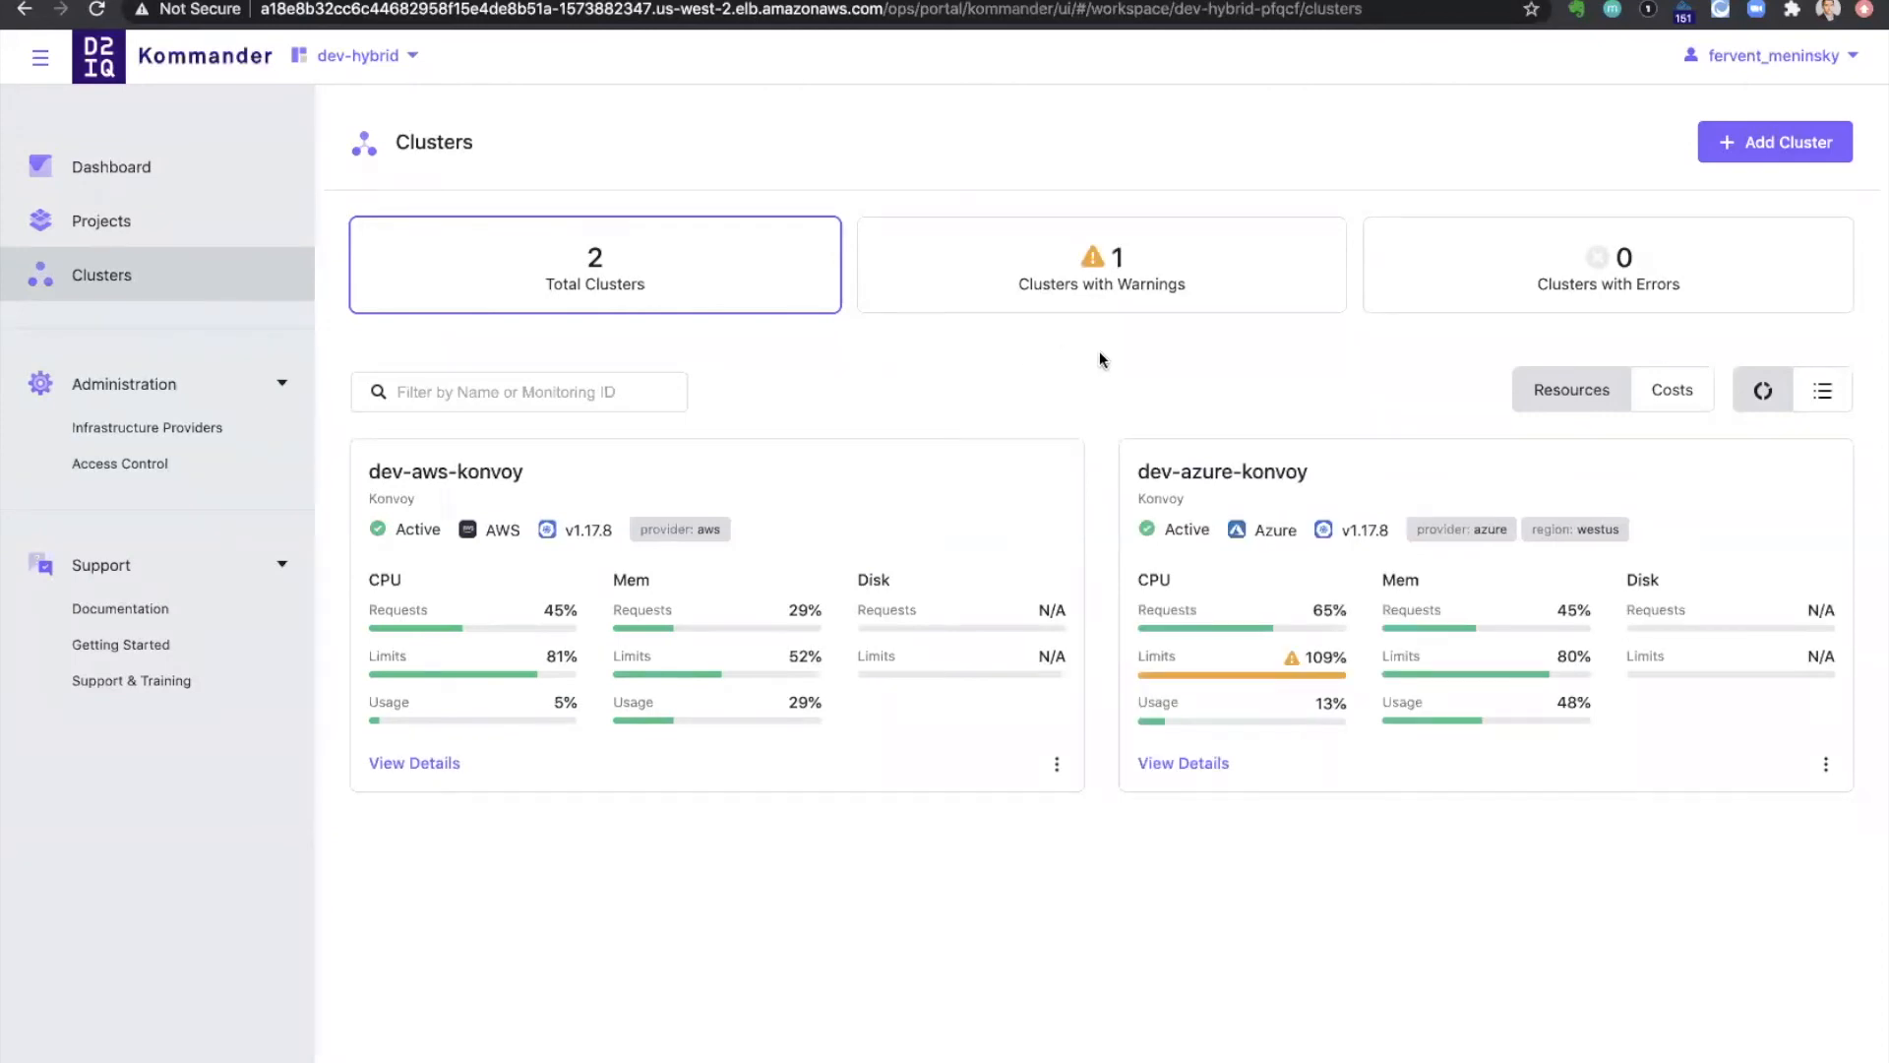
pyautogui.moveTo(1077, 1006)
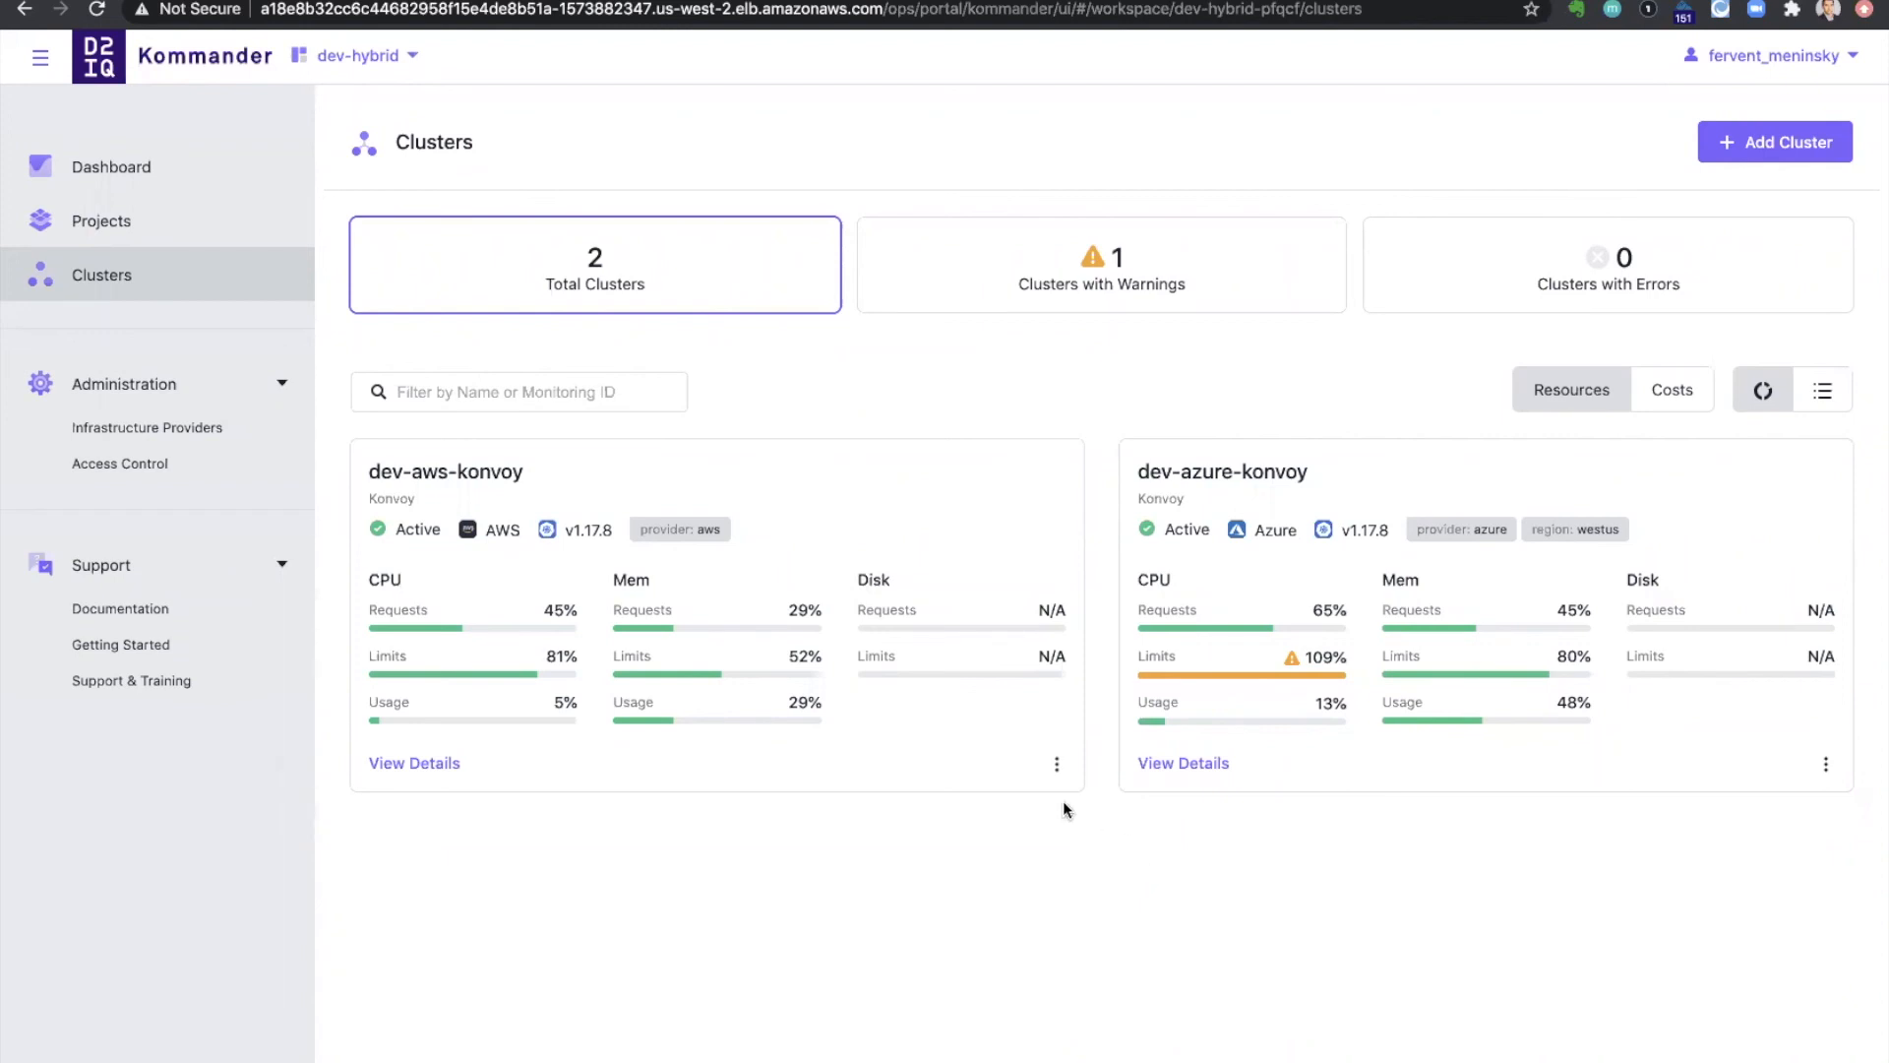
# Download the kubeconfig for the dev-aws-konvoy cluster from its card menu
pyautogui.click(1057, 763)
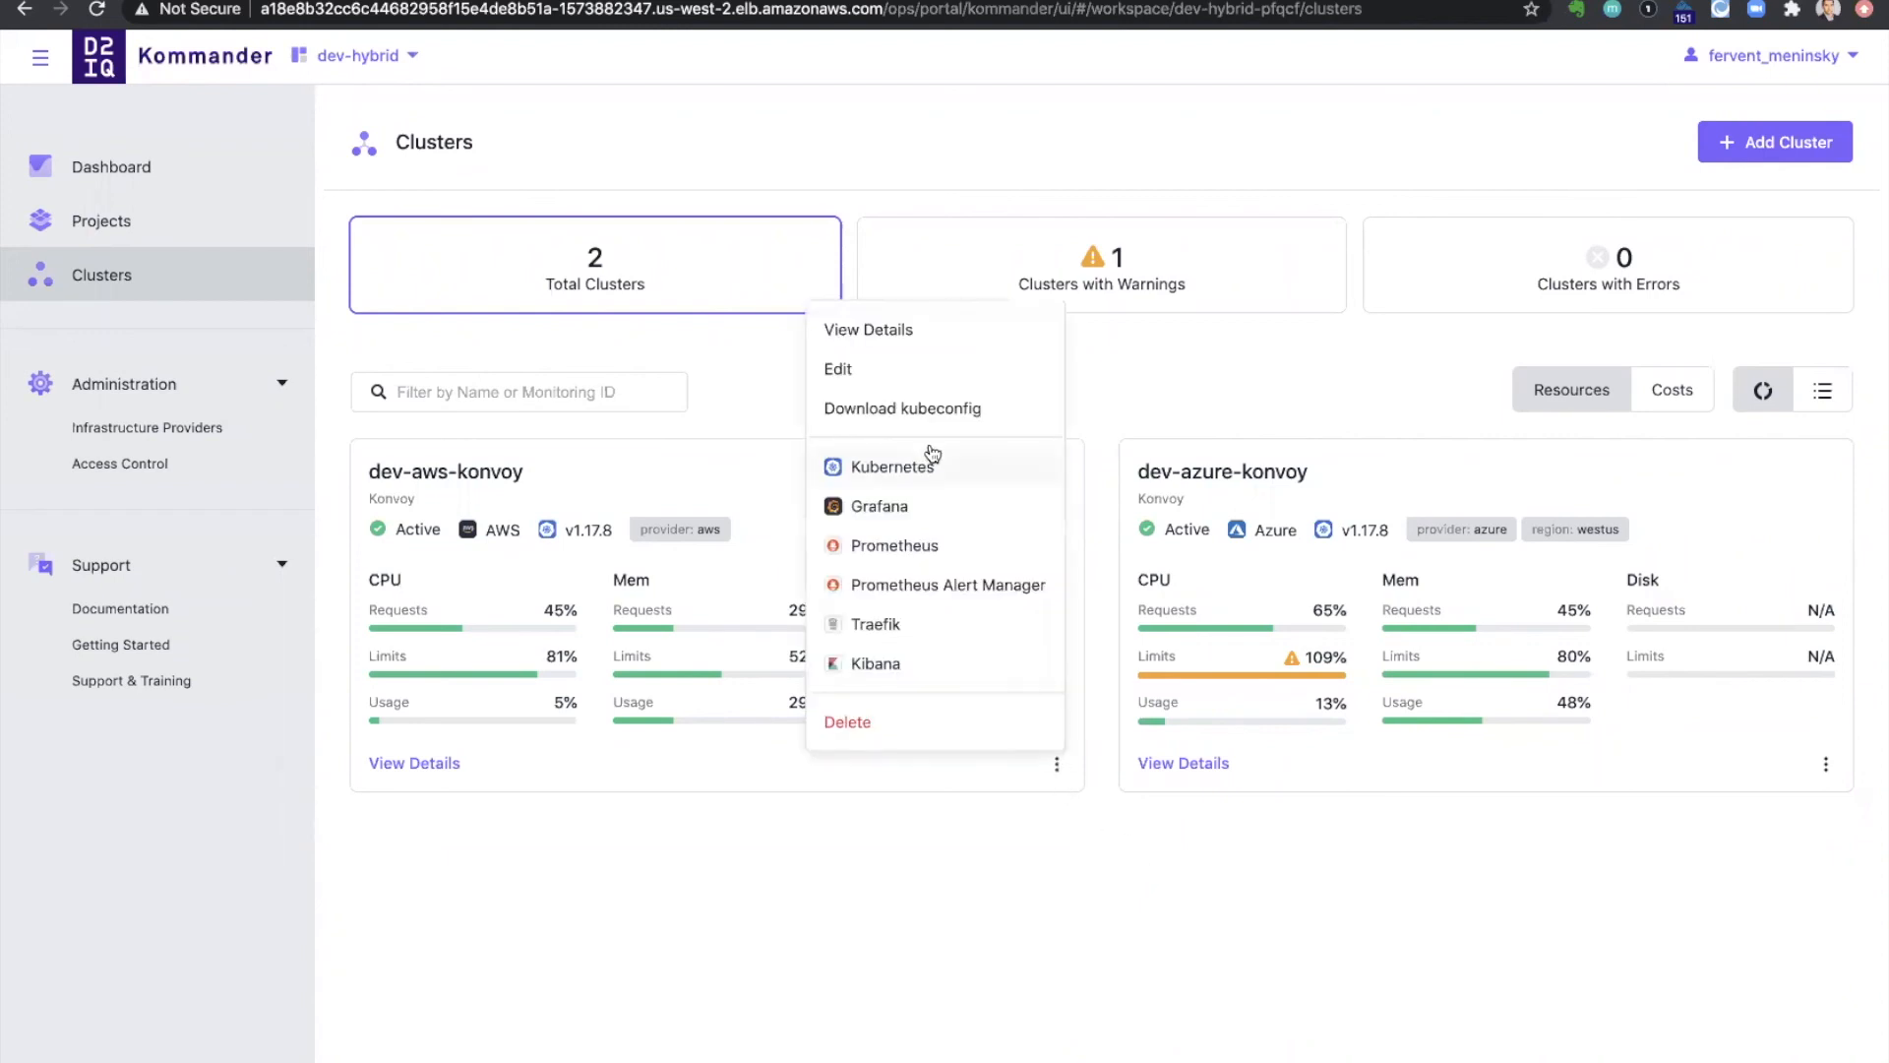
pyautogui.click(915, 425)
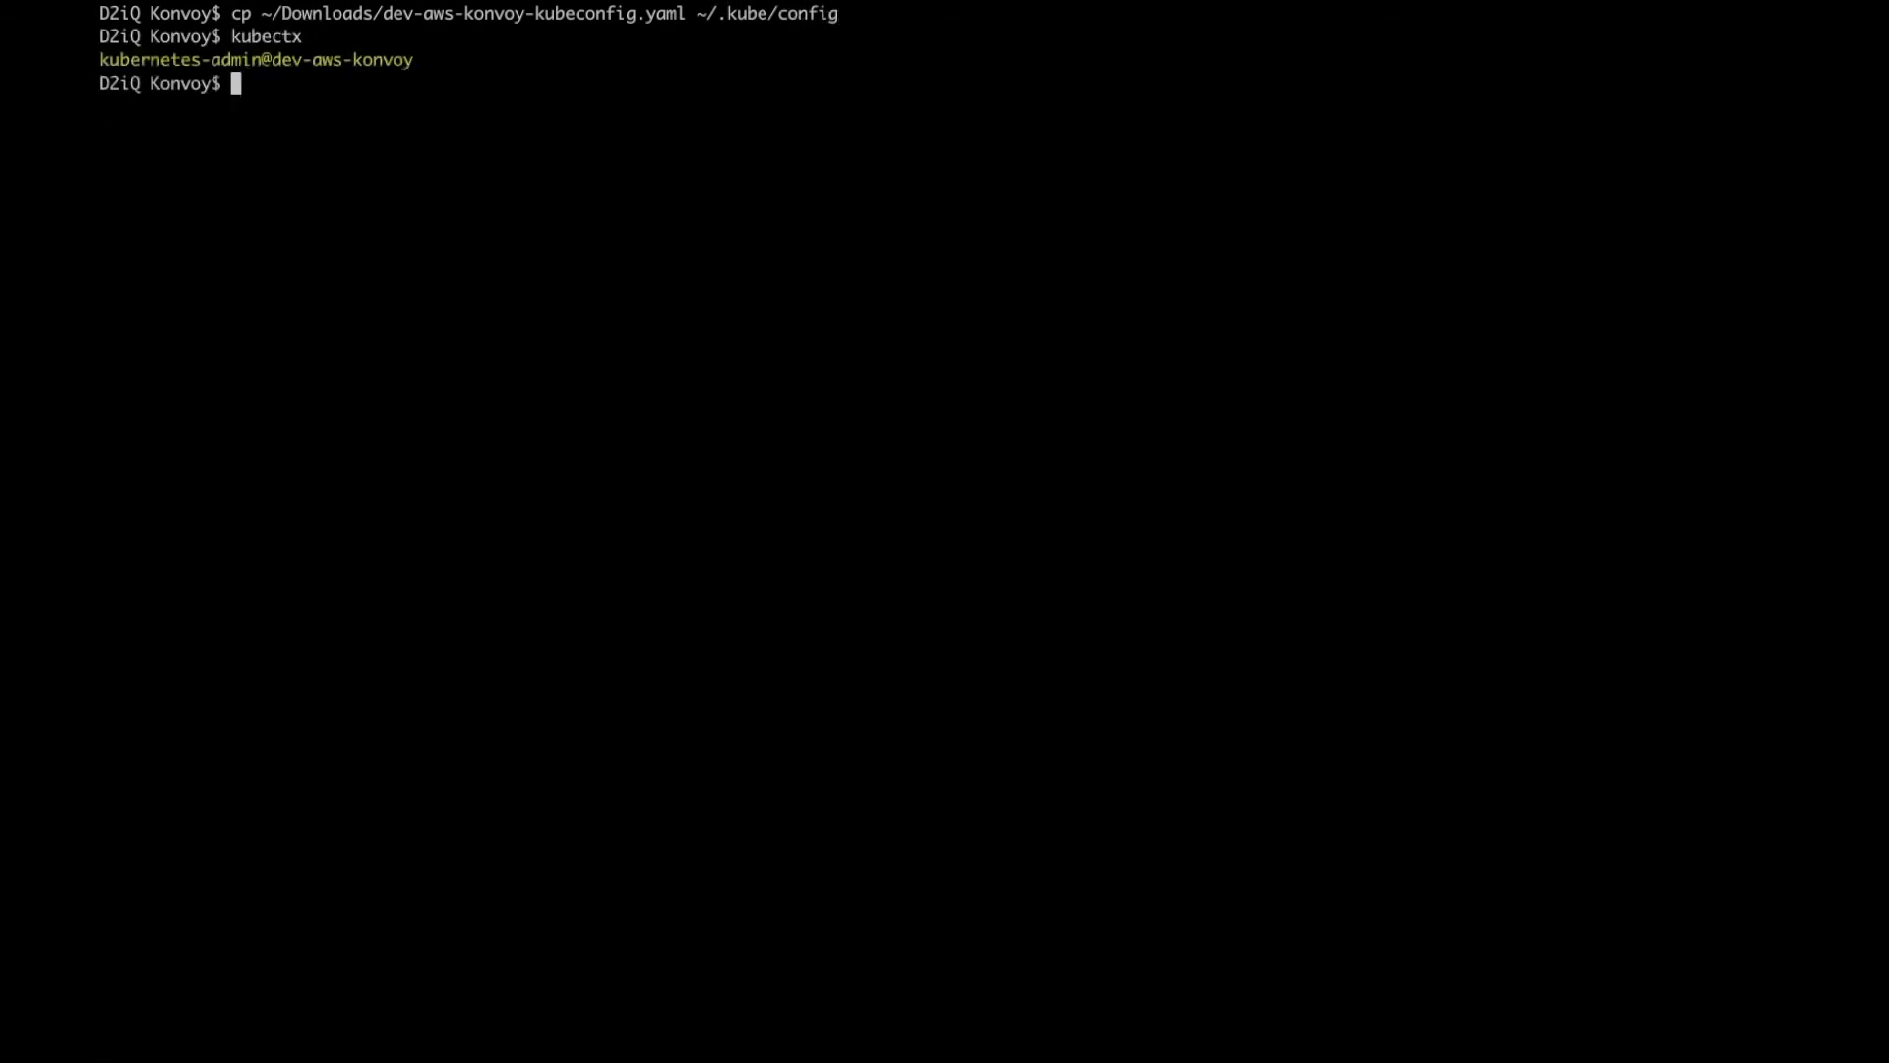
# Begin a kube command after confirming the kubernetes-admin@dev-aws-konvoy context with kubectx
pyautogui.write('kube')
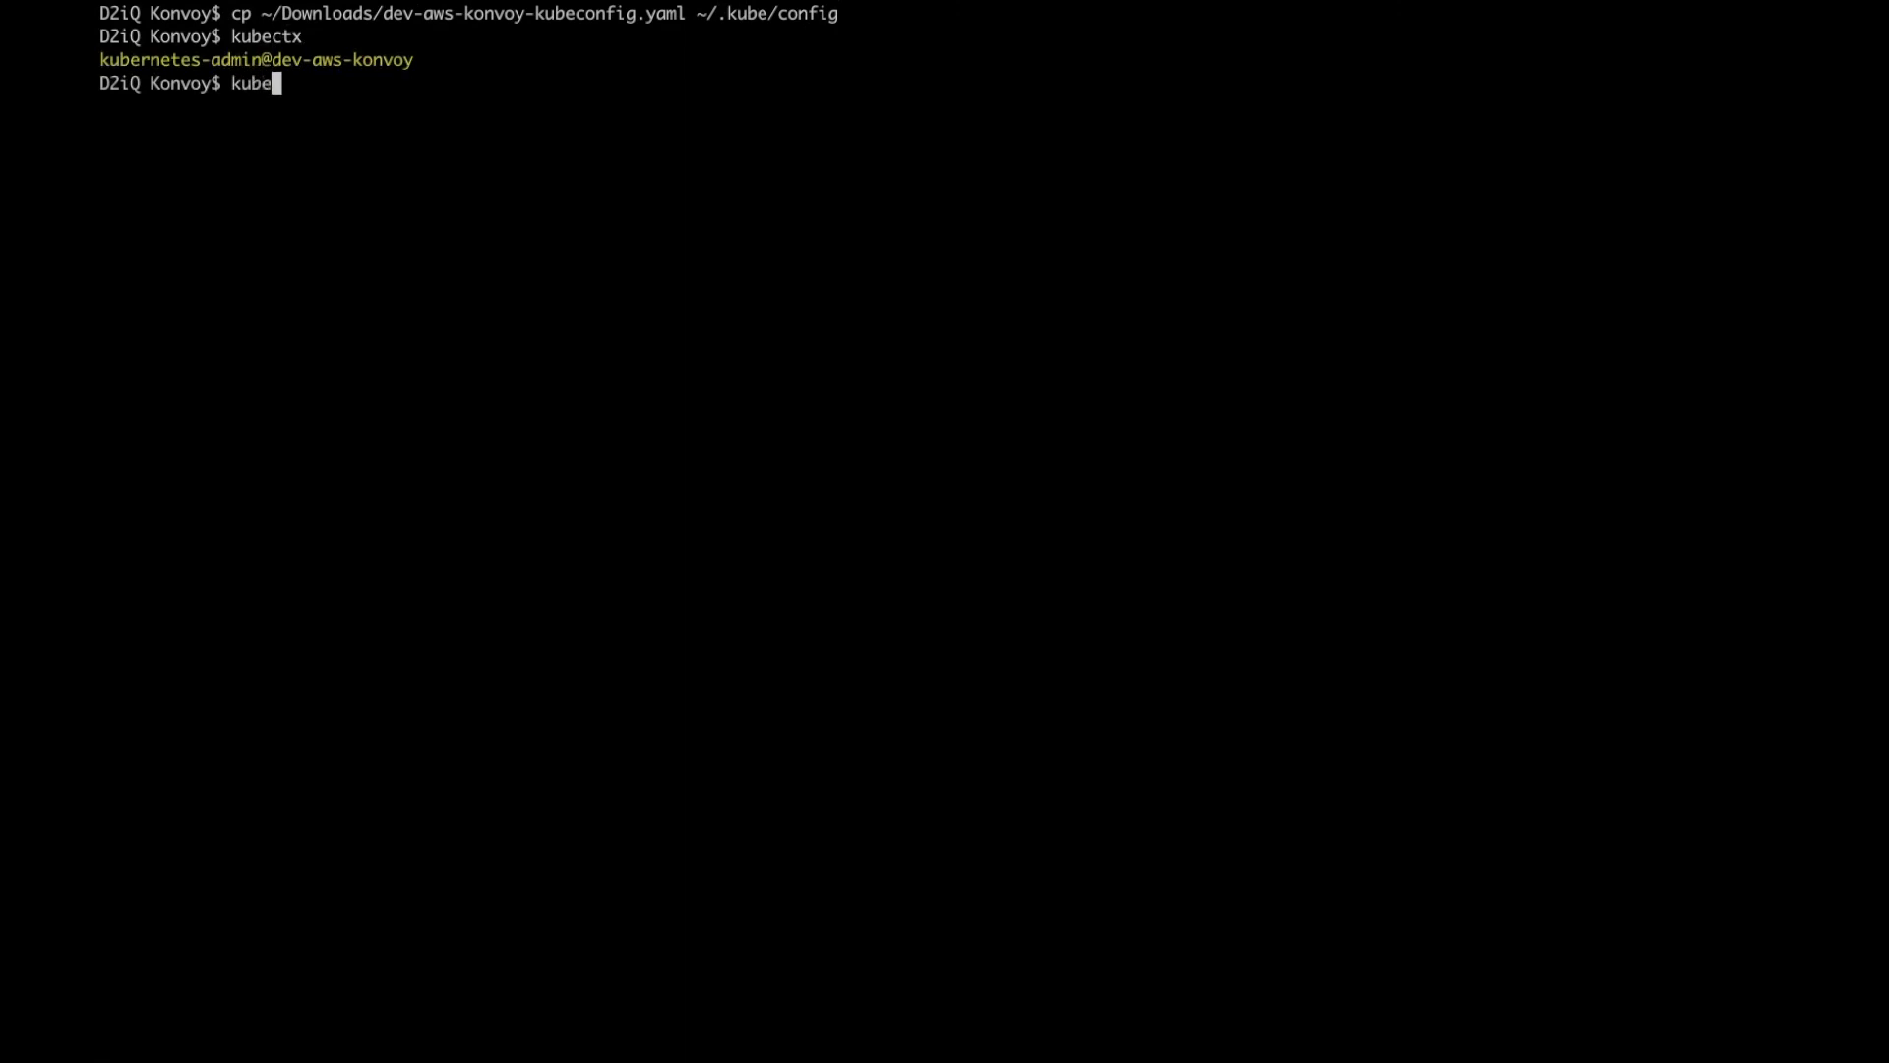